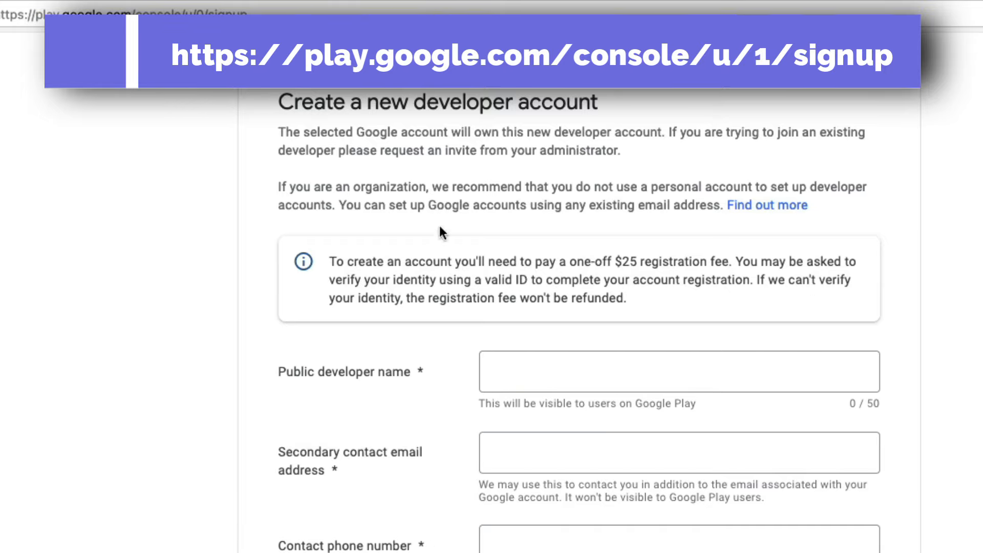
pyautogui.scroll(-3)
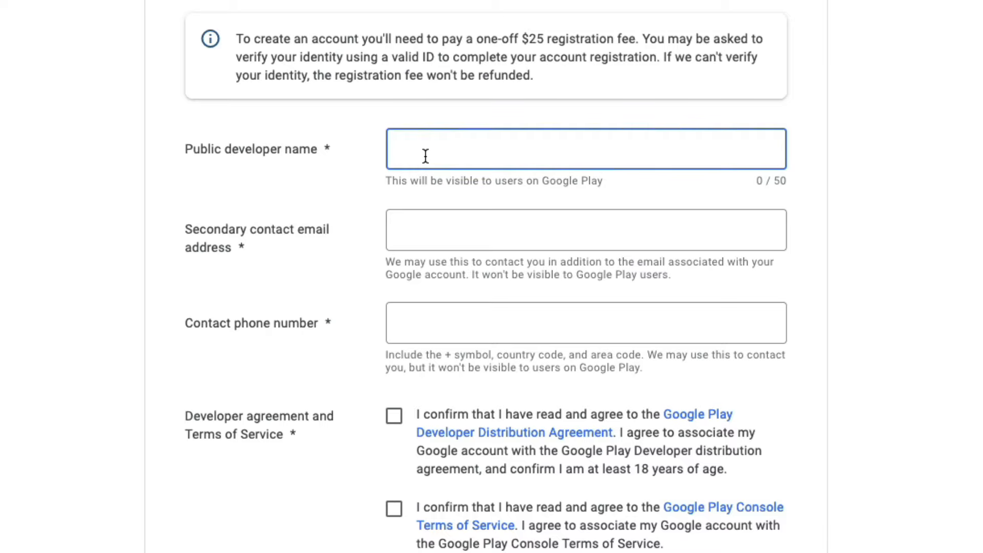
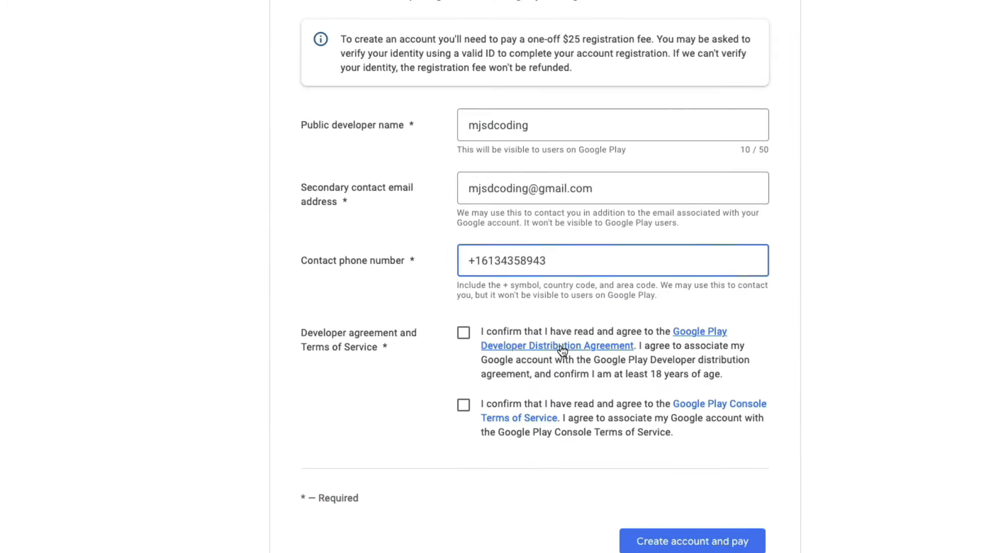
pyautogui.click(463, 333)
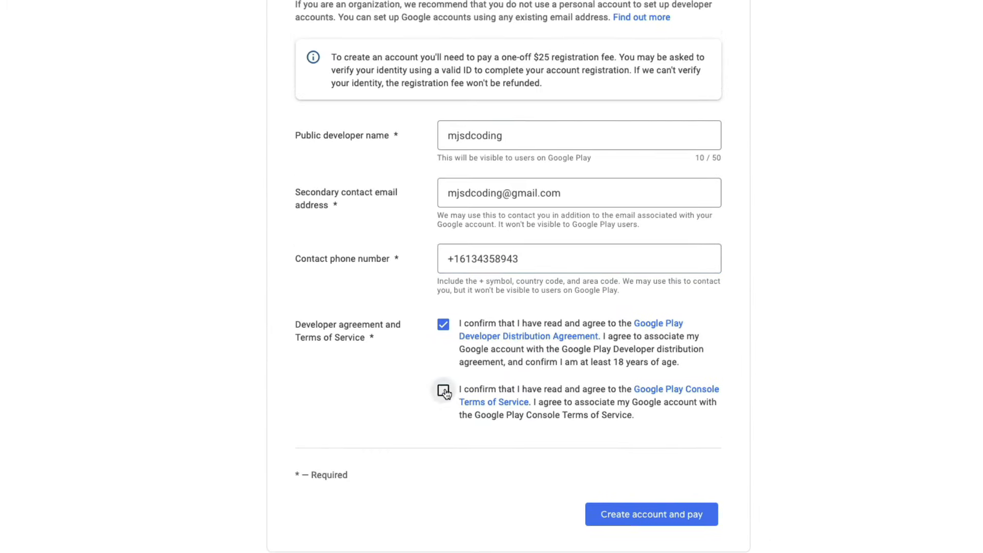
pyautogui.click(443, 391)
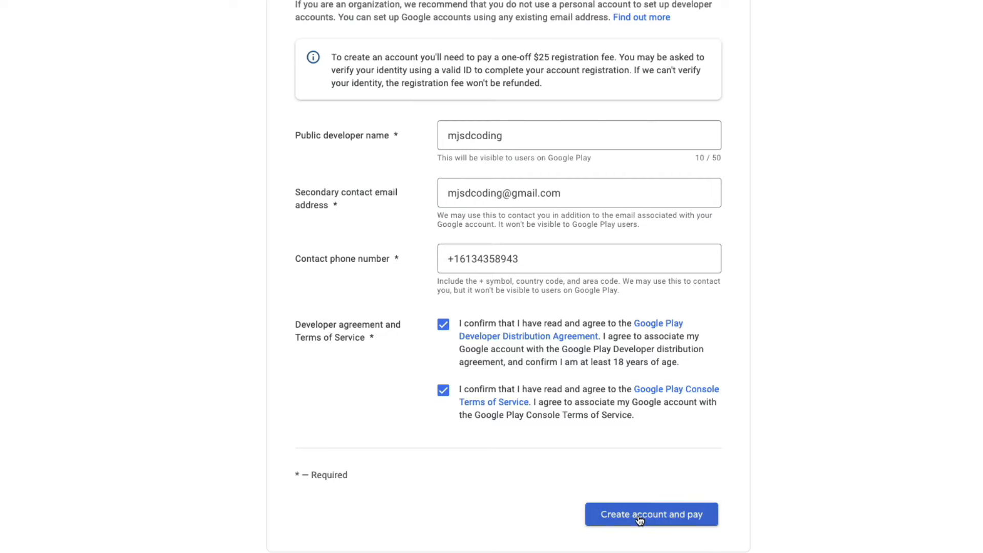
pyautogui.click(651, 514)
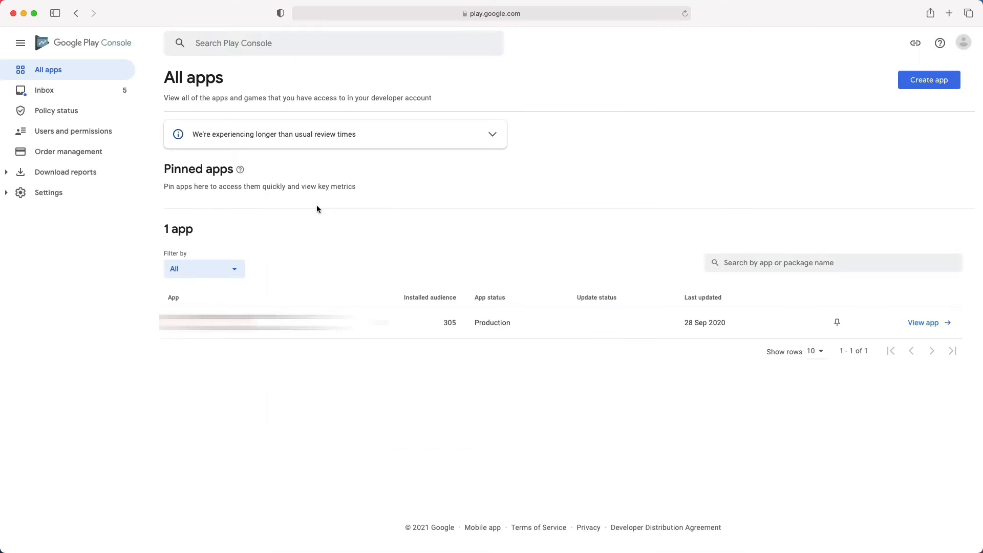
pyautogui.moveTo(94, 47)
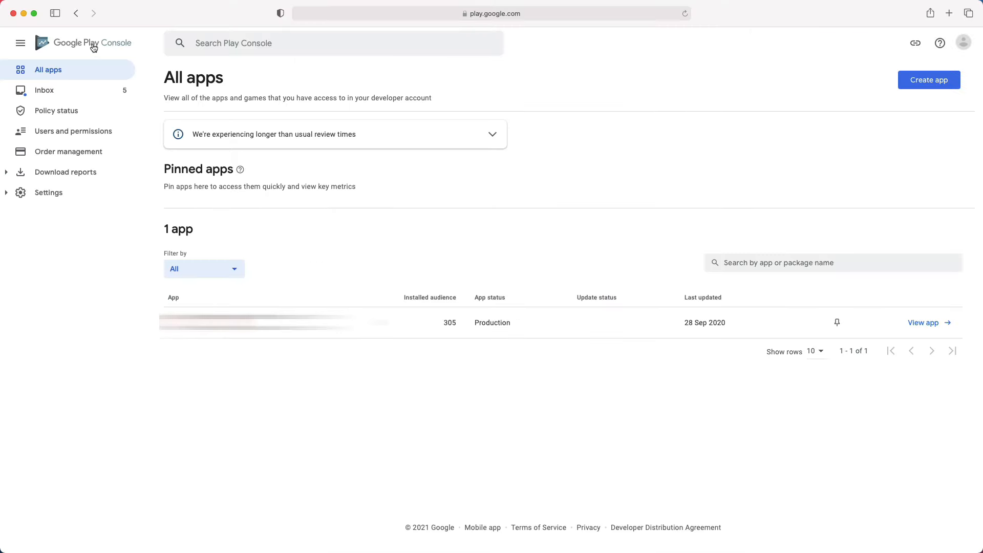
pyautogui.moveTo(263, 251)
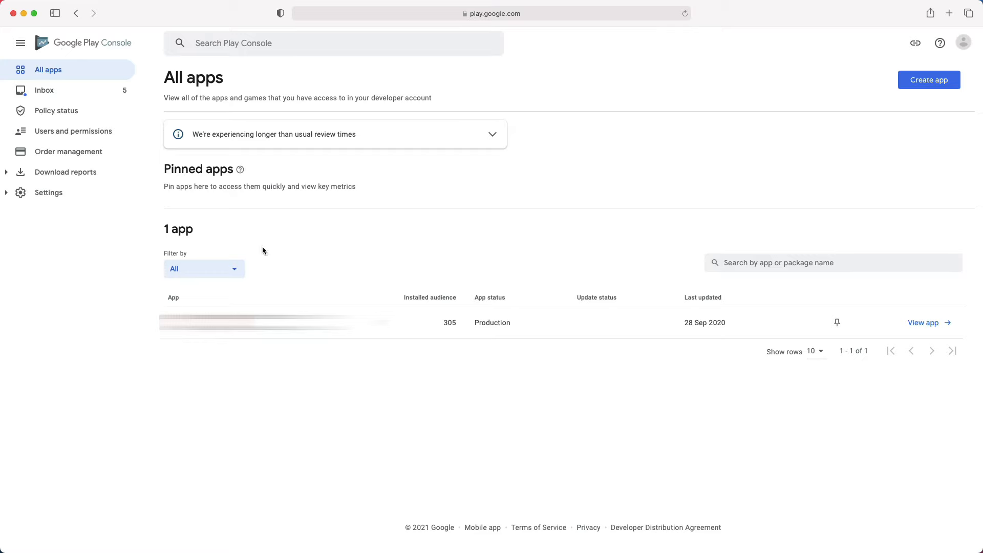
pyautogui.moveTo(268, 199)
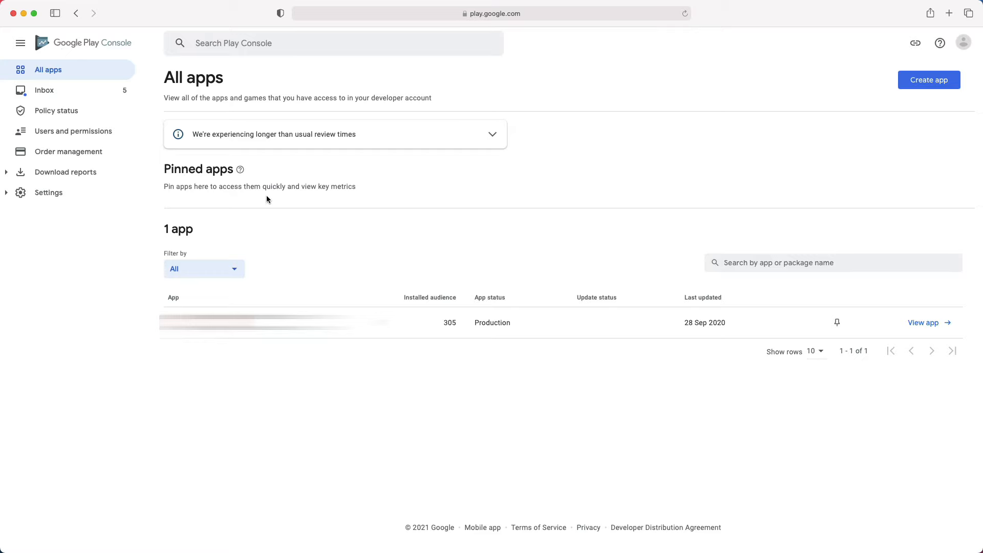
pyautogui.moveTo(104, 197)
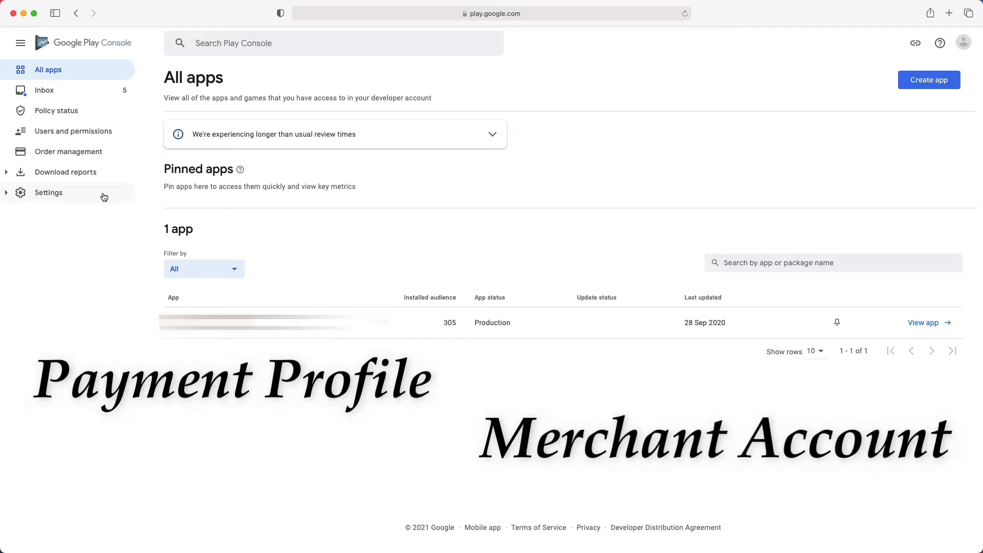
# Go to Settings > Developer account > Payments settings and highlight the earning-money sentence.
pyautogui.click(49, 192)
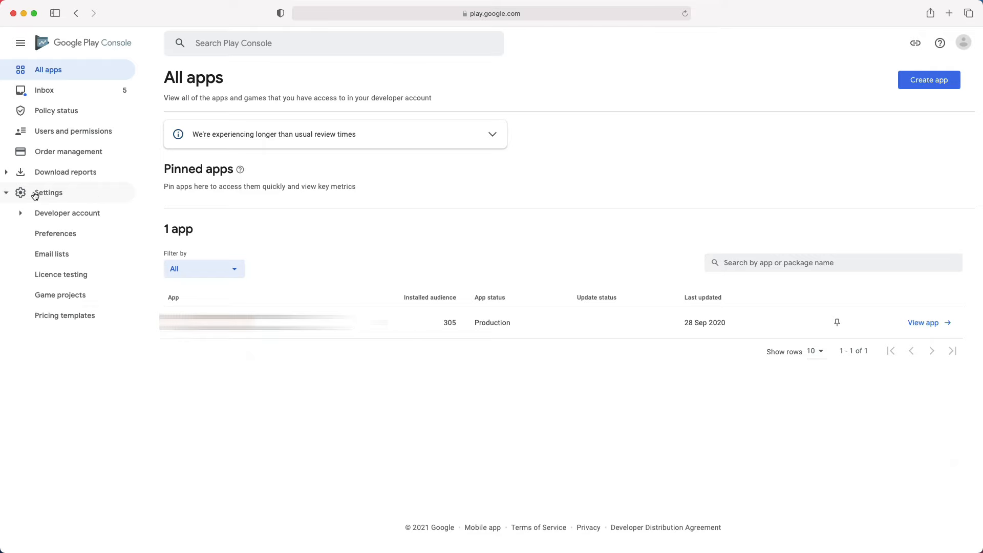
pyautogui.click(67, 213)
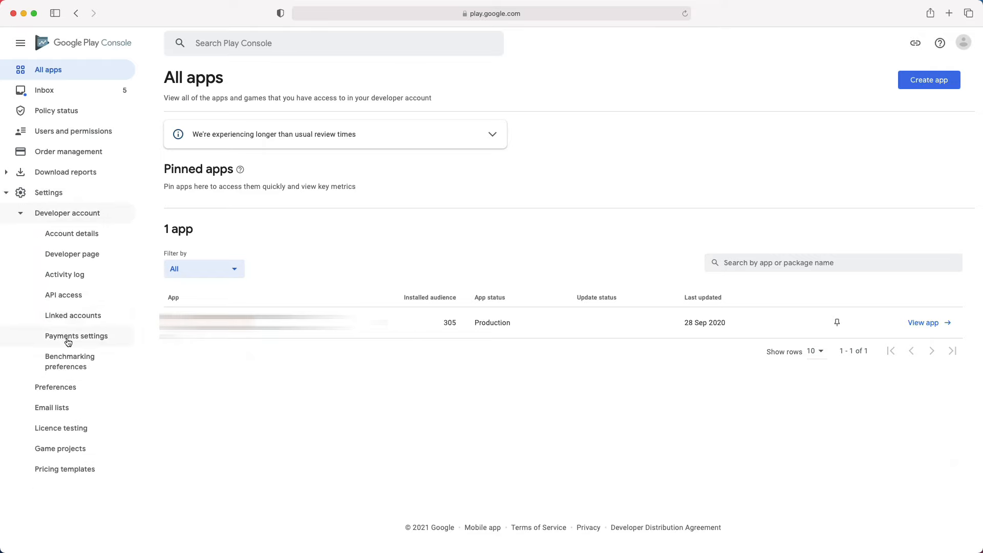
pyautogui.click(76, 336)
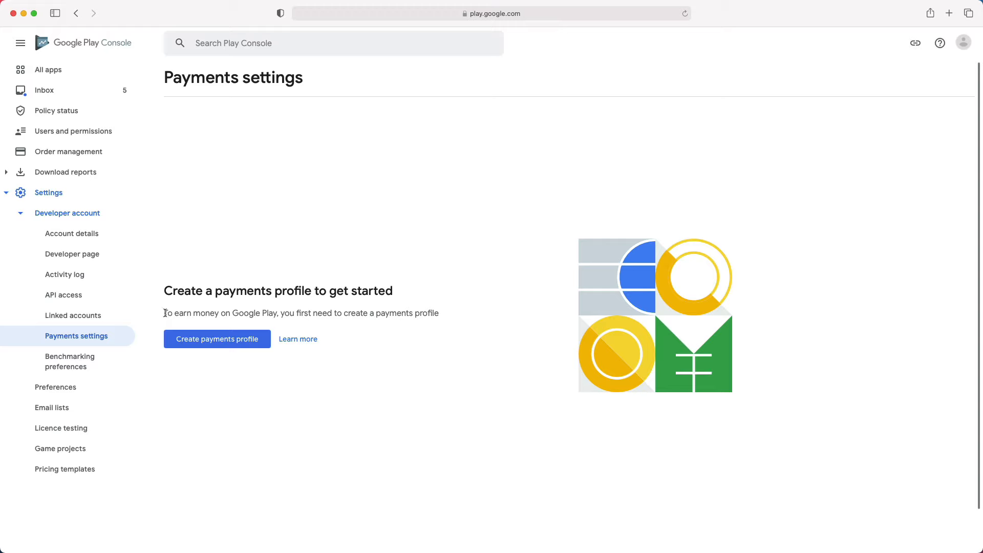
pyautogui.moveTo(164, 313); pyautogui.dragTo(440, 313)
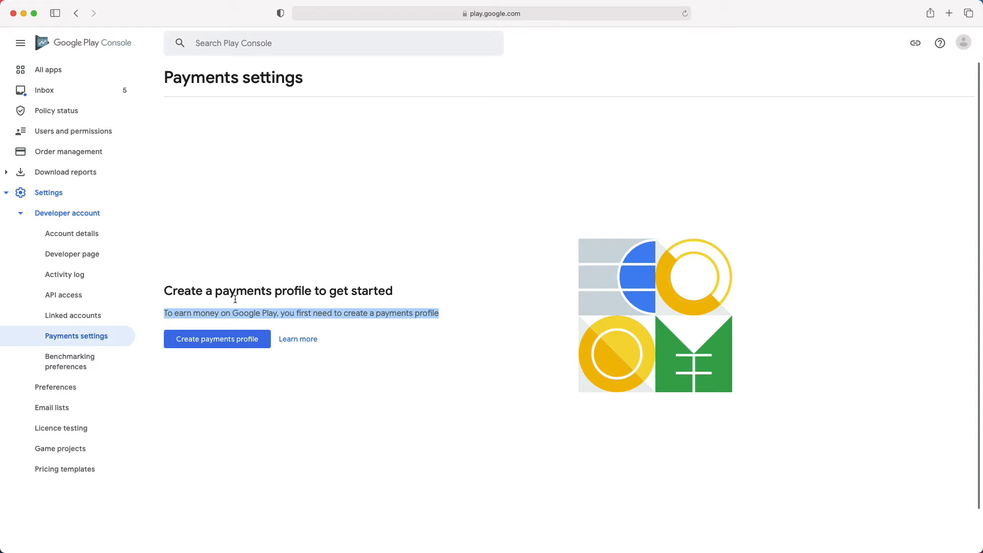
pyautogui.moveTo(220, 344)
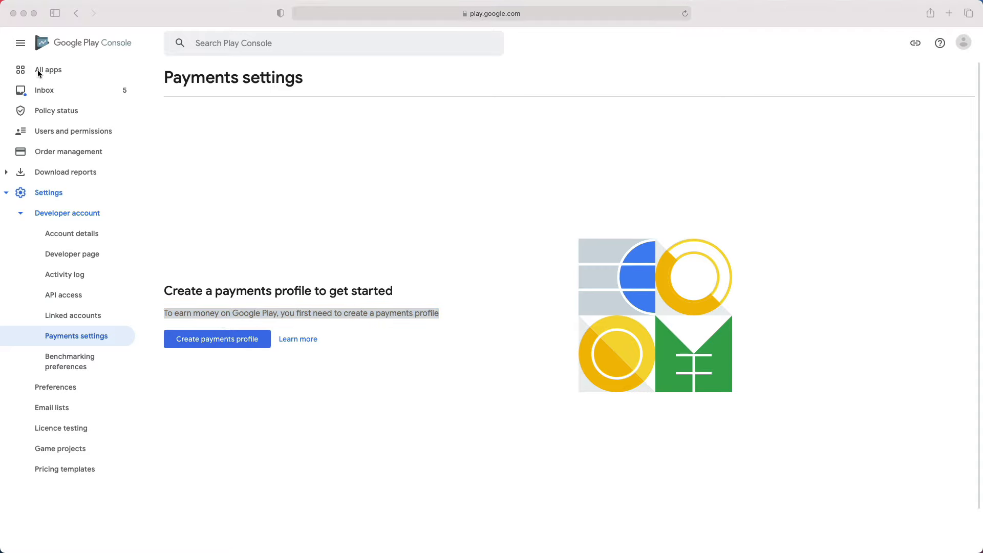
# From All apps, create the app 'Food Receipt' with both declarations accepted.
pyautogui.click(48, 70)
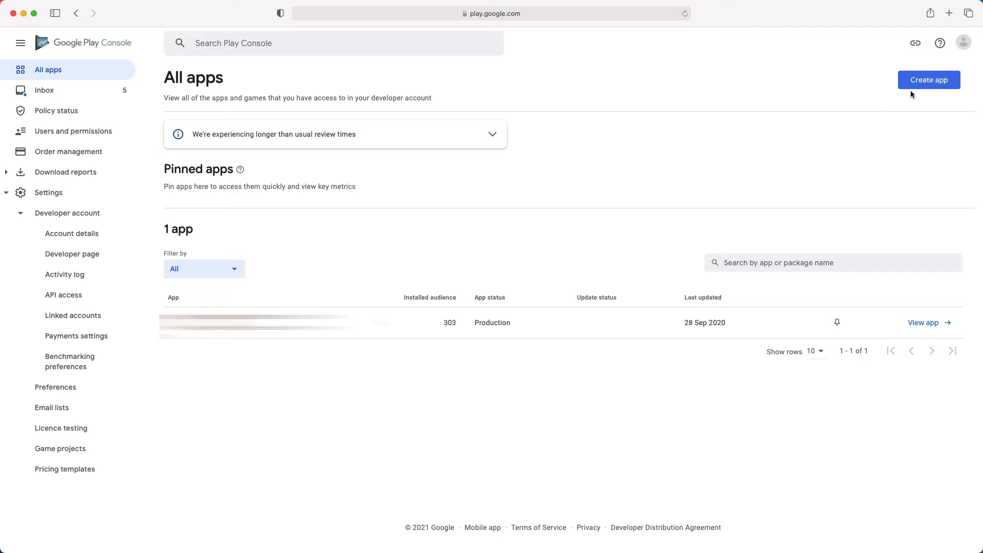
pyautogui.click(930, 80)
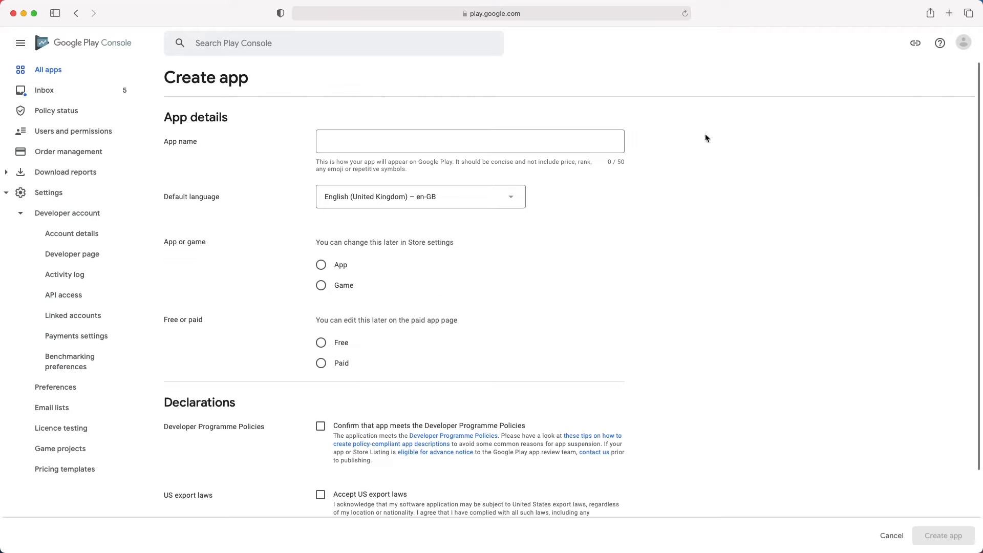
pyautogui.click(470, 141)
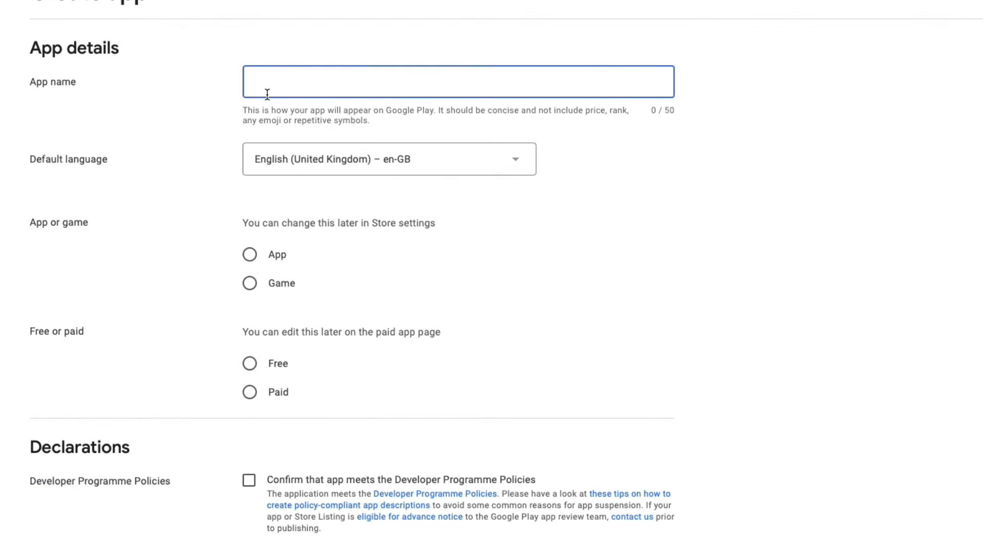
pyautogui.write('Food Receipt')
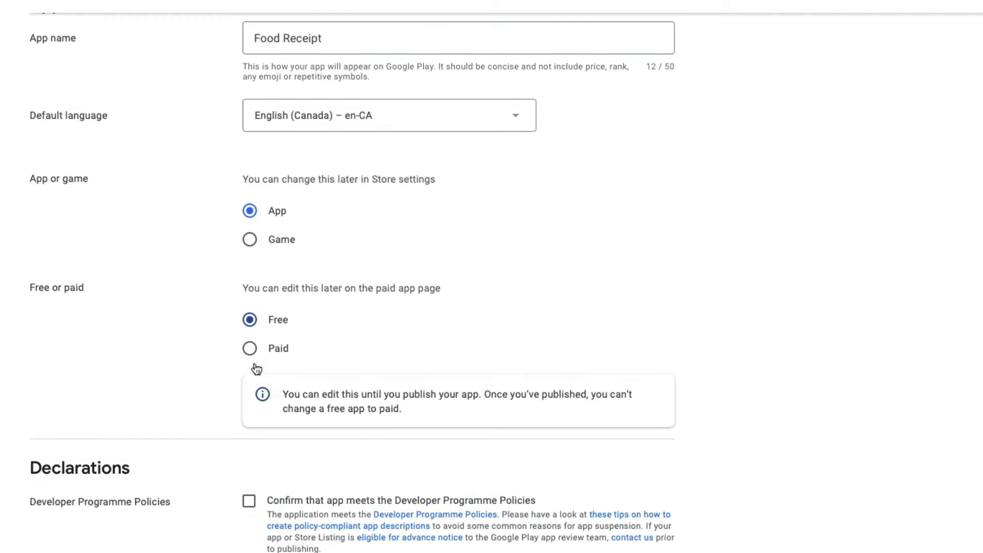
pyautogui.scroll(-3)
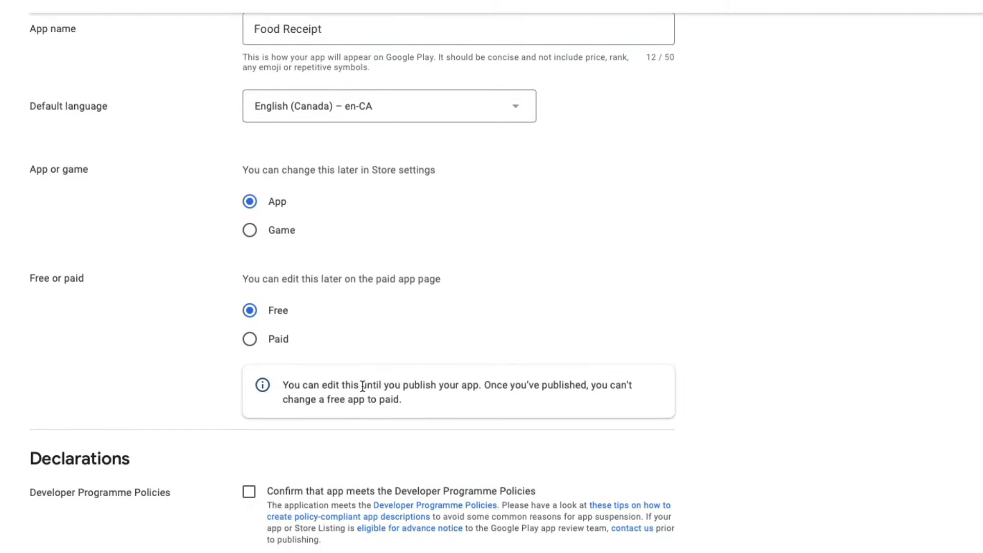
pyautogui.moveTo(300, 397)
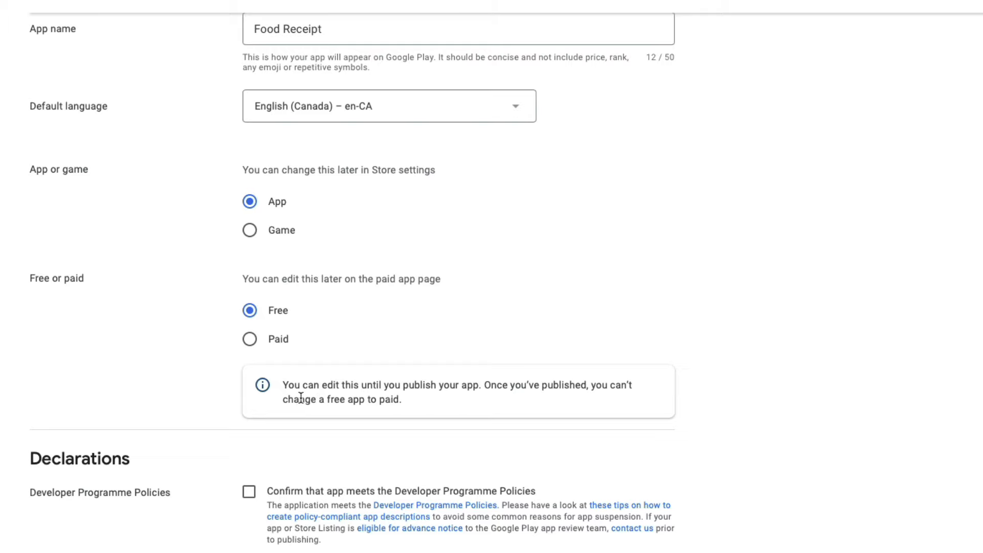
pyautogui.scroll(-3)
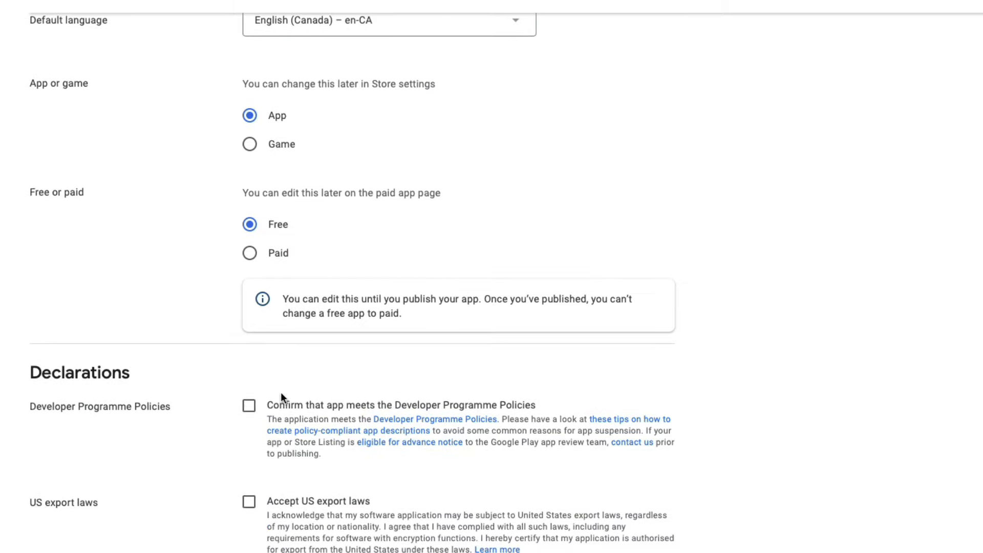
pyautogui.click(248, 406)
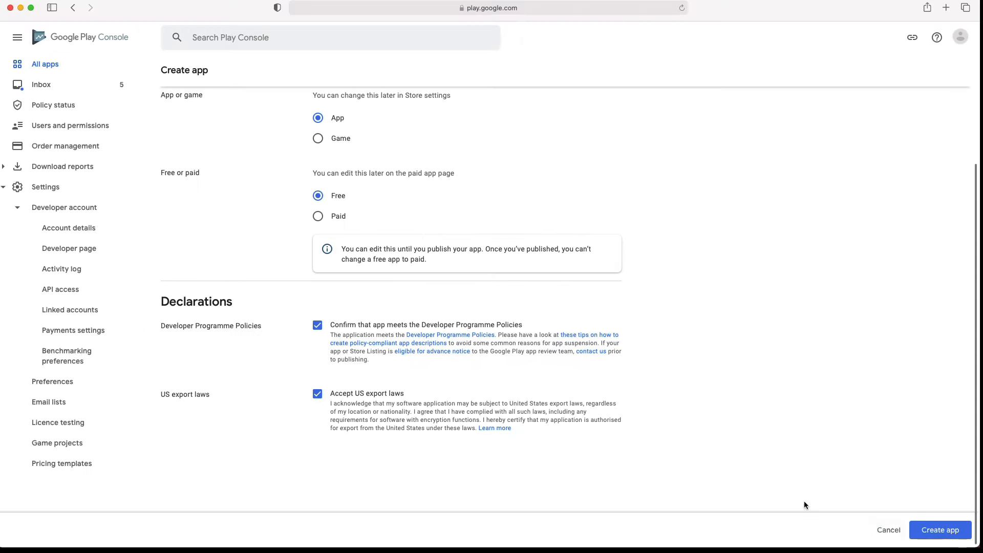
pyautogui.click(941, 530)
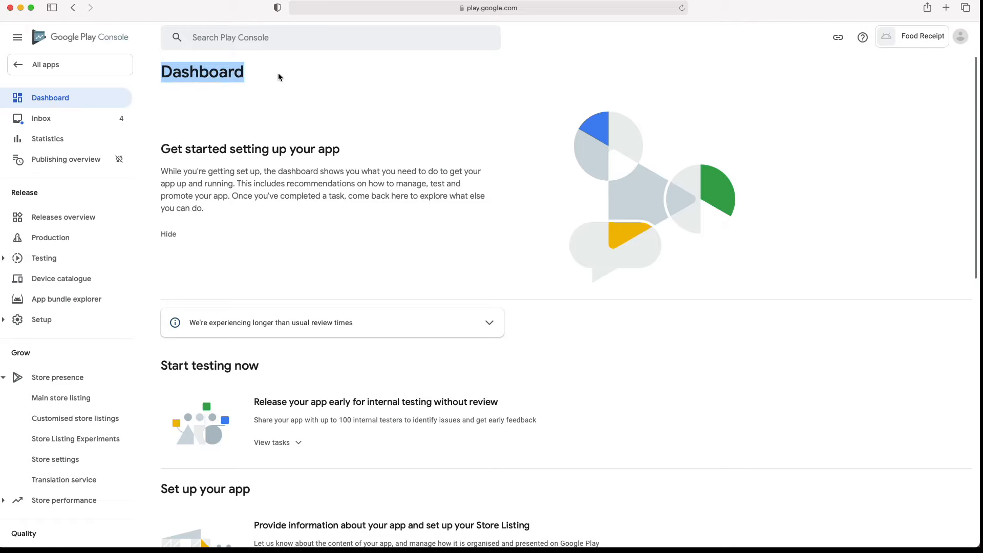
pyautogui.scroll(-3)
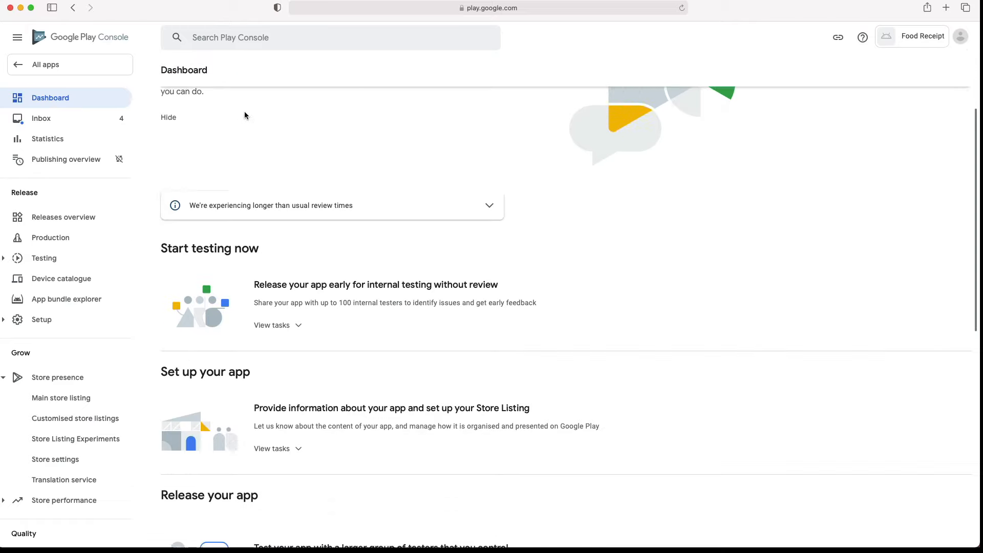
pyautogui.scroll(-3)
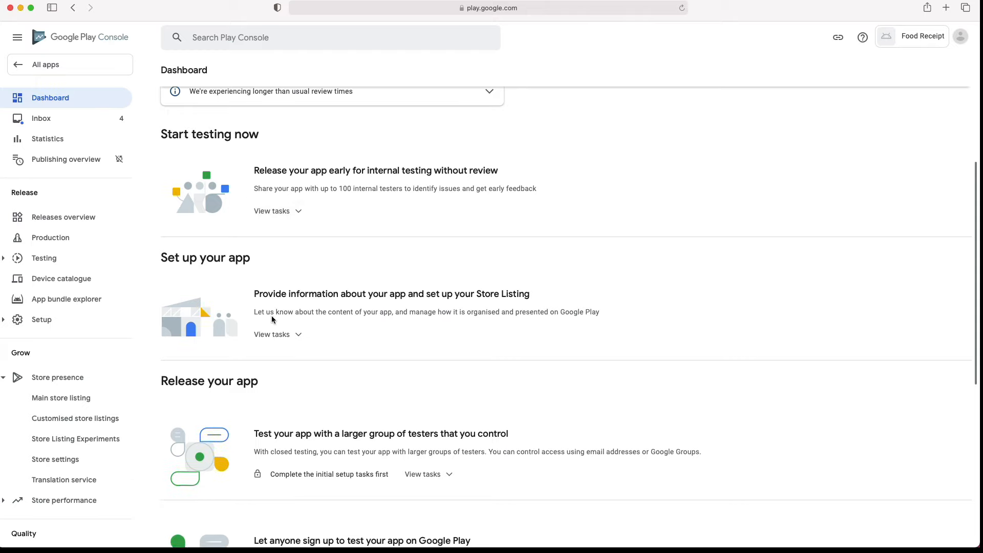
pyautogui.scroll(-3)
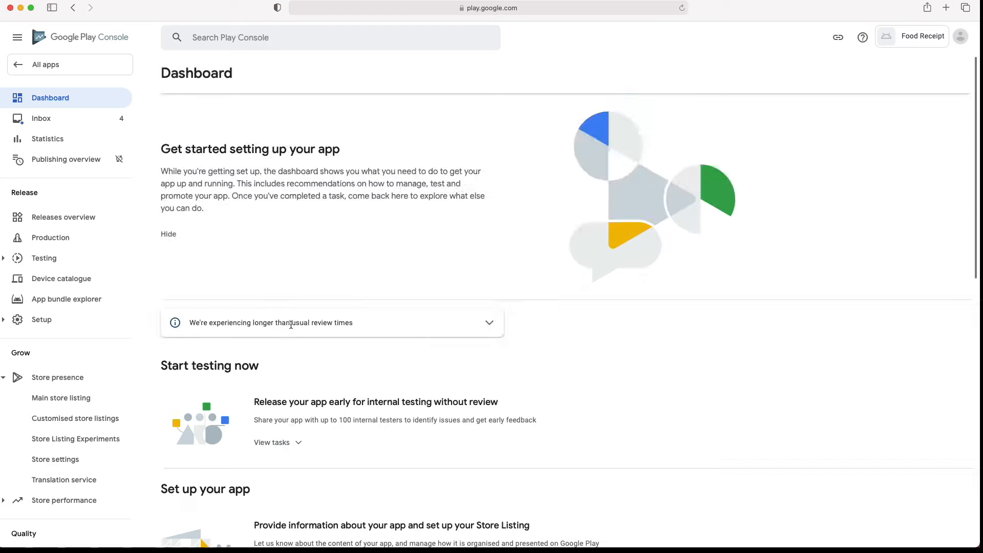
pyautogui.scroll(-3)
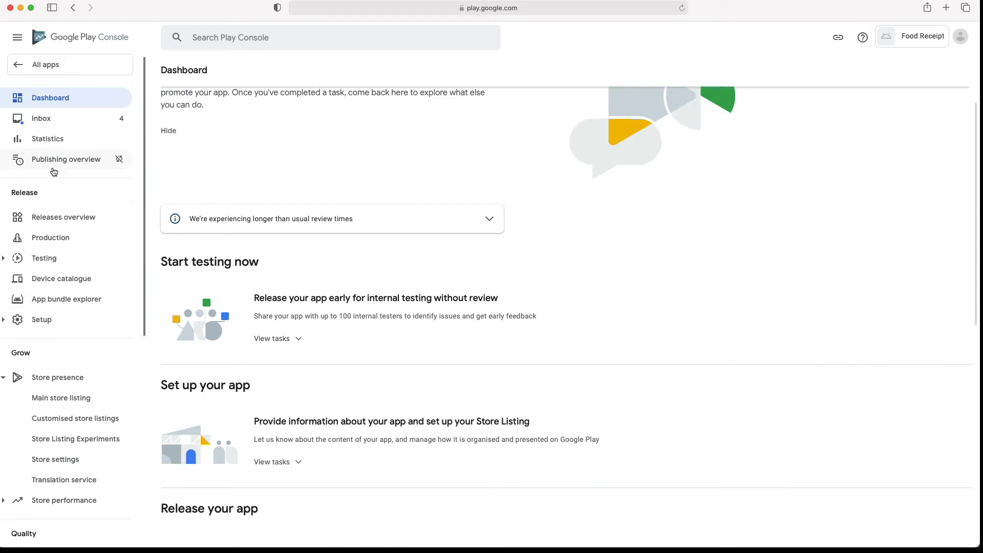
pyautogui.scroll(-3)
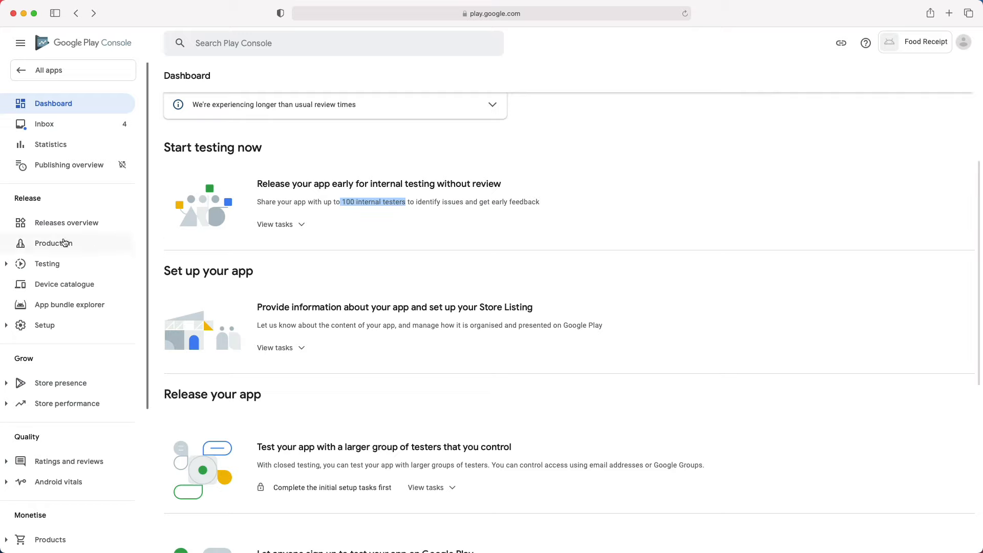
pyautogui.click(47, 264)
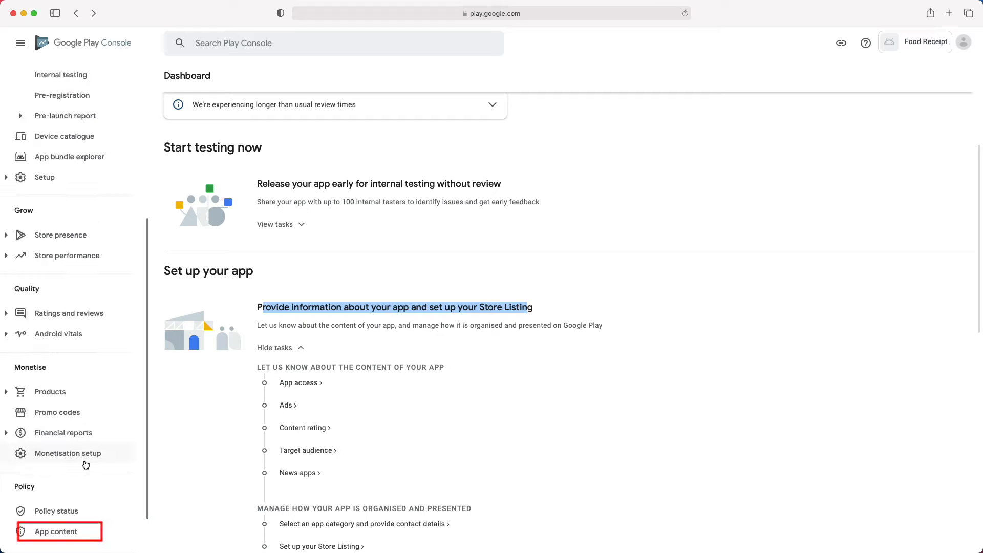
pyautogui.moveTo(283, 465)
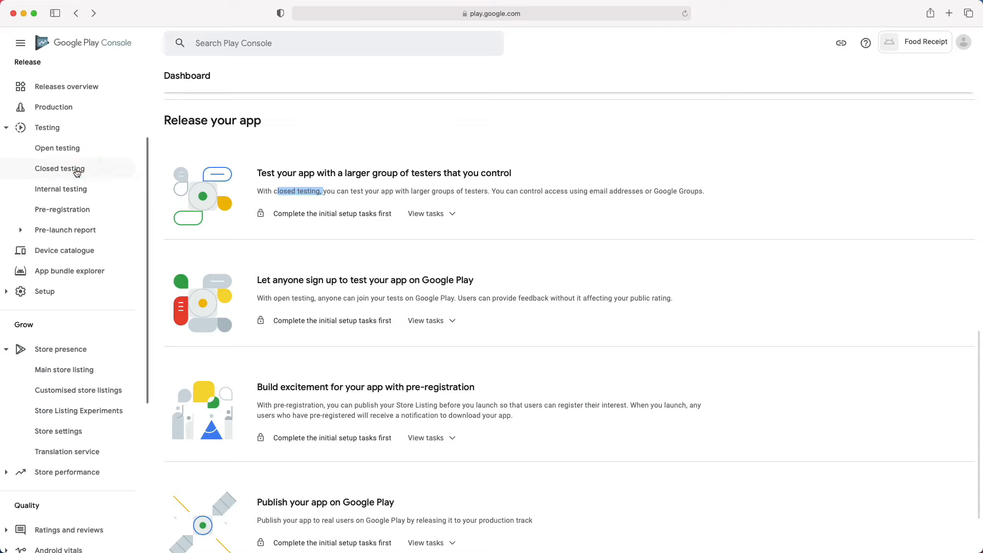
pyautogui.moveTo(222, 218)
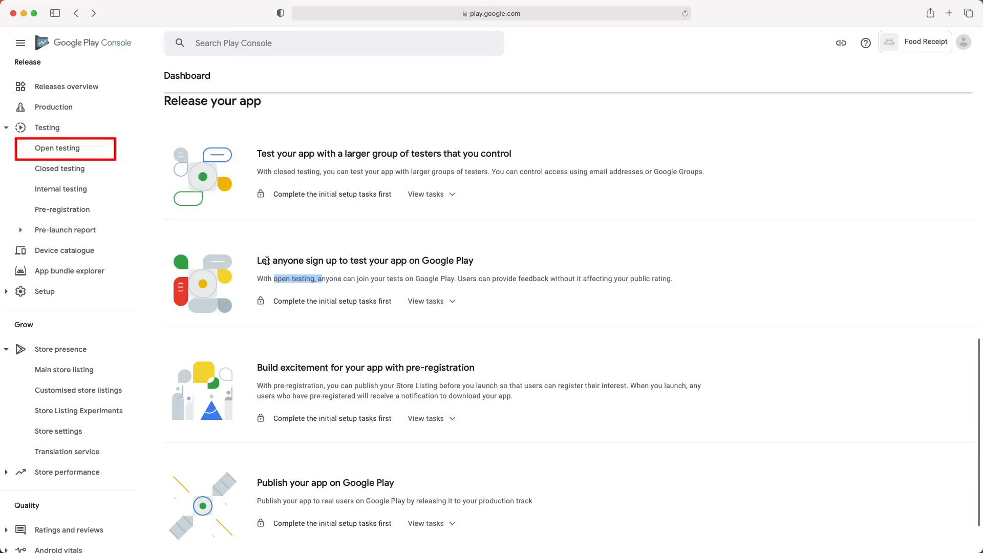
pyautogui.scroll(-3)
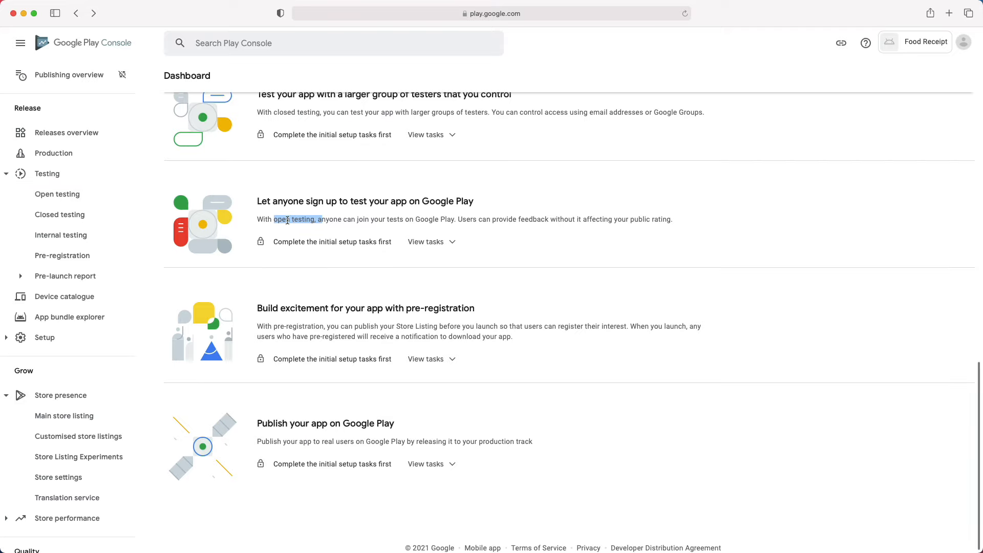
pyautogui.moveTo(273, 326)
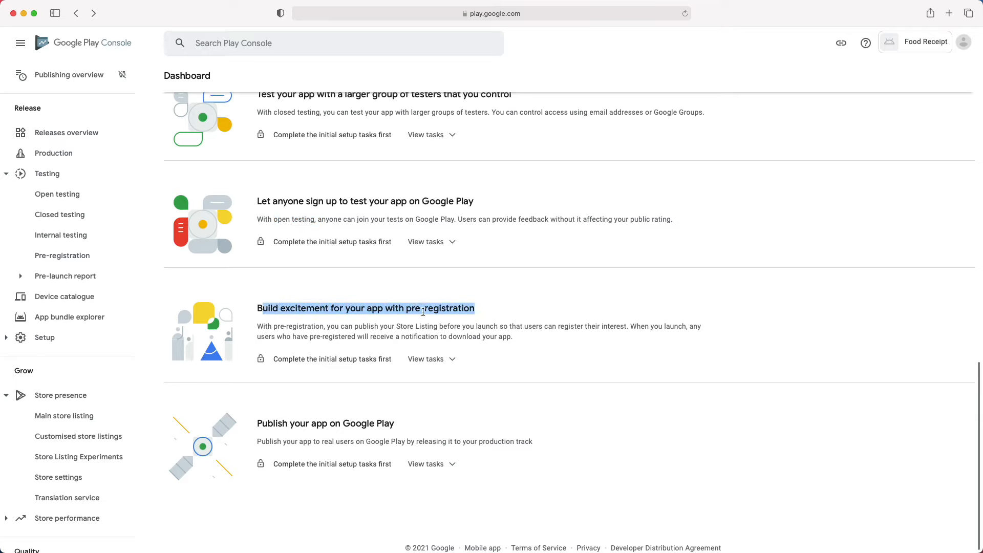
pyautogui.moveTo(76, 260)
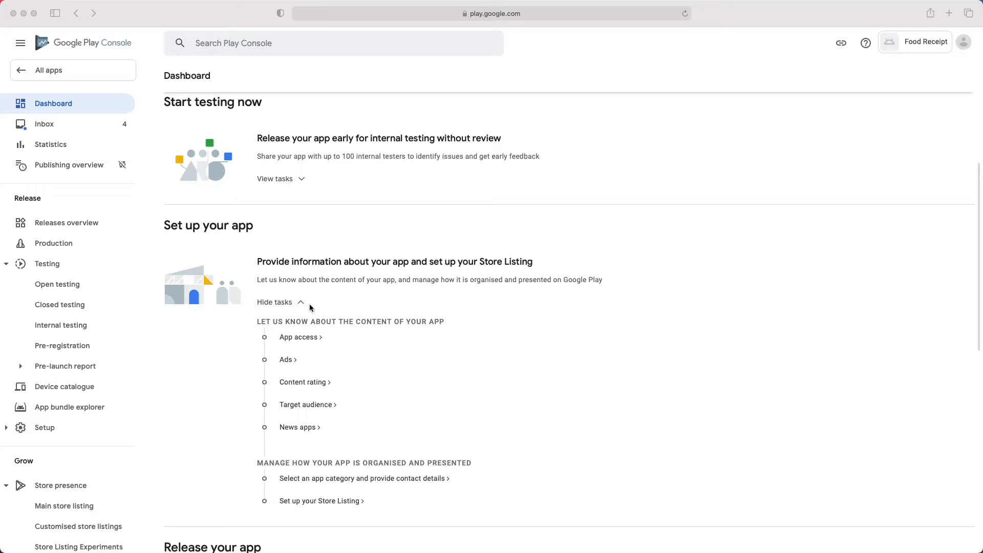
# Collapse the store listing task list and go to Policy > App content.
pyautogui.scroll(-3)
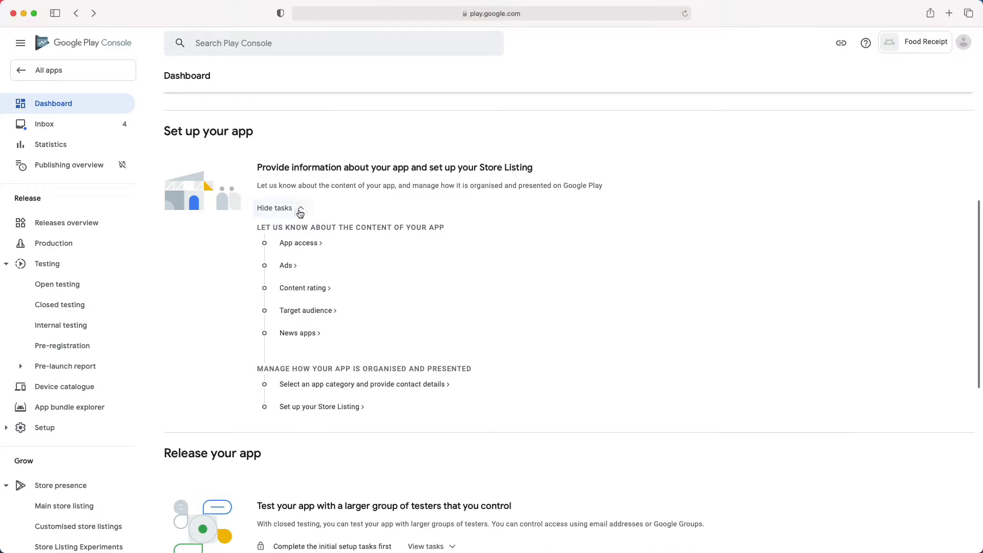
pyautogui.click(275, 208)
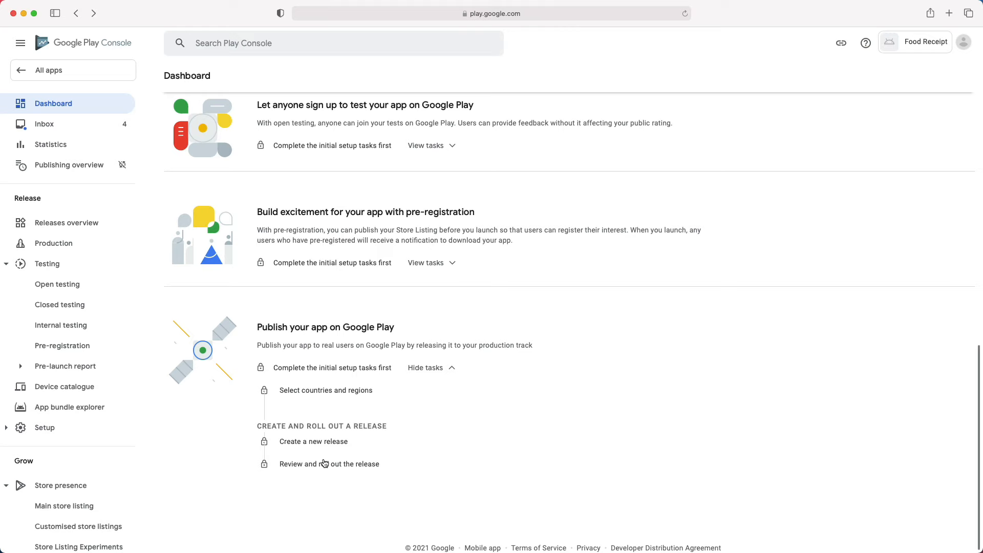
pyautogui.moveTo(328, 429)
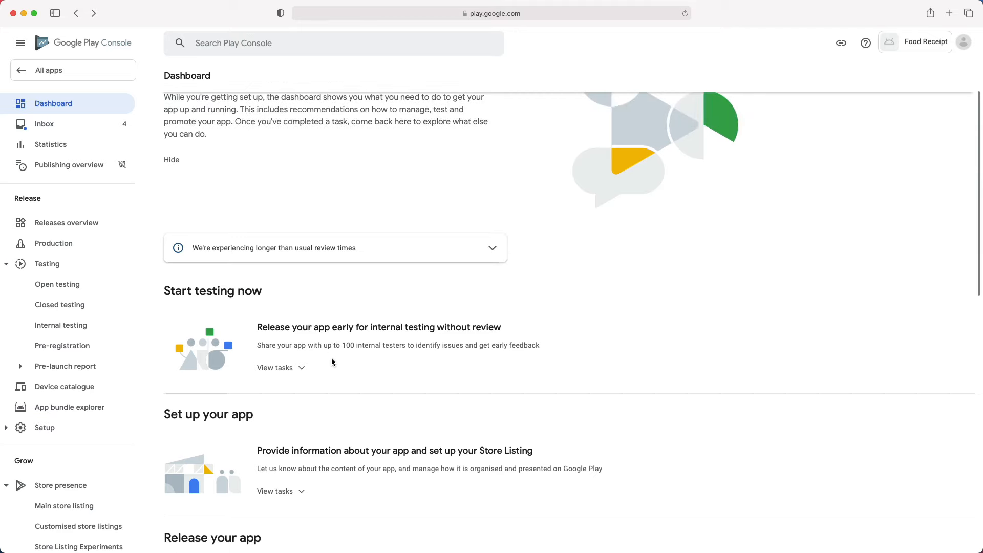
pyautogui.moveTo(432, 412)
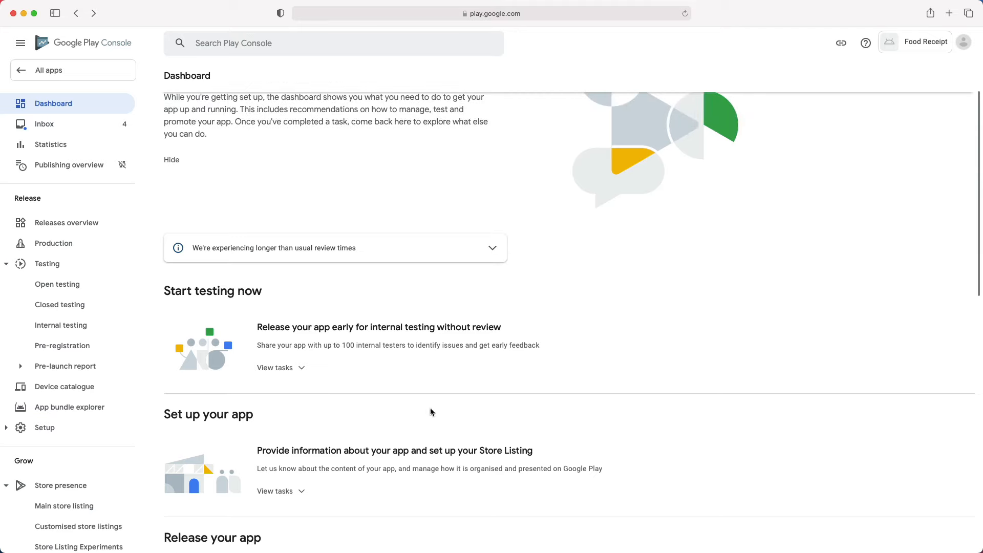
pyautogui.scroll(-3)
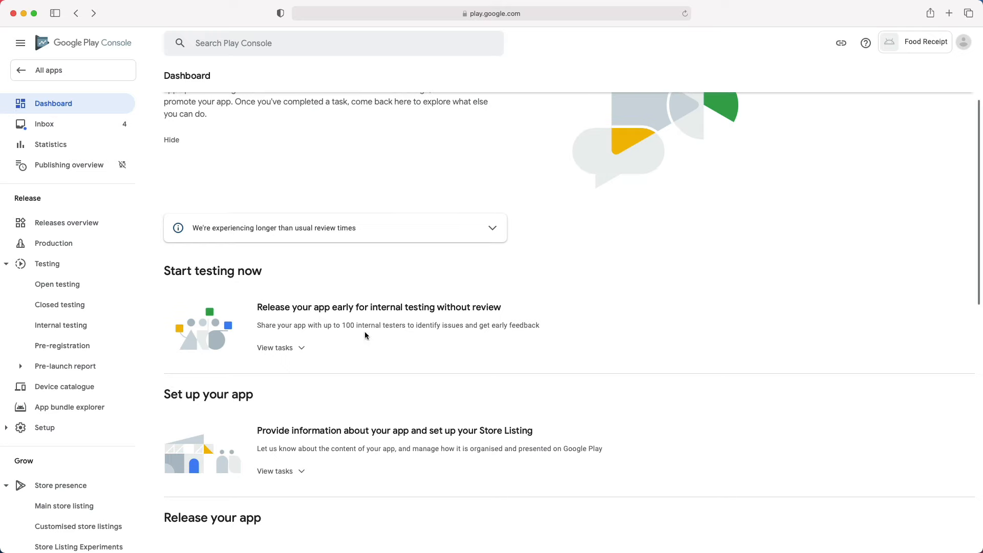
pyautogui.moveTo(371, 374)
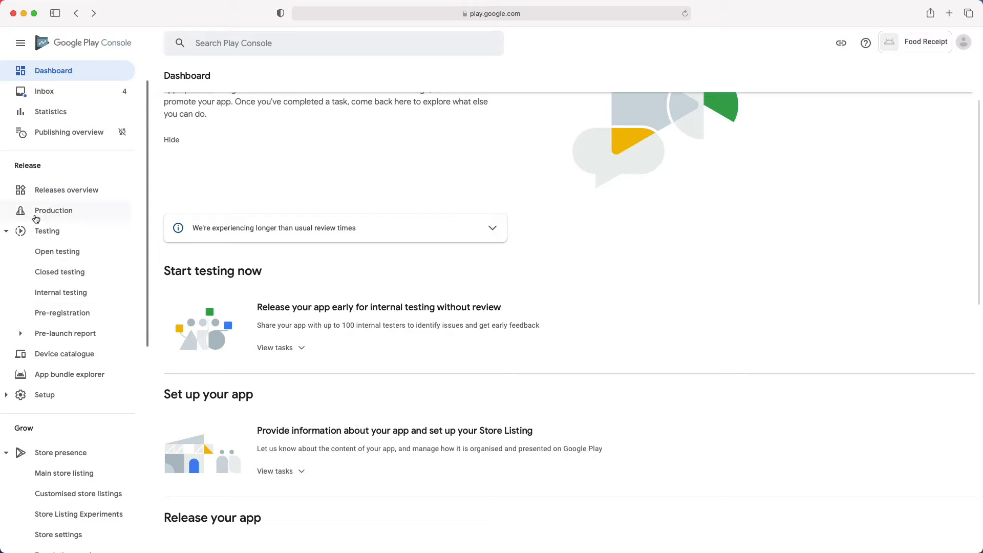
pyautogui.scroll(-3)
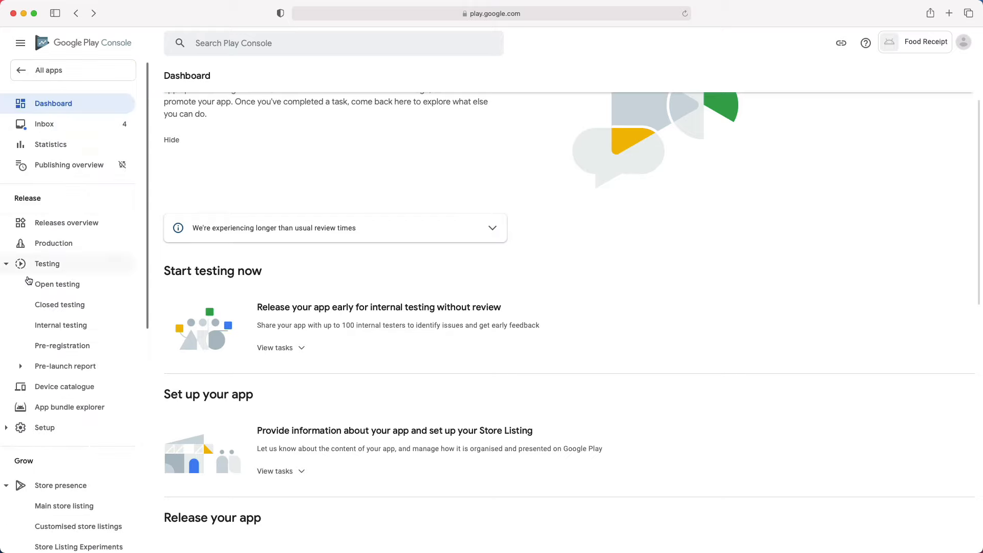
pyautogui.scroll(-3)
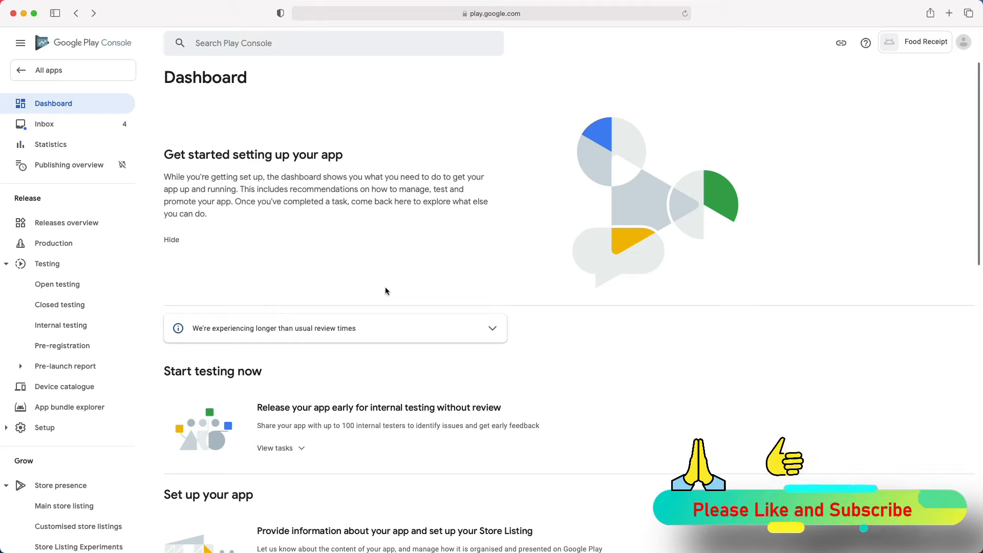
pyautogui.scroll(-3)
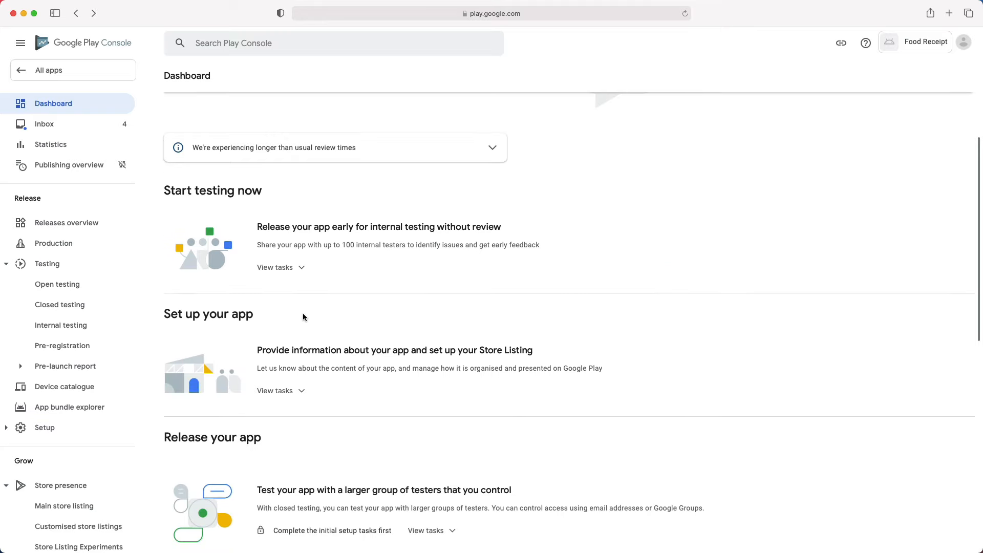
pyautogui.scroll(-3)
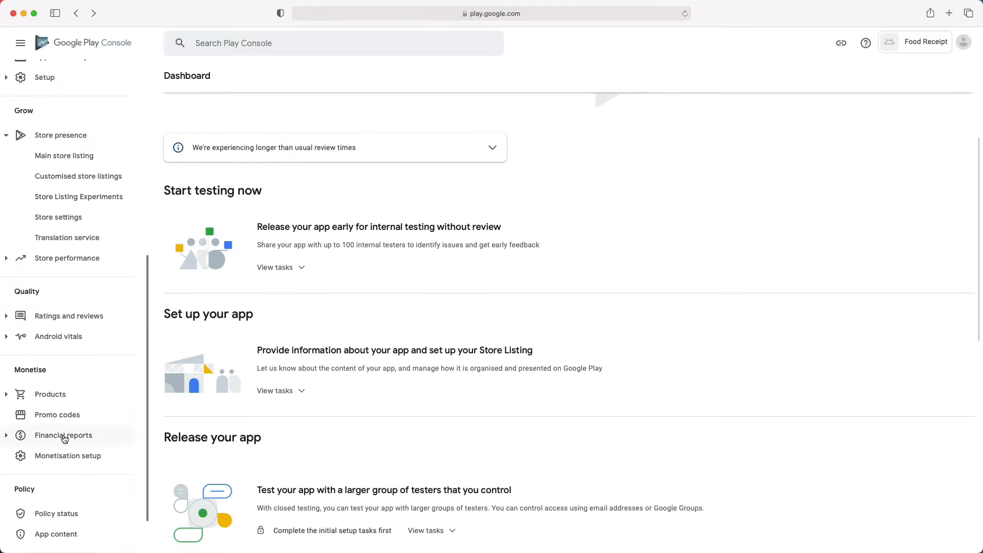
pyautogui.click(56, 534)
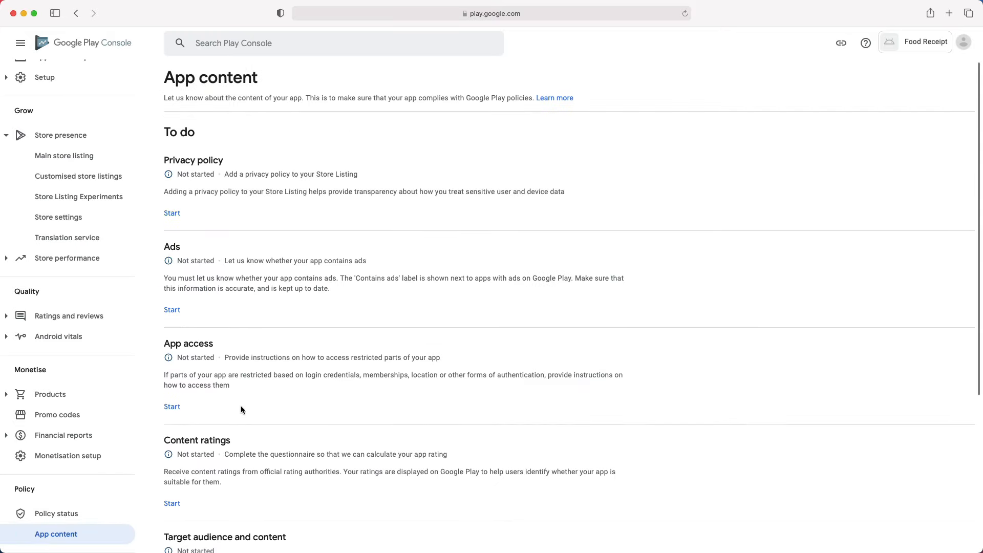
pyautogui.moveTo(164, 163)
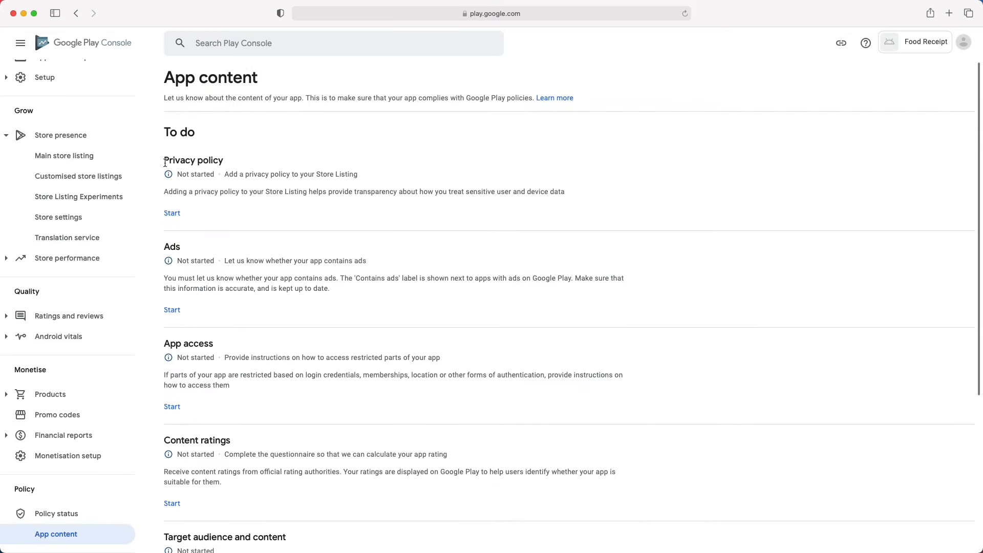
# Highlight the Privacy policy heading, then start the App access declaration.
pyautogui.doubleClick(194, 161)
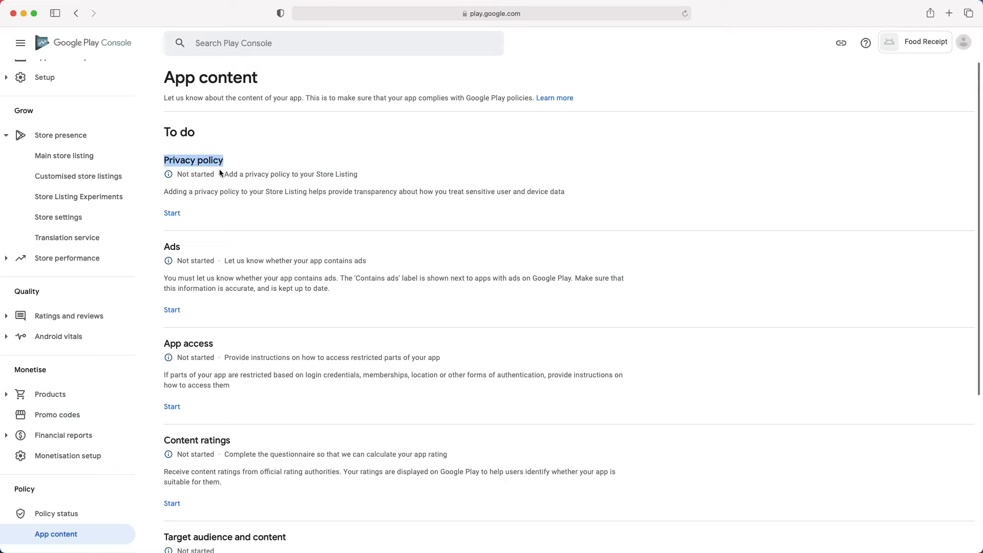
pyautogui.moveTo(230, 159)
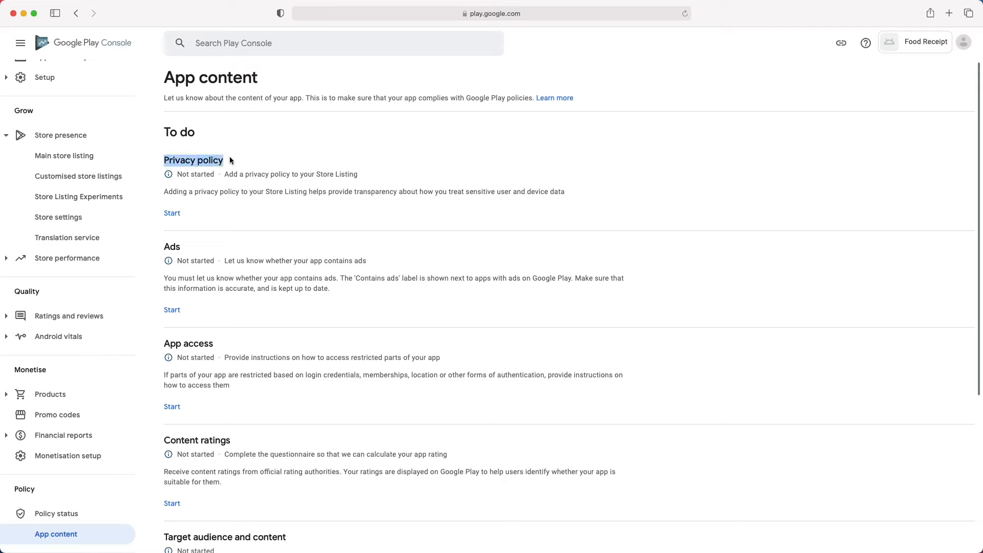
pyautogui.moveTo(266, 365)
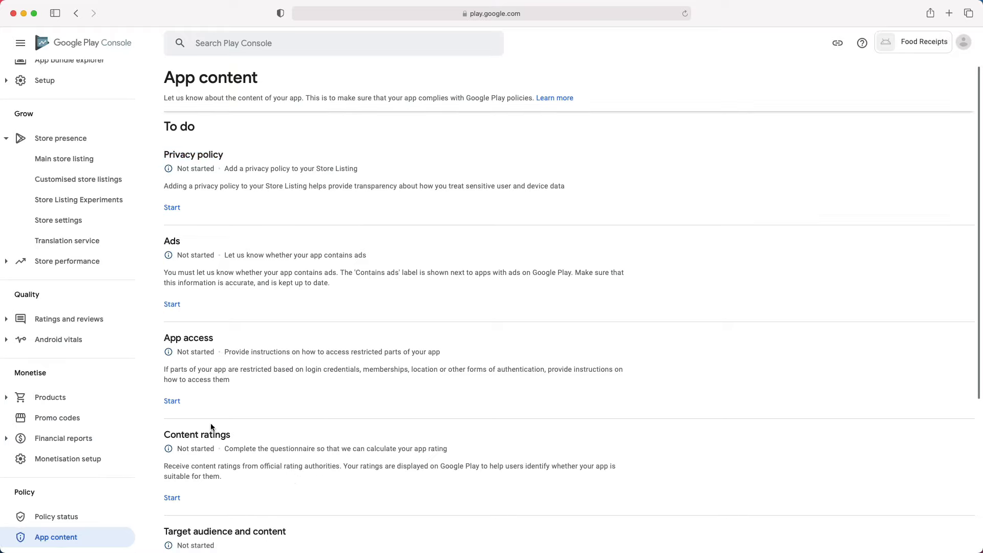
pyautogui.click(172, 401)
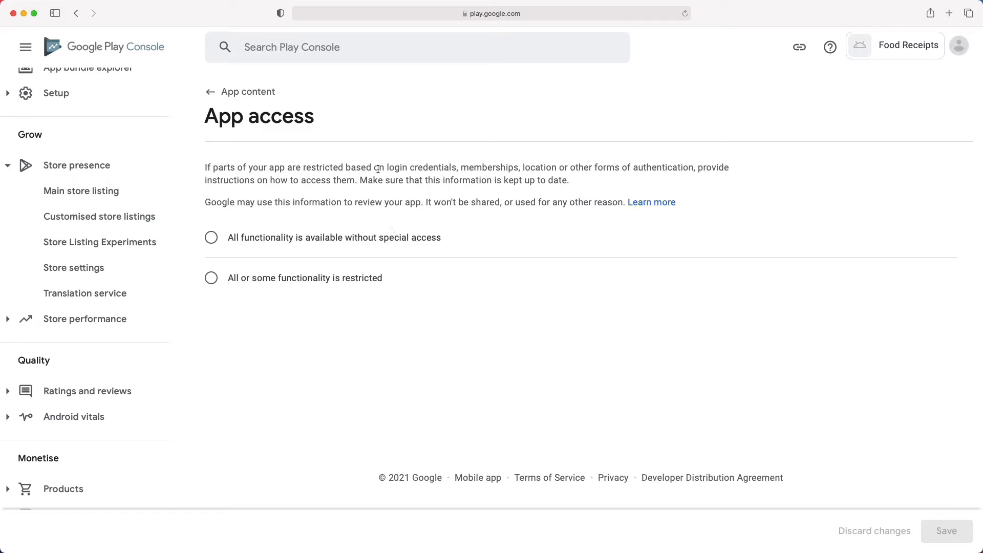
# Choose 'All functionality is available without special access', save, and return to App content.
pyautogui.moveTo(346, 167); pyautogui.dragTo(729, 167)
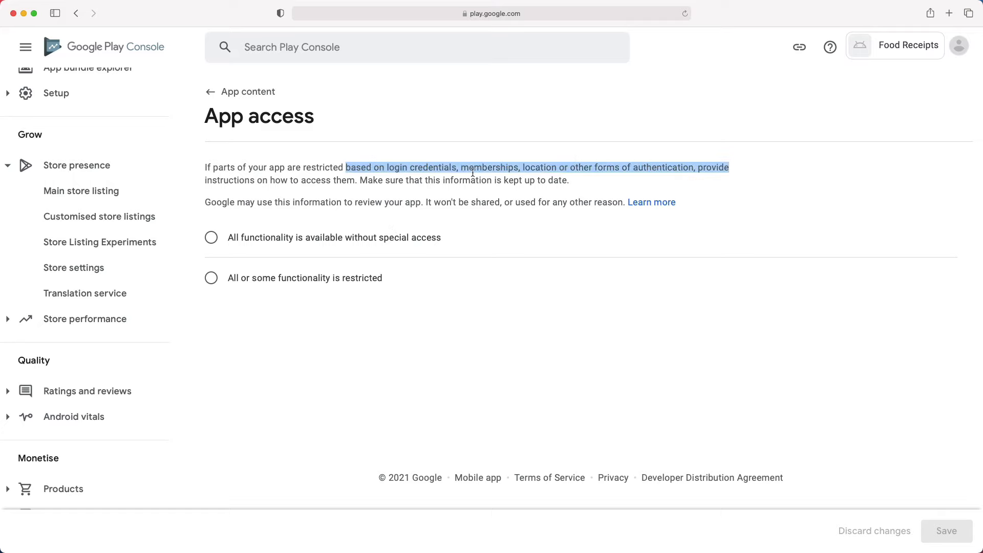
pyautogui.moveTo(309, 197)
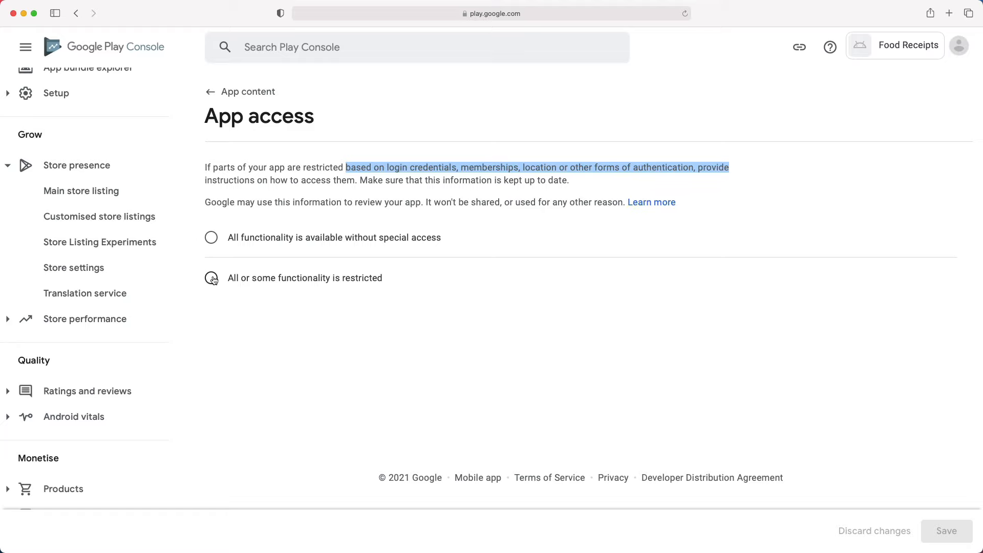
pyautogui.click(211, 278)
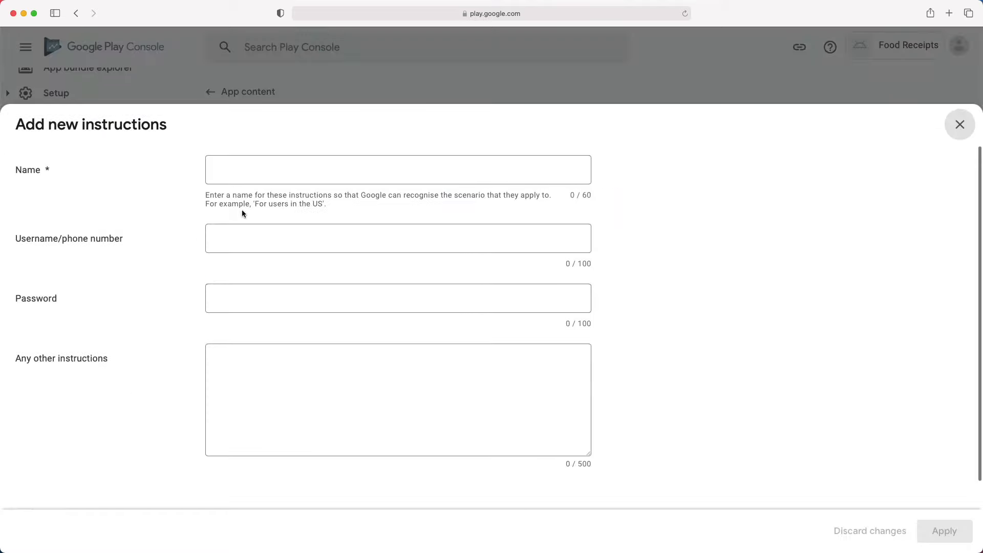
pyautogui.moveTo(877, 309)
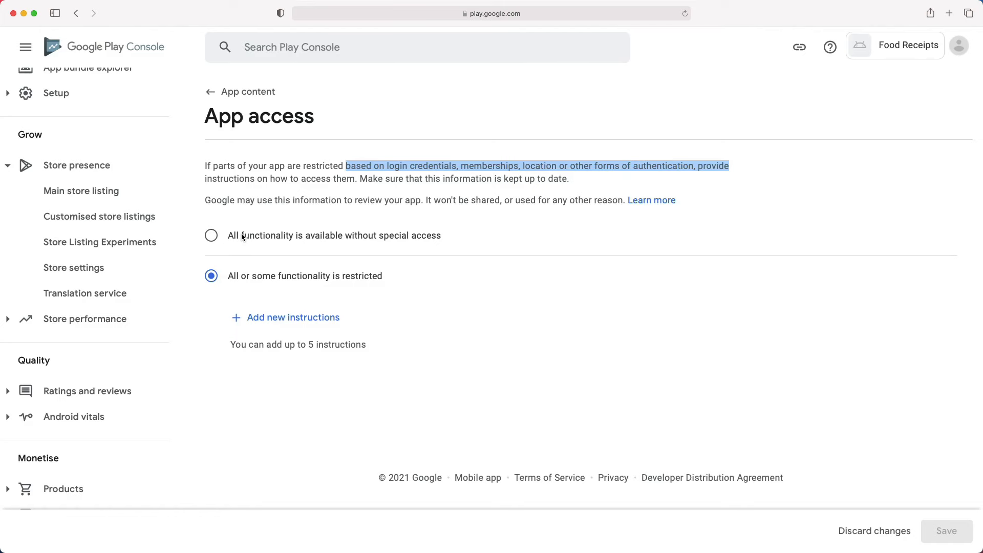
pyautogui.click(211, 236)
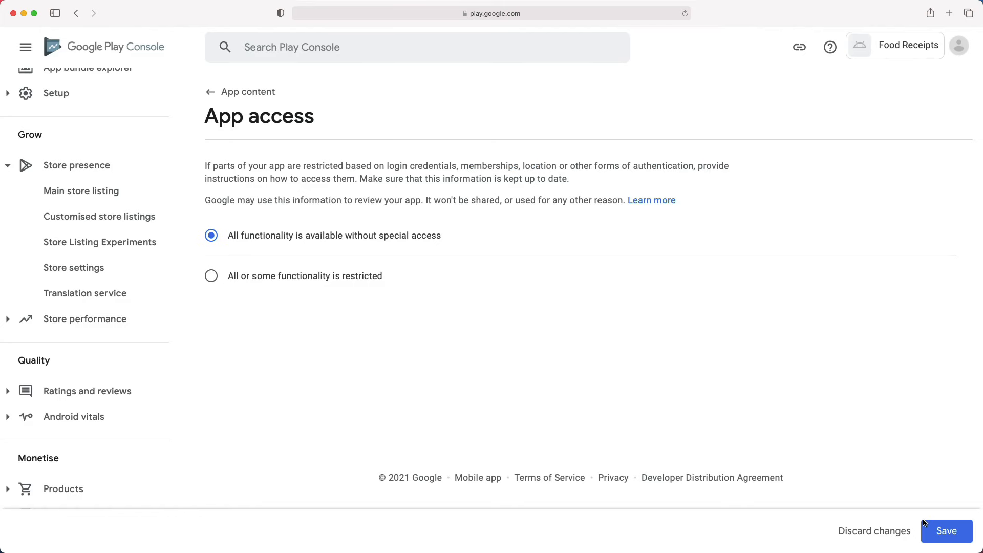
pyautogui.click(948, 531)
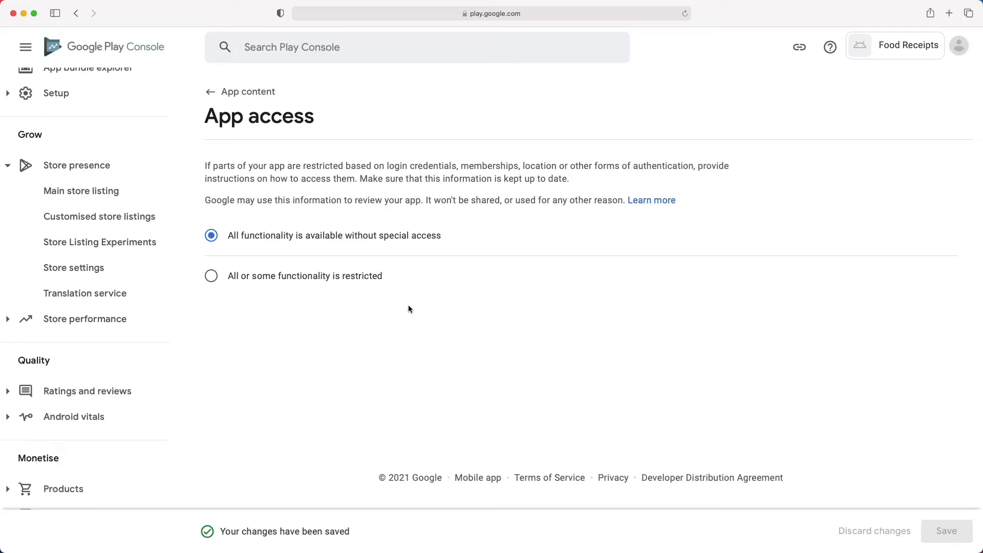
pyautogui.moveTo(243, 101)
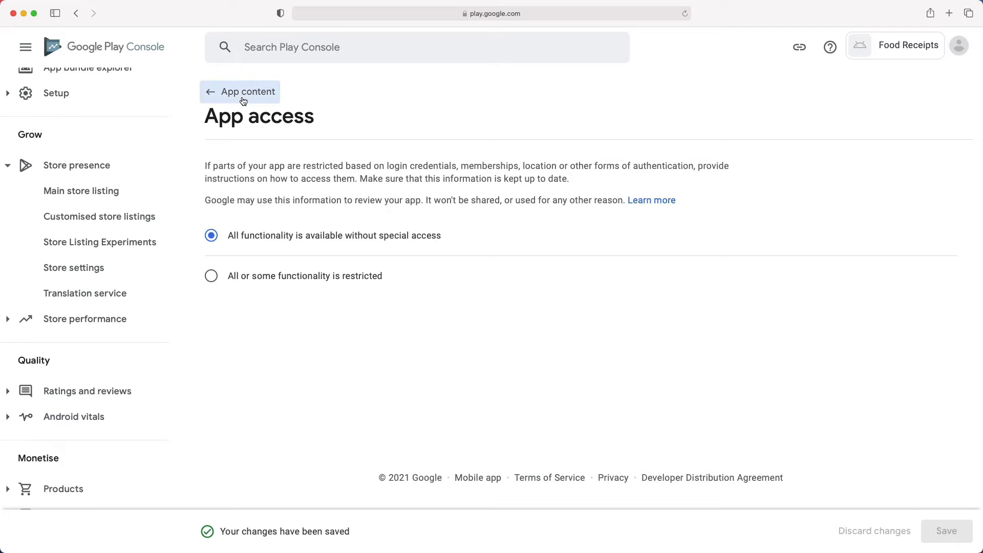
pyautogui.click(240, 92)
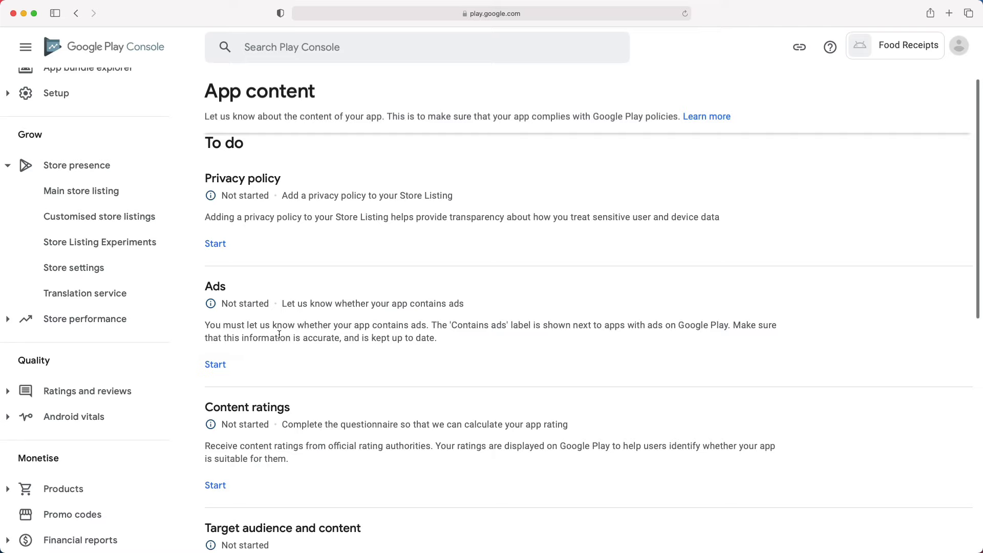
# Save the Ads declaration as 'No, my app does not contain ads'.
pyautogui.click(215, 364)
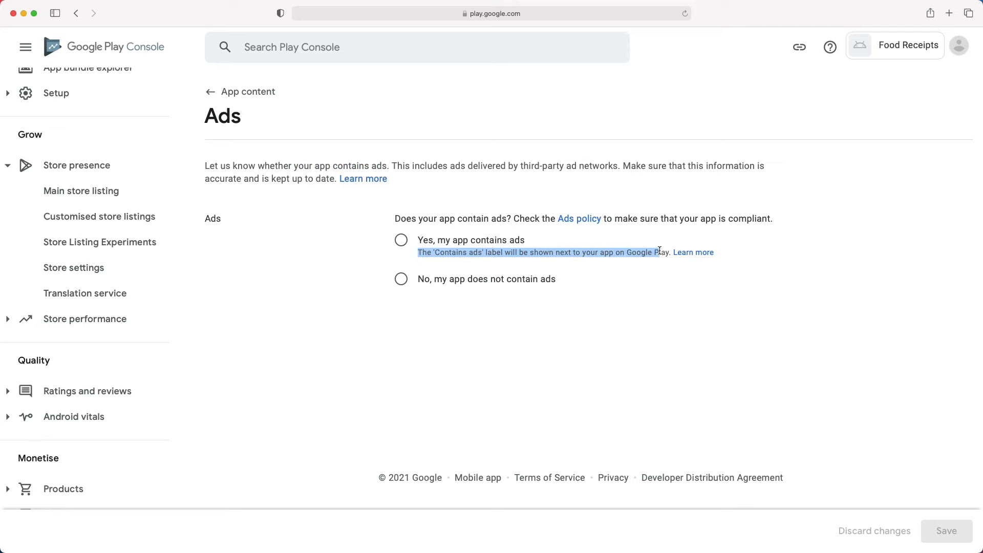
pyautogui.click(401, 240)
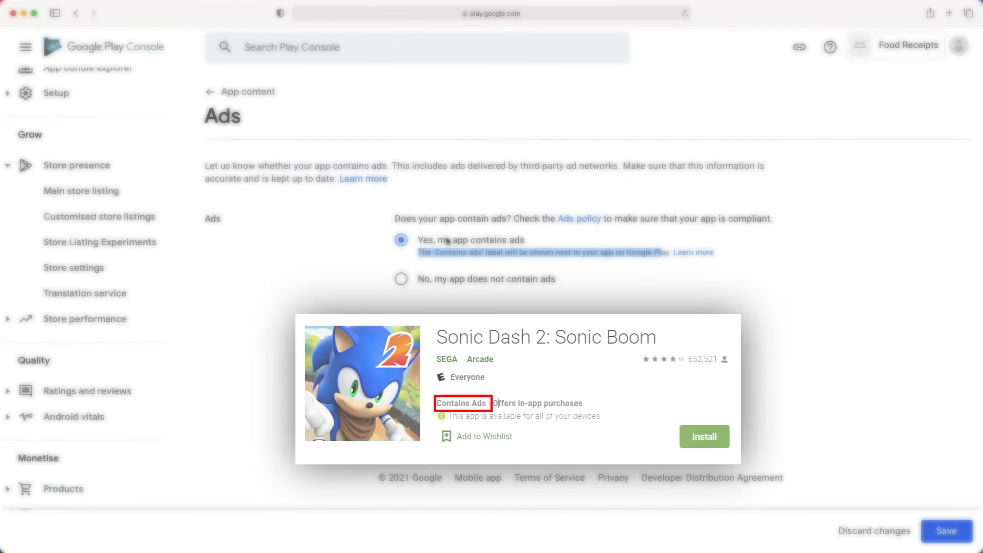
pyautogui.click(401, 279)
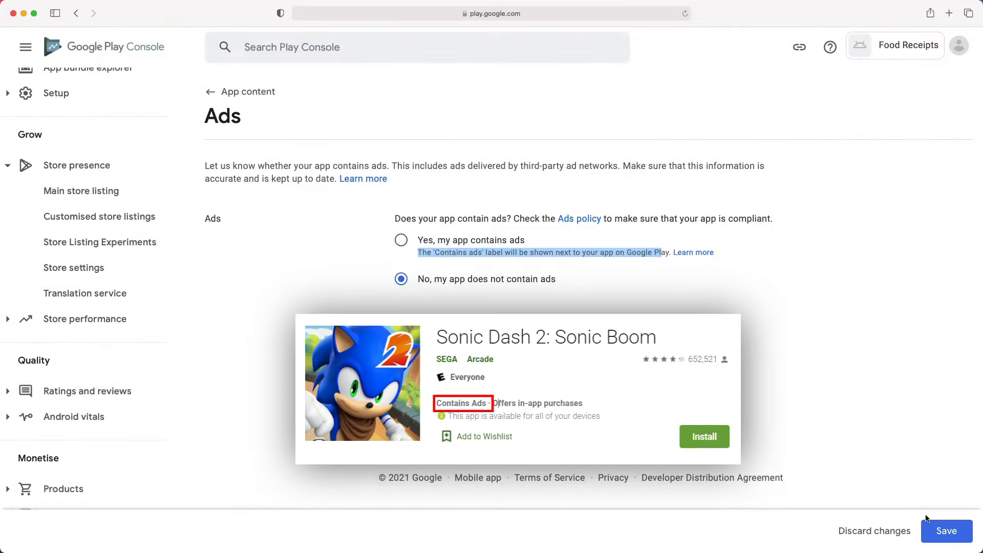
pyautogui.click(946, 531)
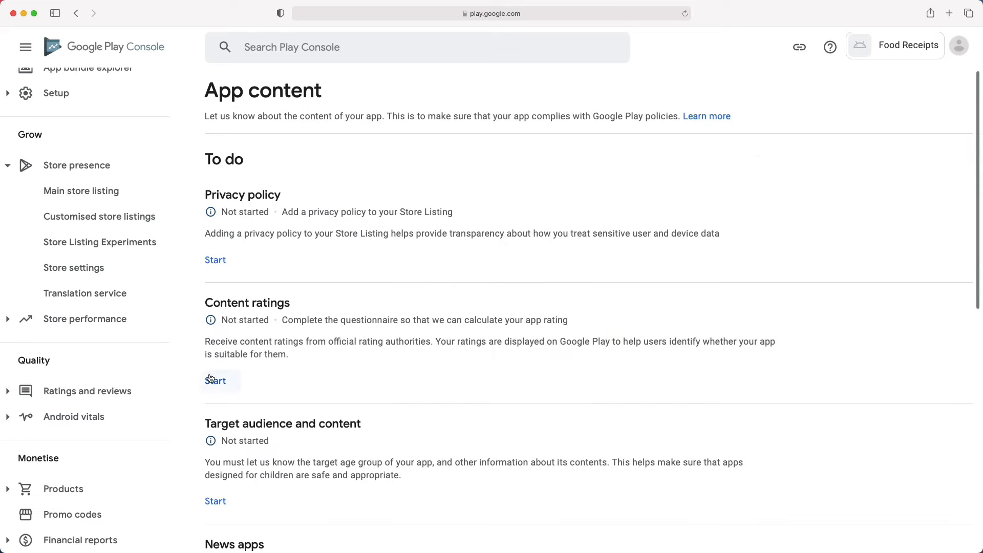
pyautogui.click(215, 381)
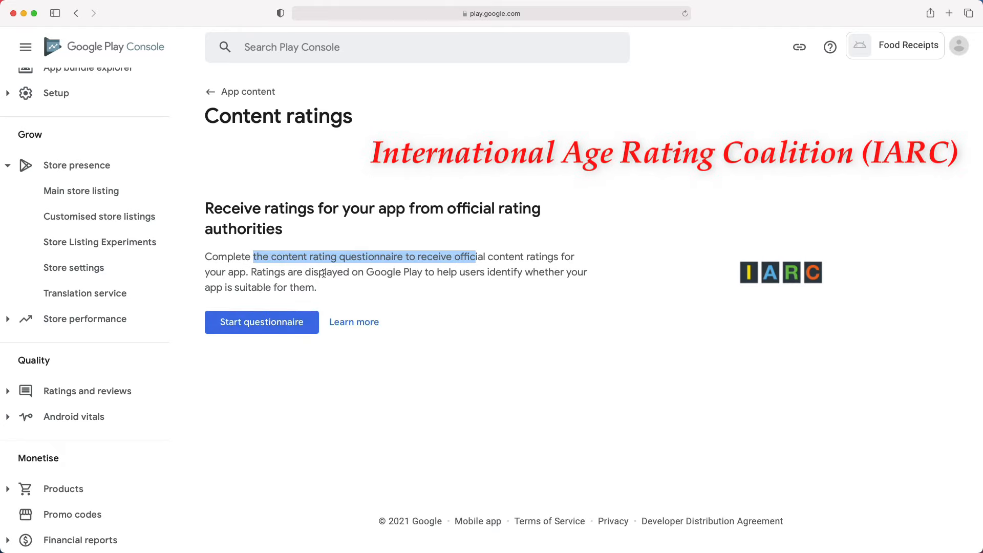
# Start the rating questionnaire with 'Reference, News or Educational' as the category.
pyautogui.click(262, 322)
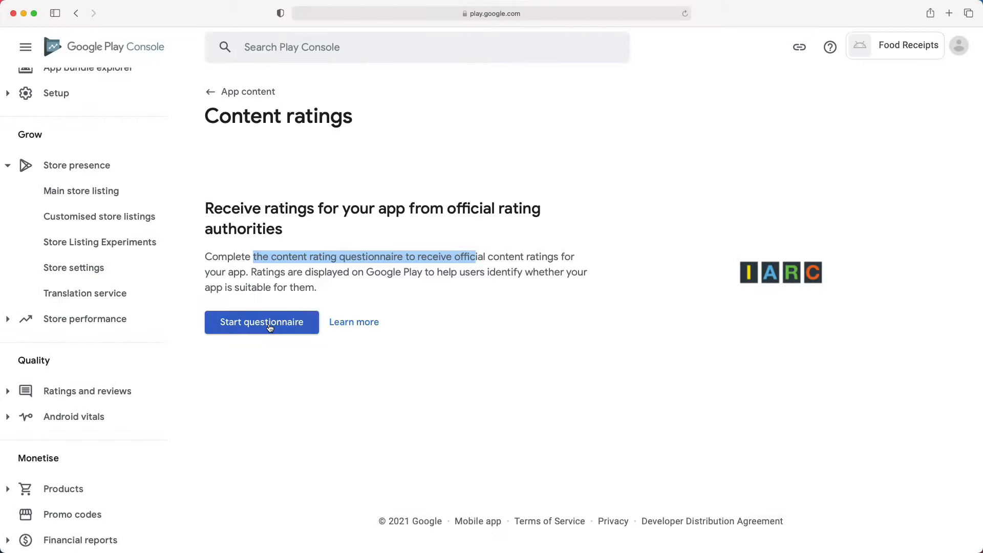
pyautogui.click(262, 322)
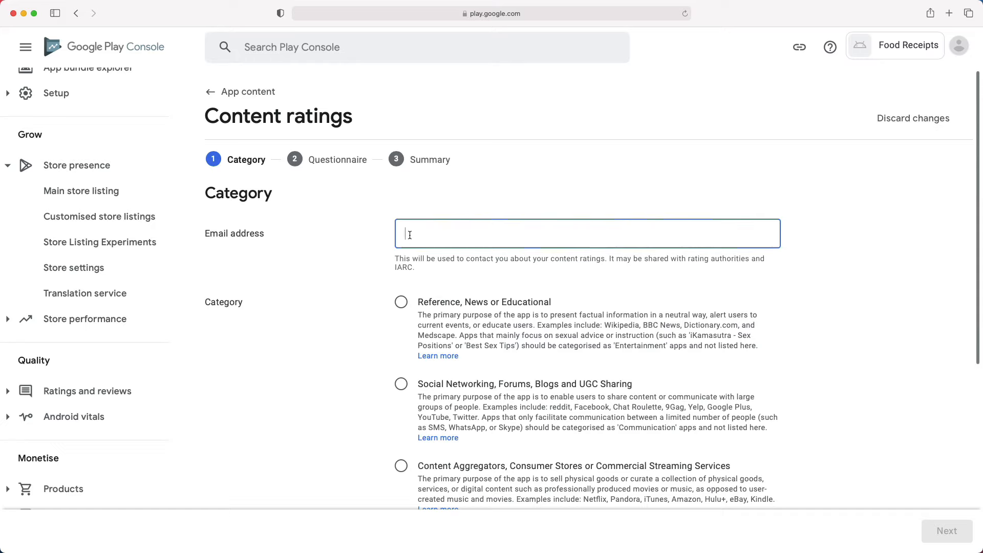
pyautogui.scroll(-3)
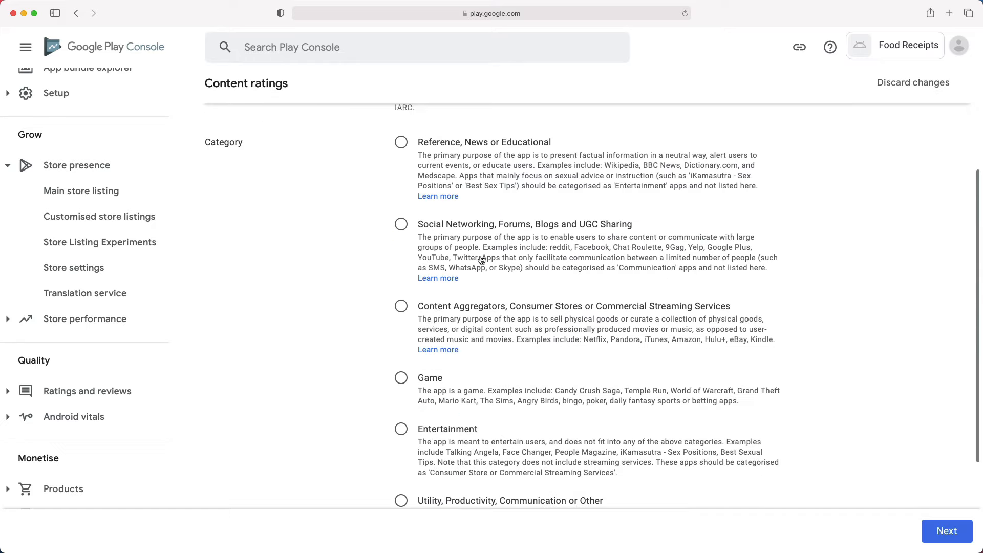
pyautogui.click(401, 142)
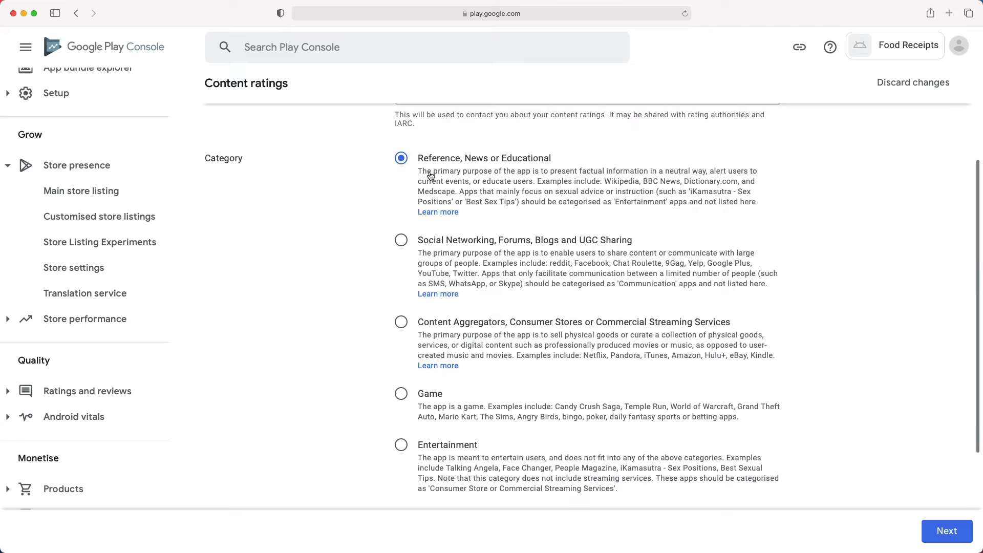
pyautogui.moveTo(947, 543)
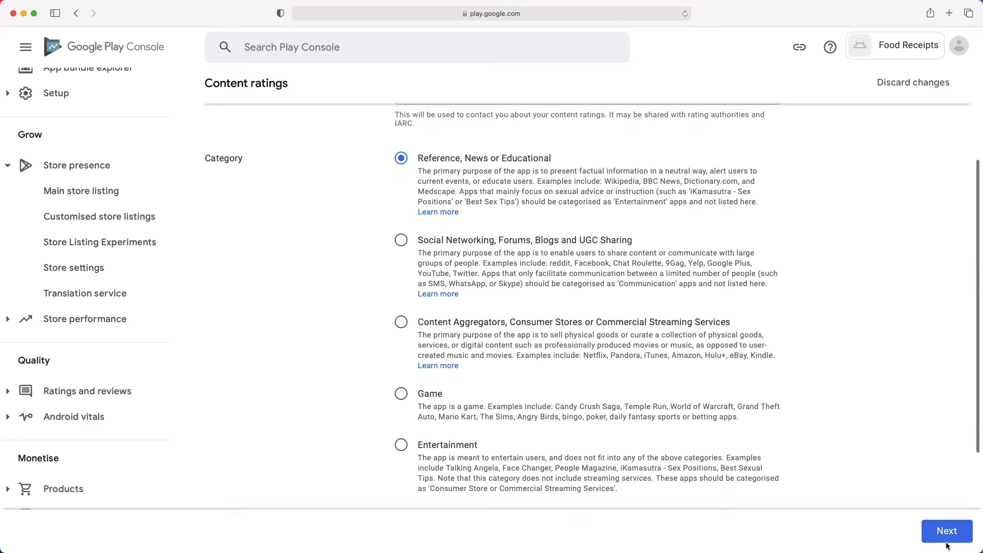
pyautogui.click(947, 531)
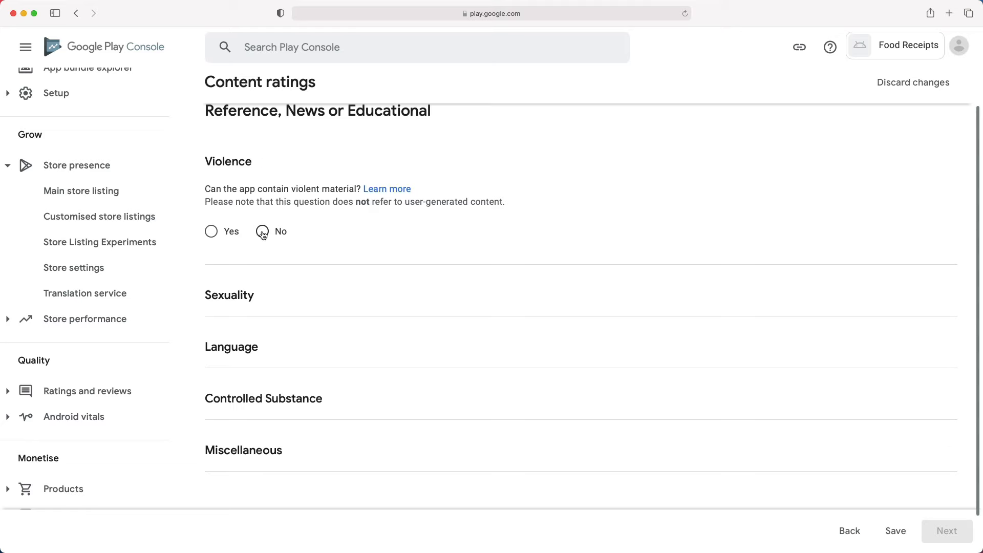
# Answer No to the rating questions, starting with violence, save, and continue to the summary.
pyautogui.click(262, 232)
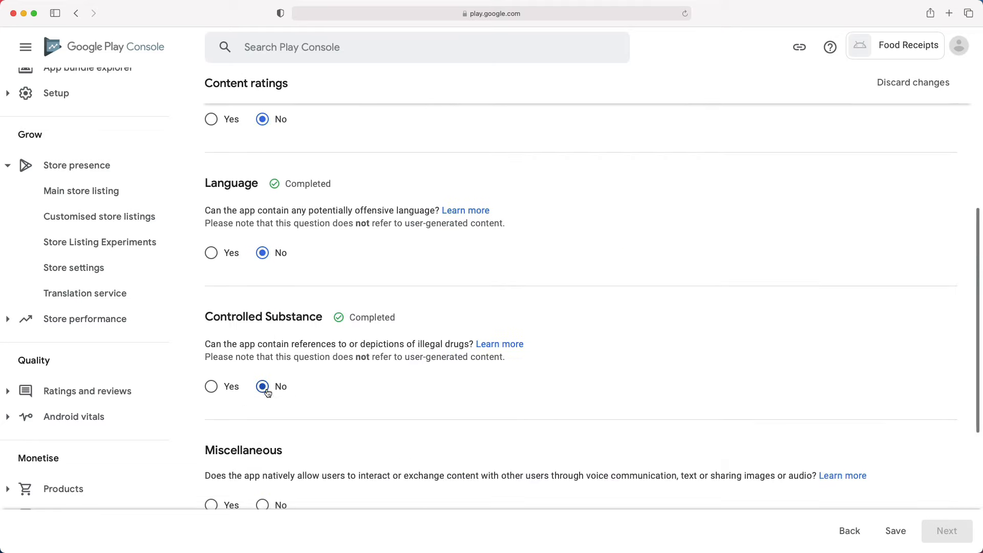
pyautogui.scroll(-3)
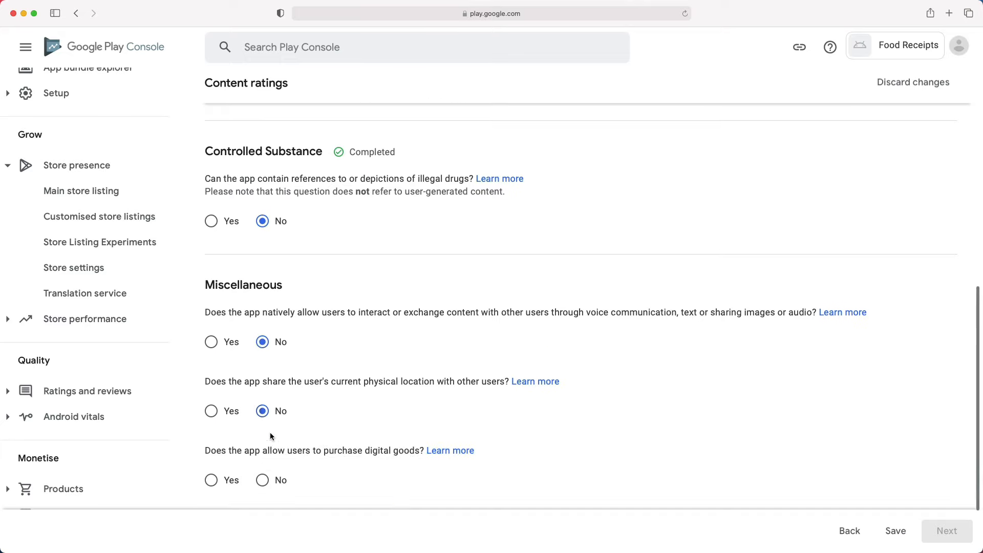
pyautogui.scroll(3)
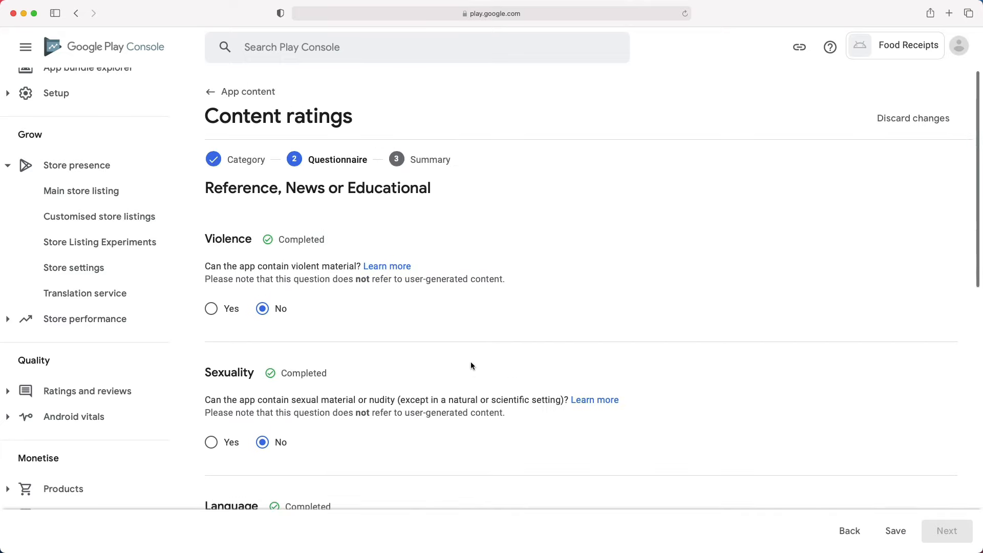
pyautogui.click(896, 531)
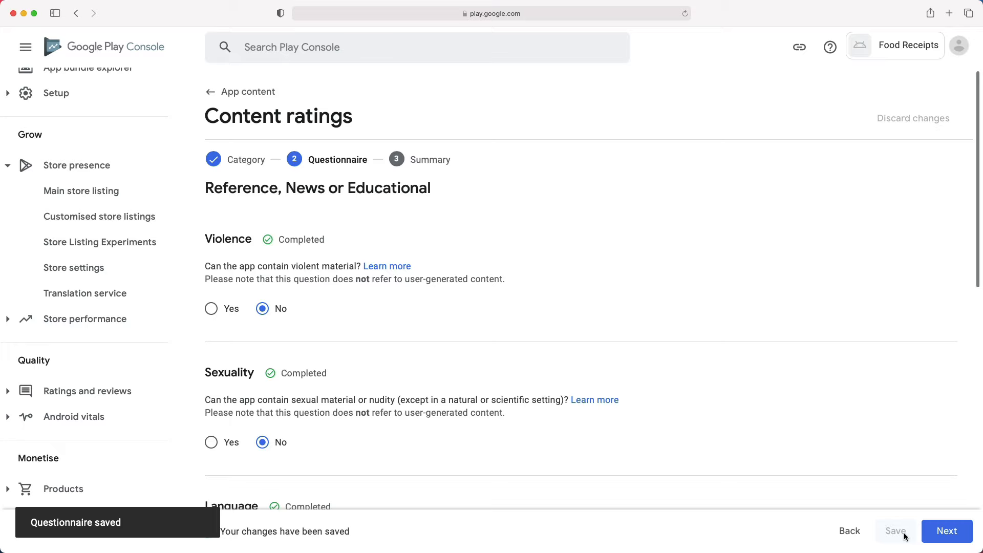
pyautogui.click(947, 531)
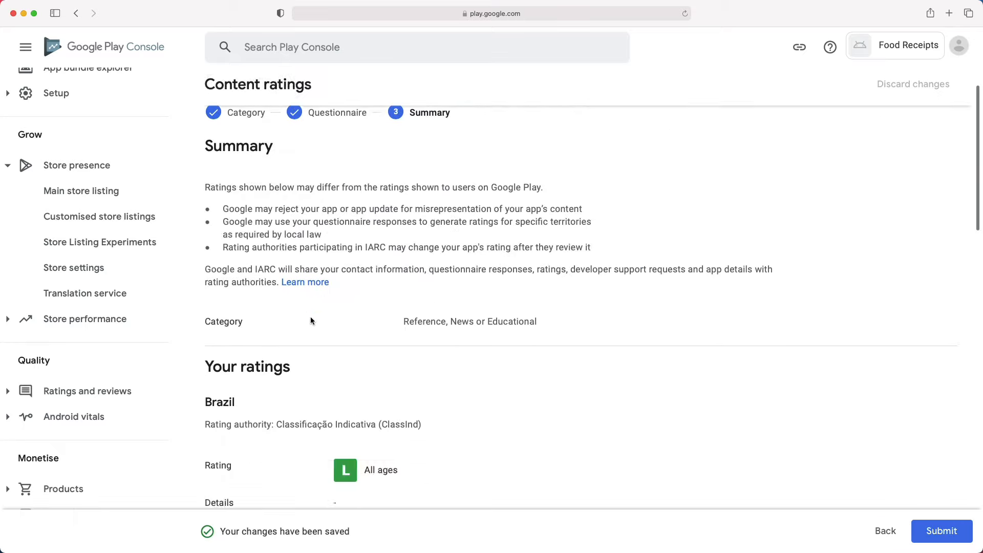
# Review the all-ages and 3+ regional ratings summary and submit it.
pyautogui.scroll(-3)
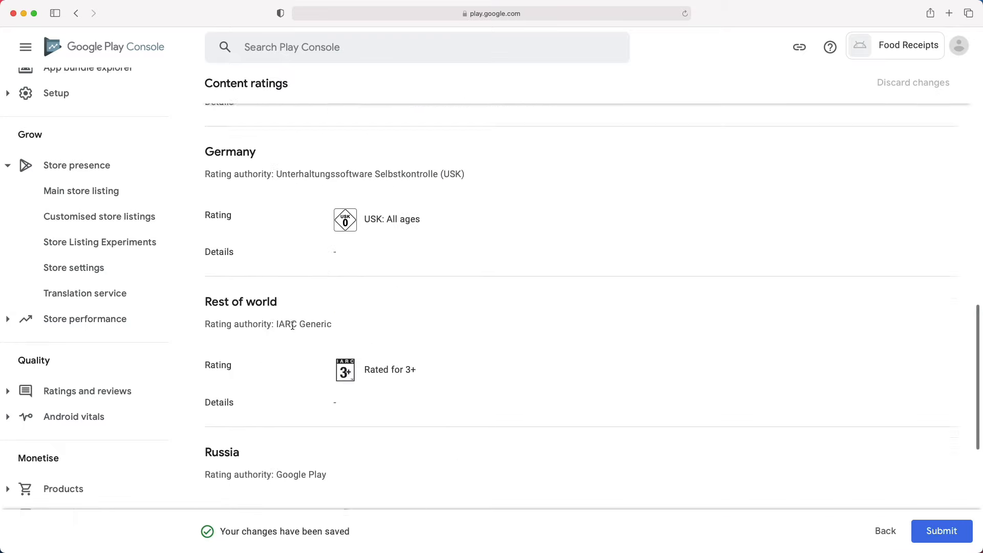
pyautogui.scroll(-3)
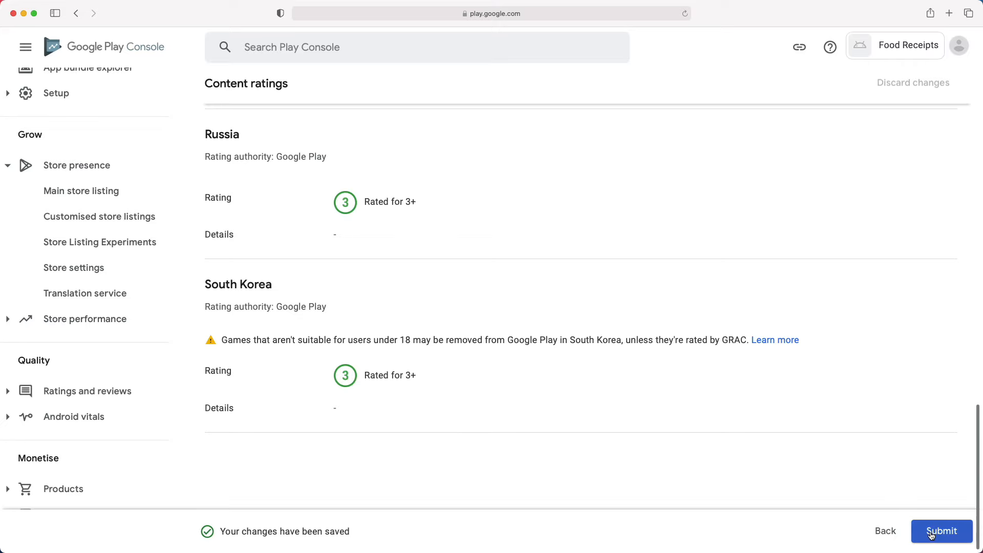
pyautogui.click(942, 531)
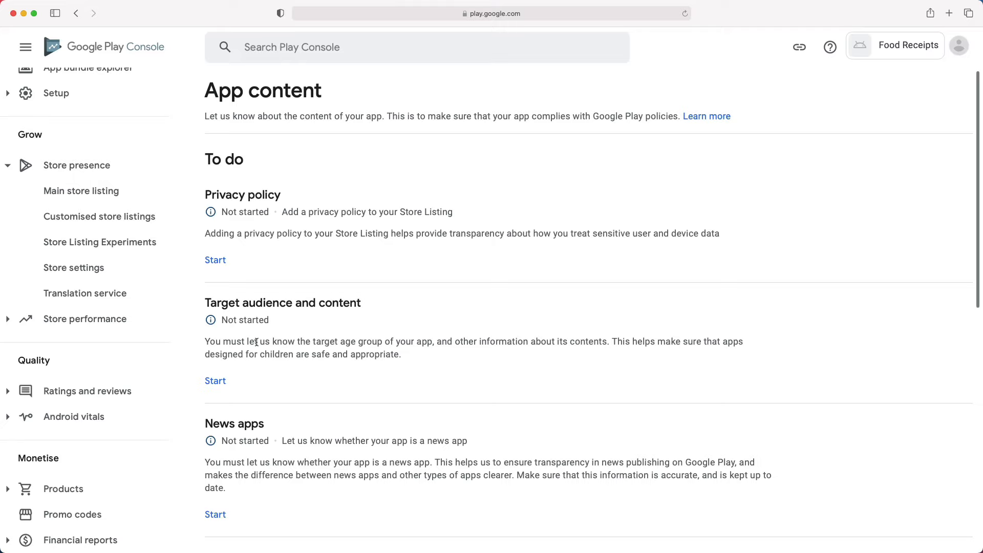
# Target ages 13-15, 16-17 and 18+, mark not appealing to children, and save.
pyautogui.click(216, 381)
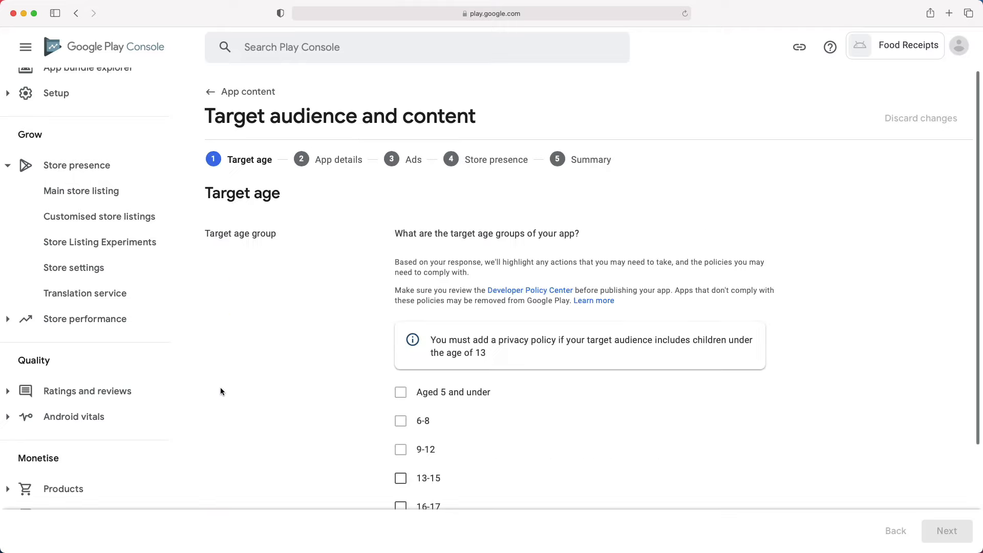
pyautogui.tripleClick(486, 233)
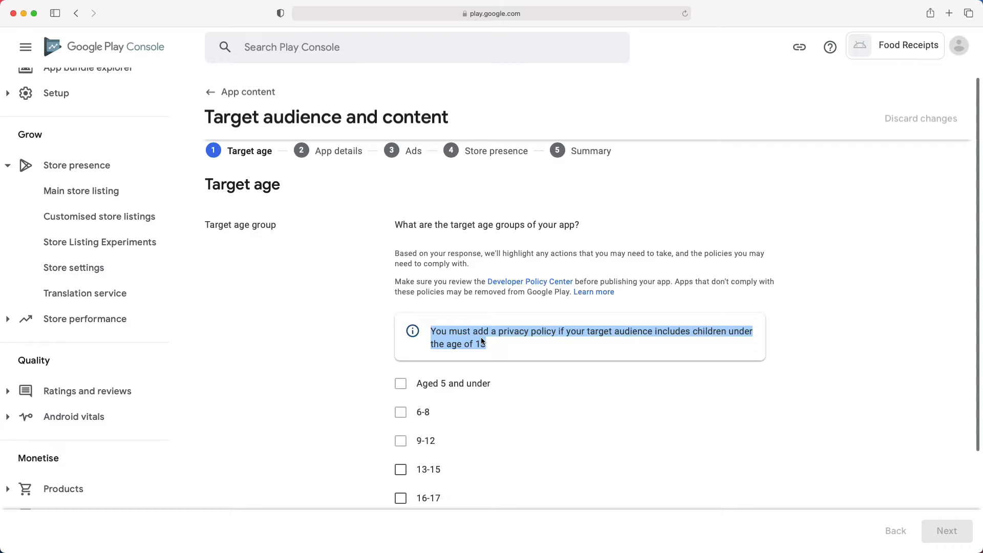
pyautogui.click(401, 469)
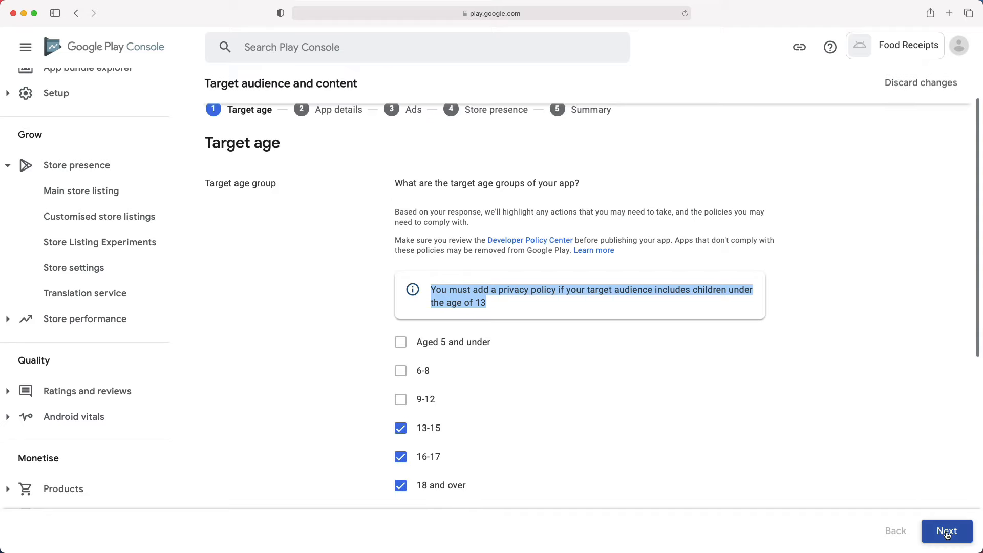
pyautogui.click(947, 531)
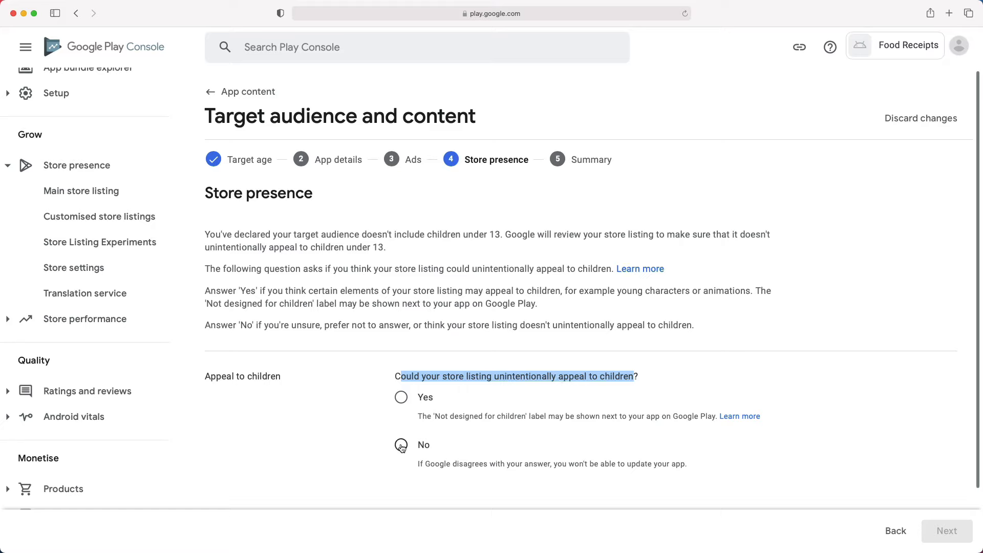
pyautogui.click(401, 444)
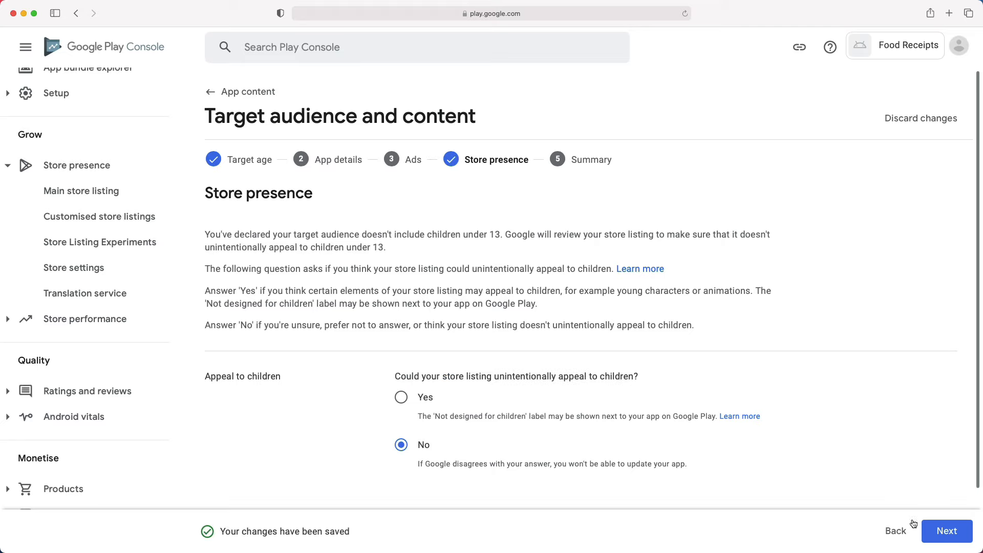
pyautogui.click(947, 531)
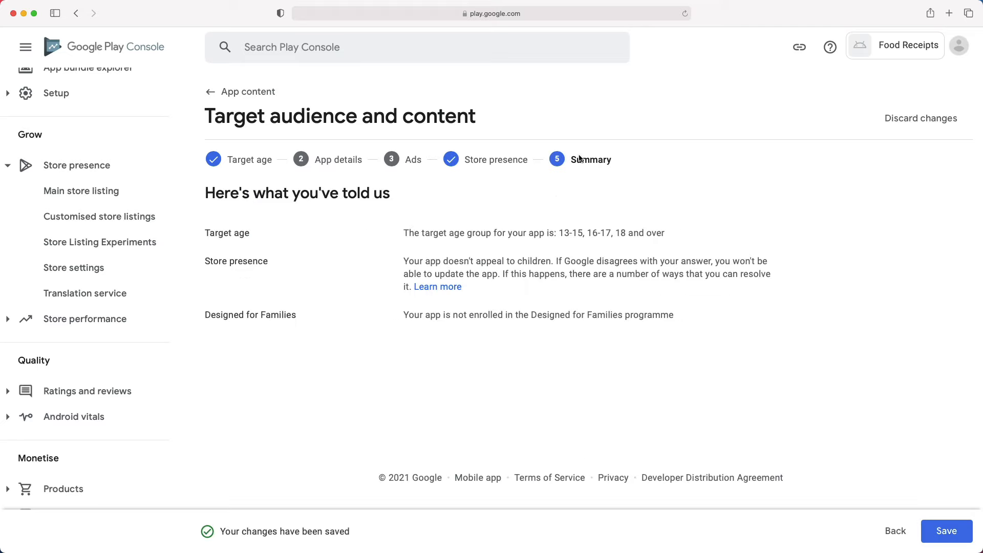
pyautogui.moveTo(453, 233); pyautogui.dragTo(621, 232)
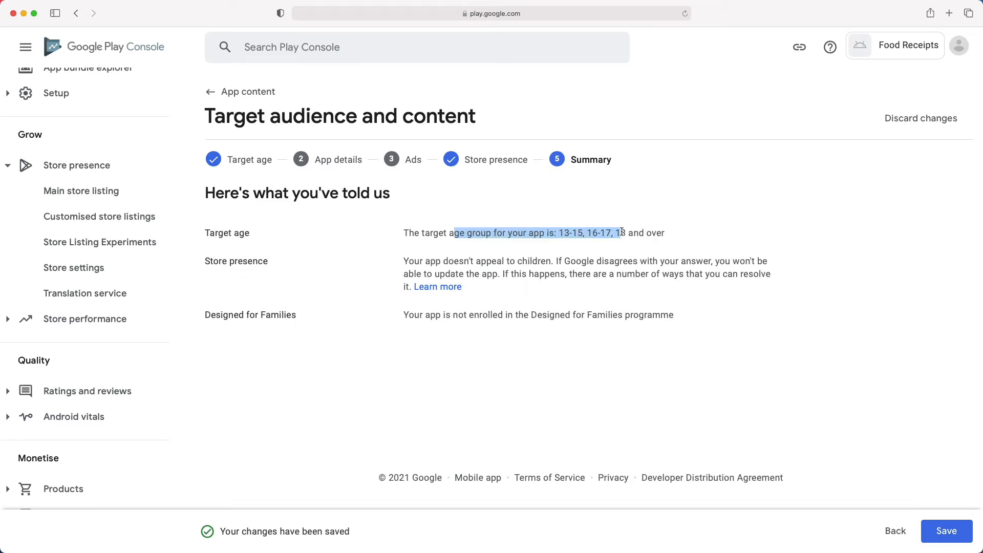
pyautogui.click(946, 531)
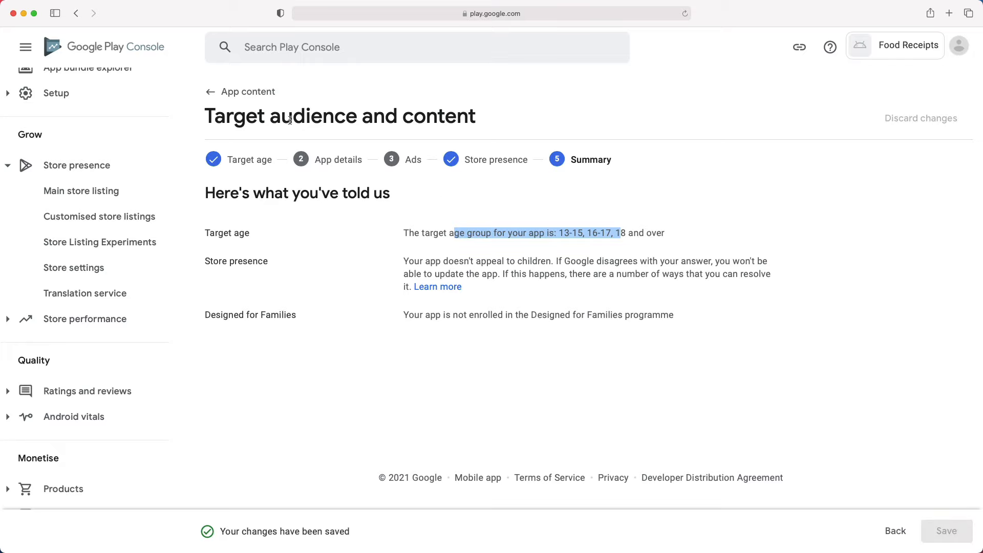
pyautogui.click(210, 91)
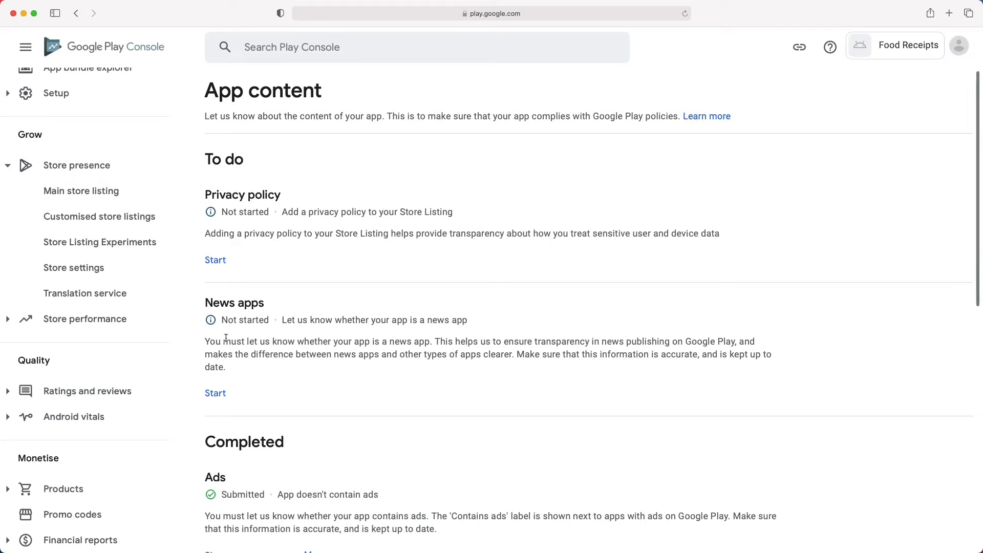
# Answer No on the News apps declaration and save it.
pyautogui.click(215, 393)
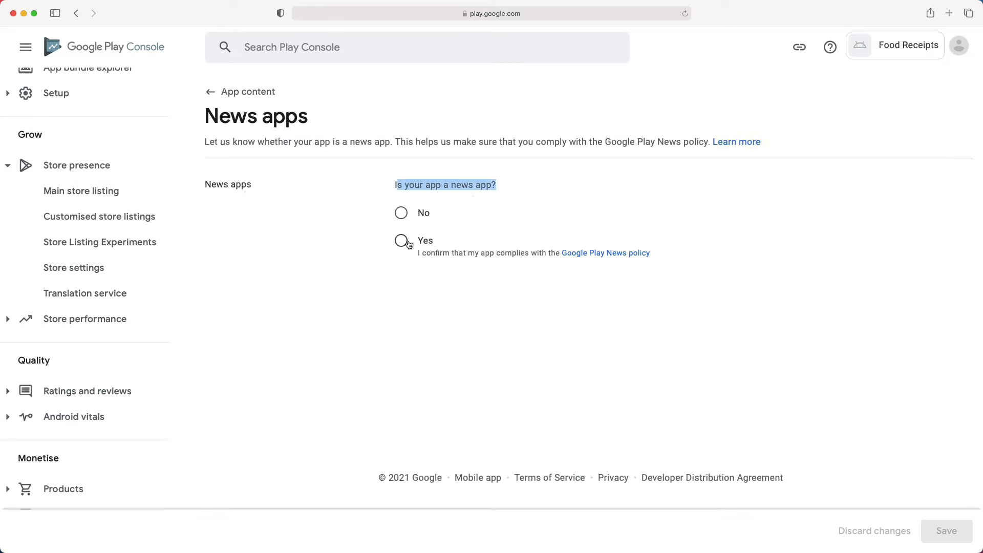
pyautogui.click(401, 240)
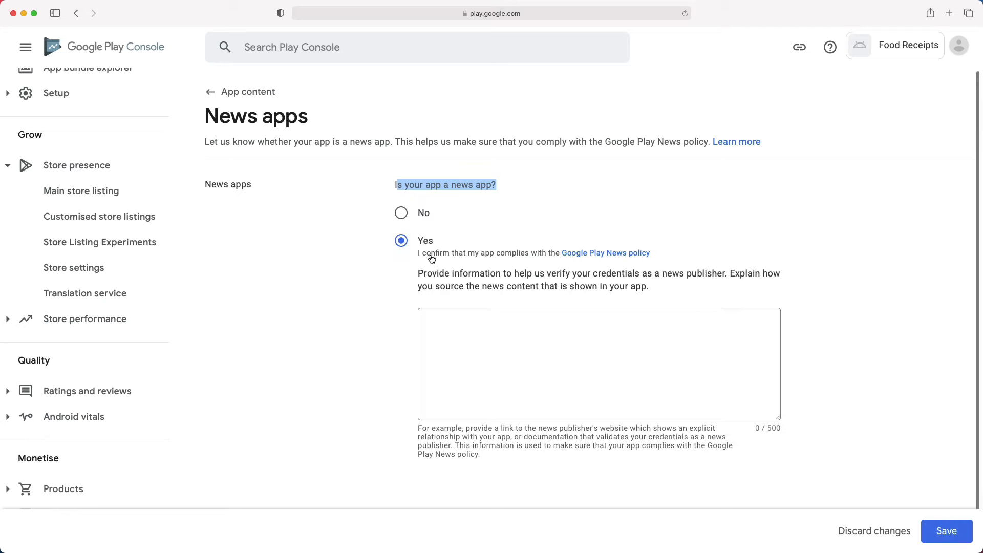
pyautogui.click(401, 213)
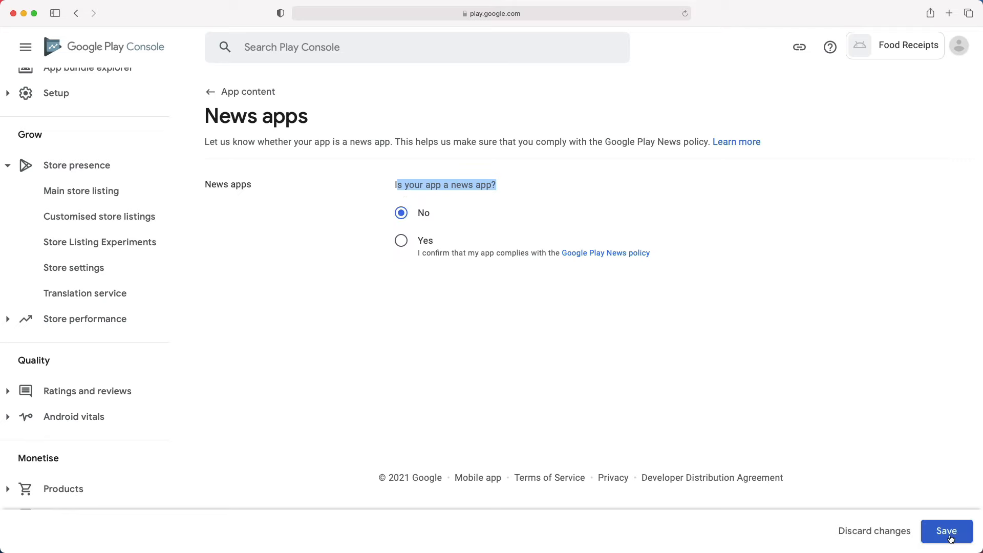
pyautogui.click(947, 531)
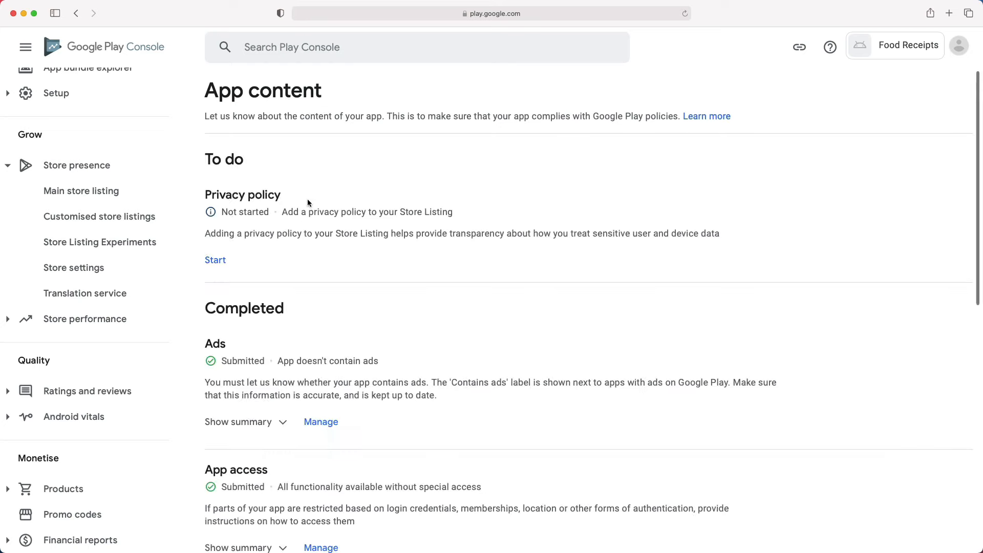
pyautogui.moveTo(218, 199)
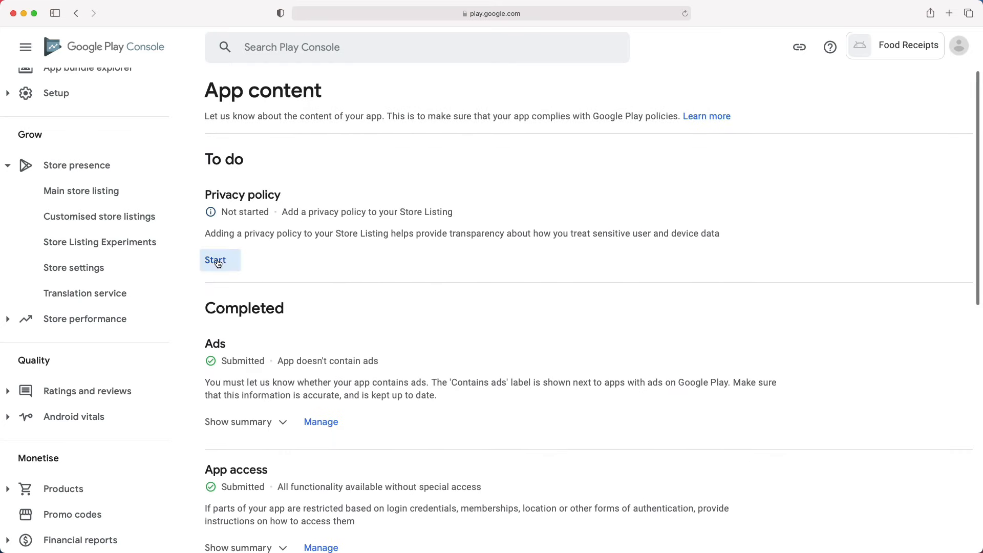
# Paste the privacy policy URL into the Privacy policy page and save it.
pyautogui.click(220, 260)
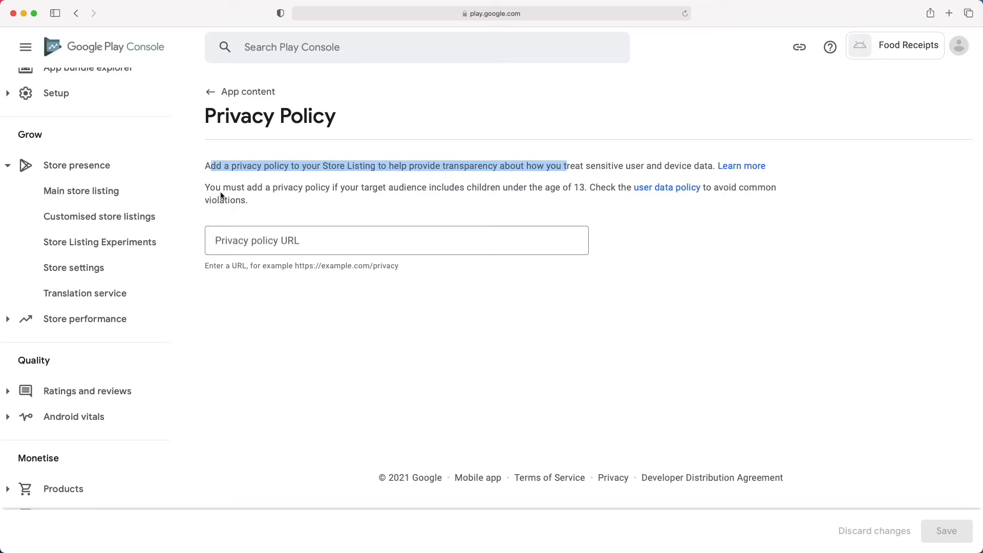
pyautogui.rightClick(272, 241)
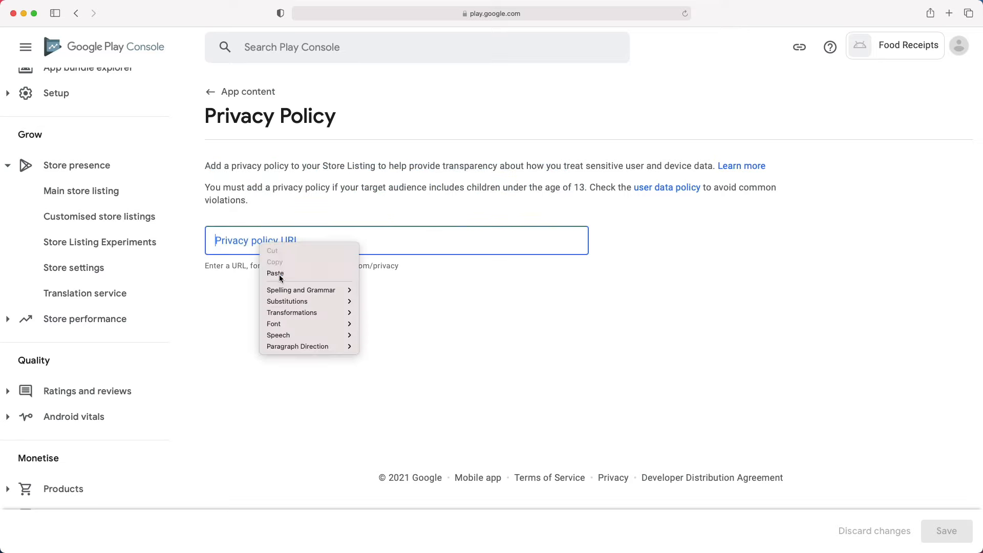
pyautogui.click(275, 273)
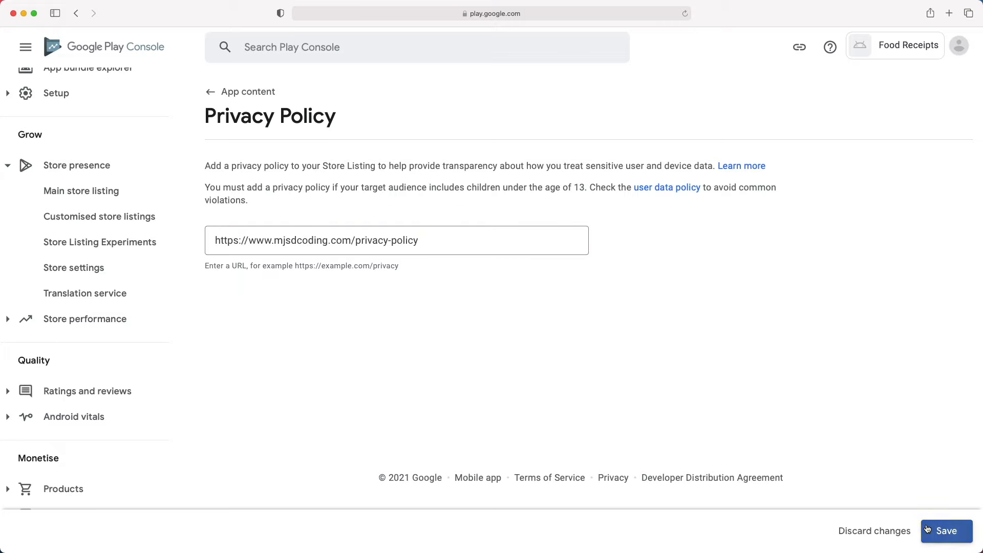
pyautogui.click(948, 531)
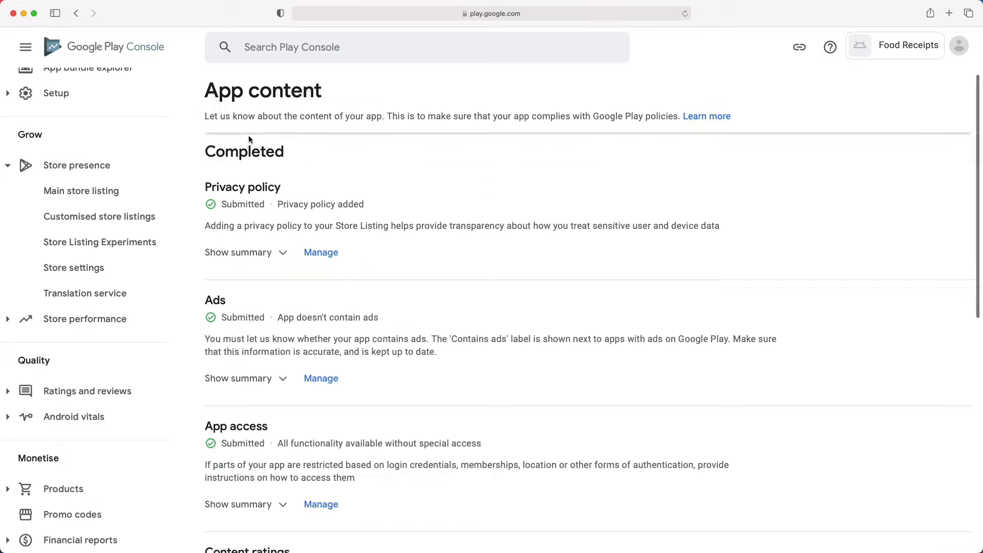
pyautogui.scroll(-3)
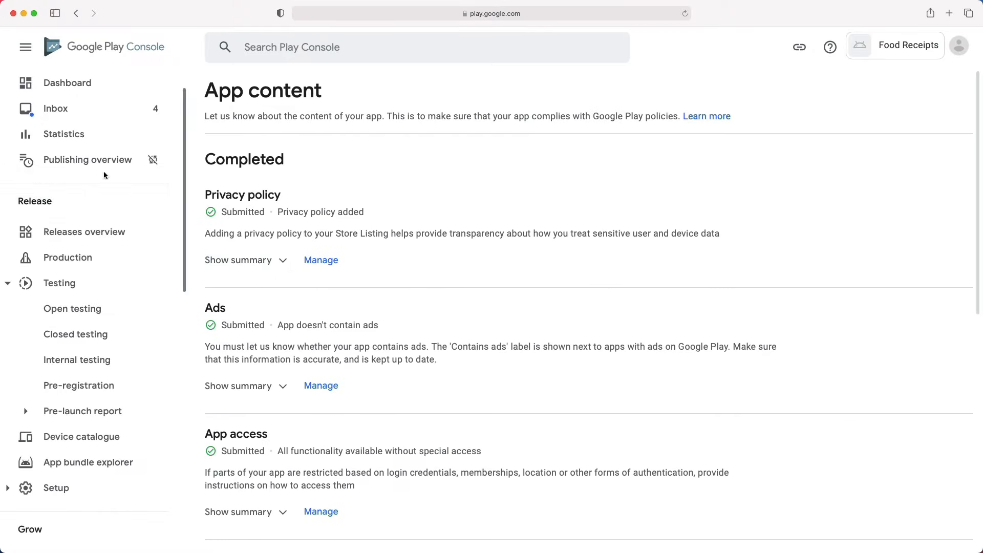
# View the dashboard setup checklist at 6 of 8 tasks and expand Store presence.
pyautogui.click(68, 83)
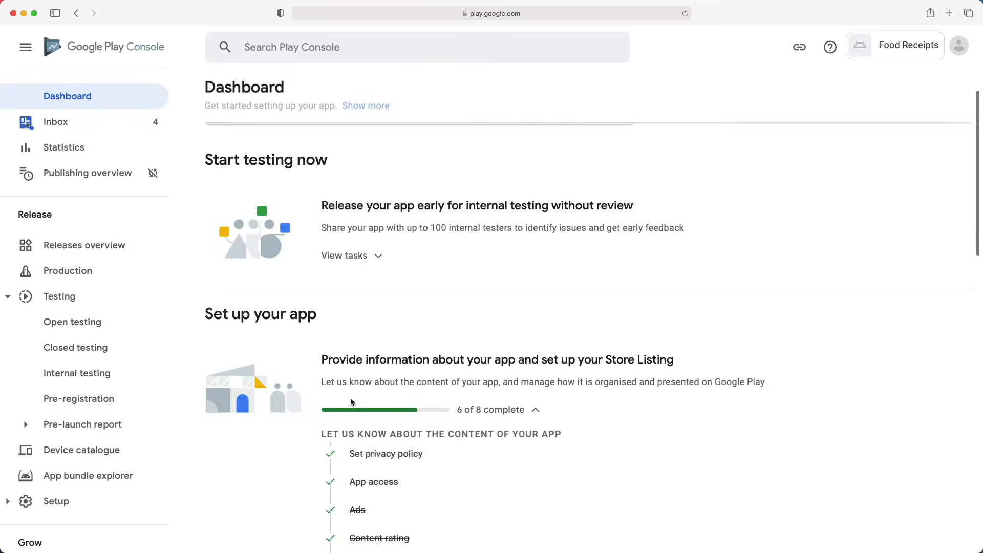
pyautogui.scroll(-3)
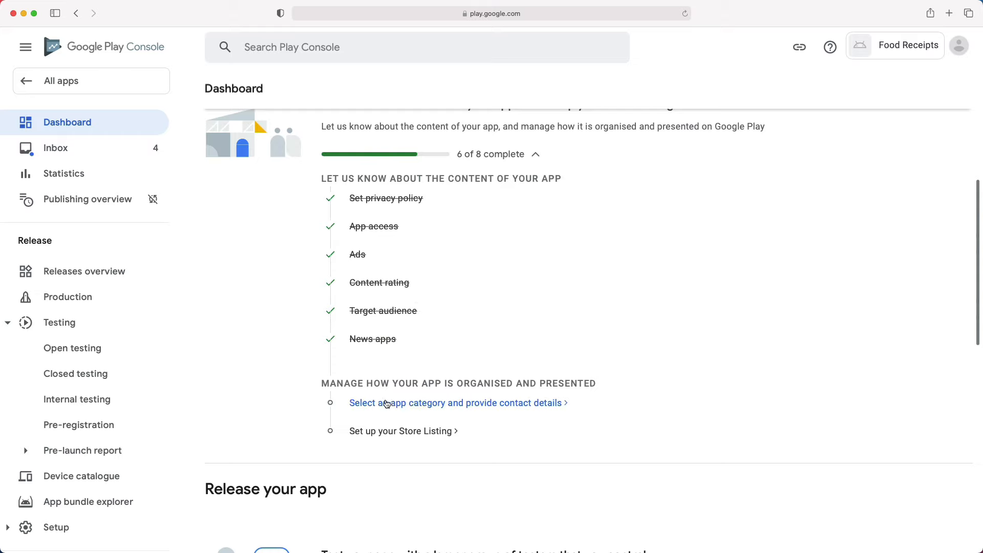
pyautogui.moveTo(75, 356)
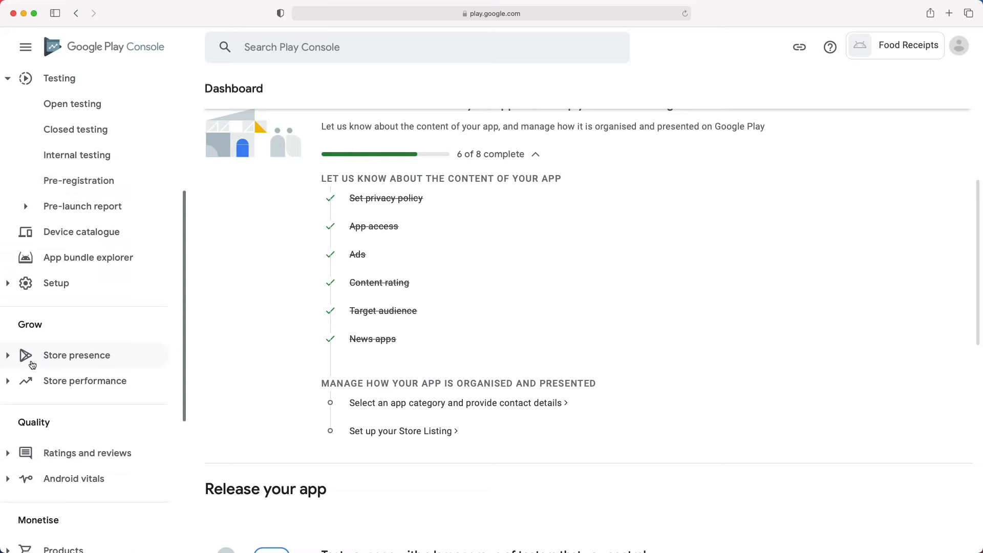
pyautogui.click(77, 355)
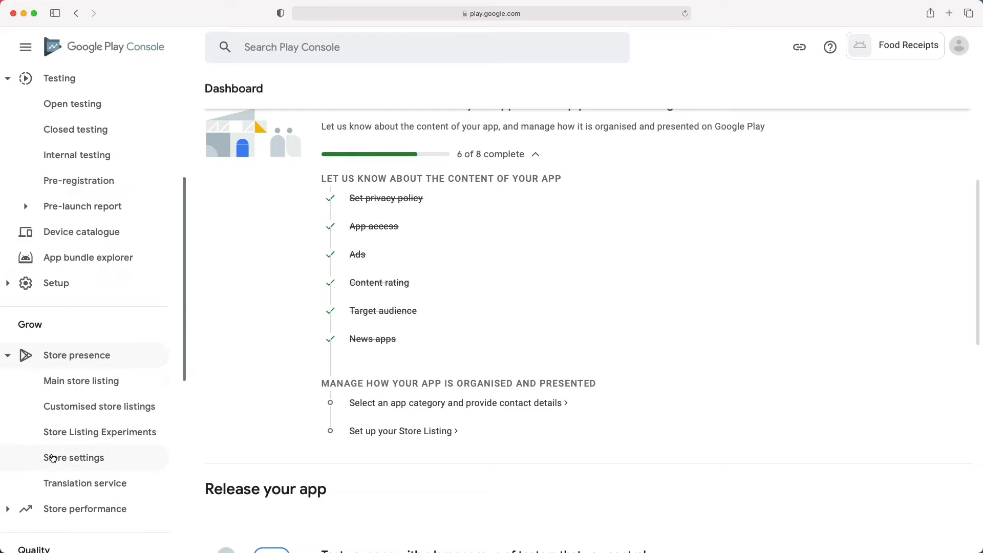
# In Store settings, keep the app type as App and choose category Education.
pyautogui.click(74, 458)
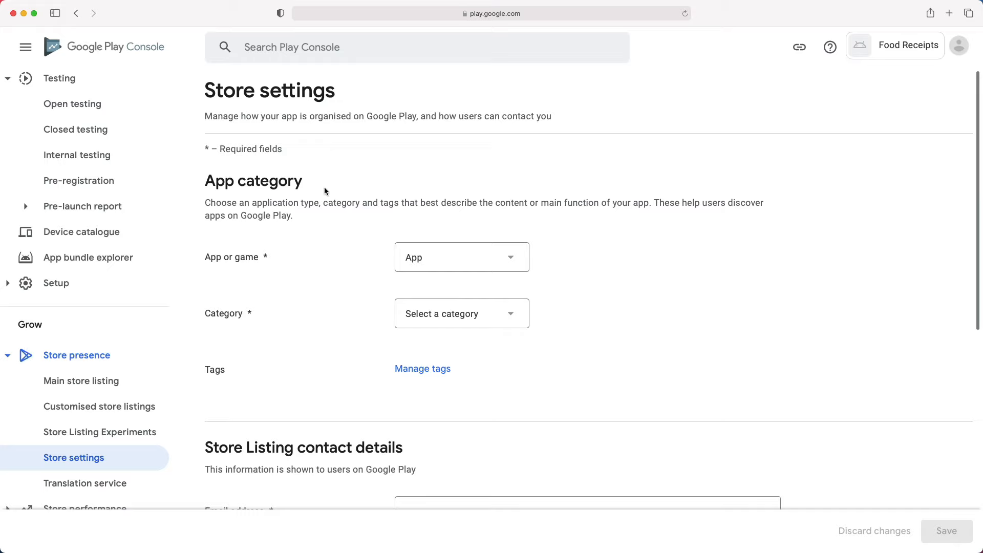
pyautogui.moveTo(213, 203); pyautogui.dragTo(483, 202)
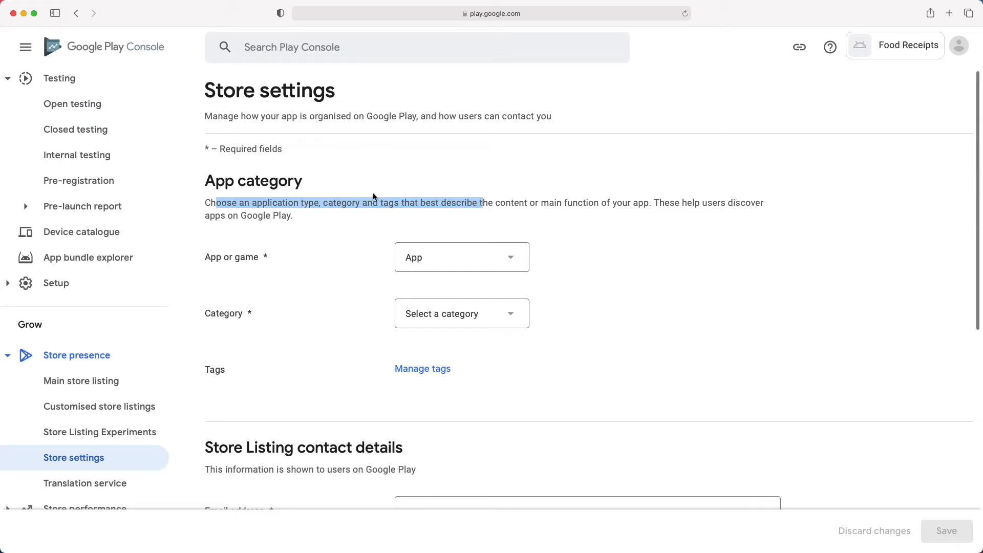
pyautogui.moveTo(374, 196); pyautogui.dragTo(759, 216)
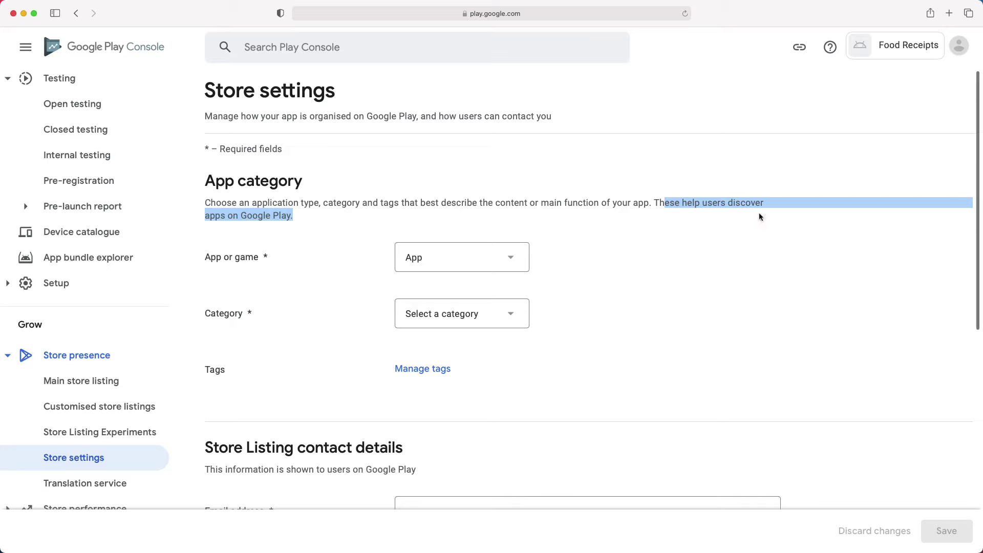
pyautogui.moveTo(519, 216)
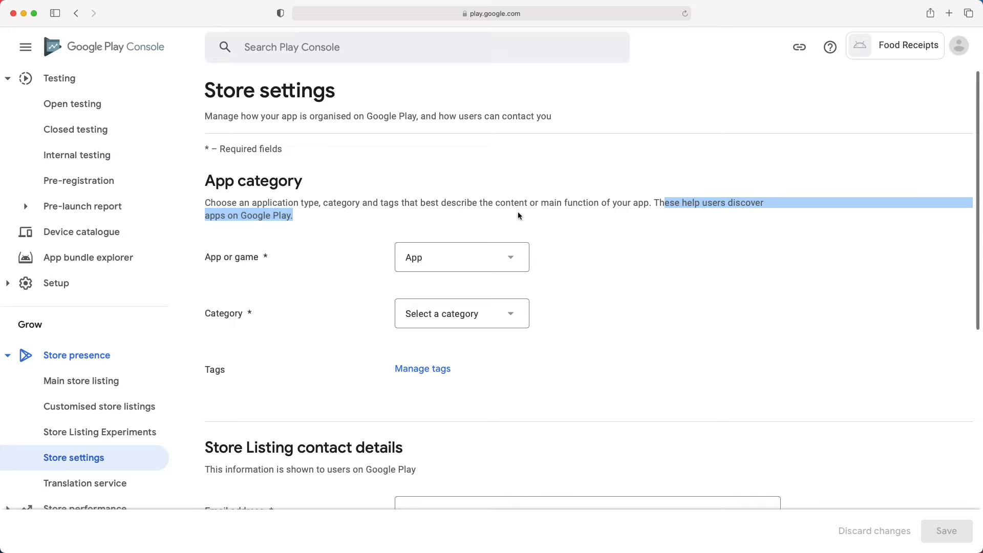
pyautogui.moveTo(473, 293)
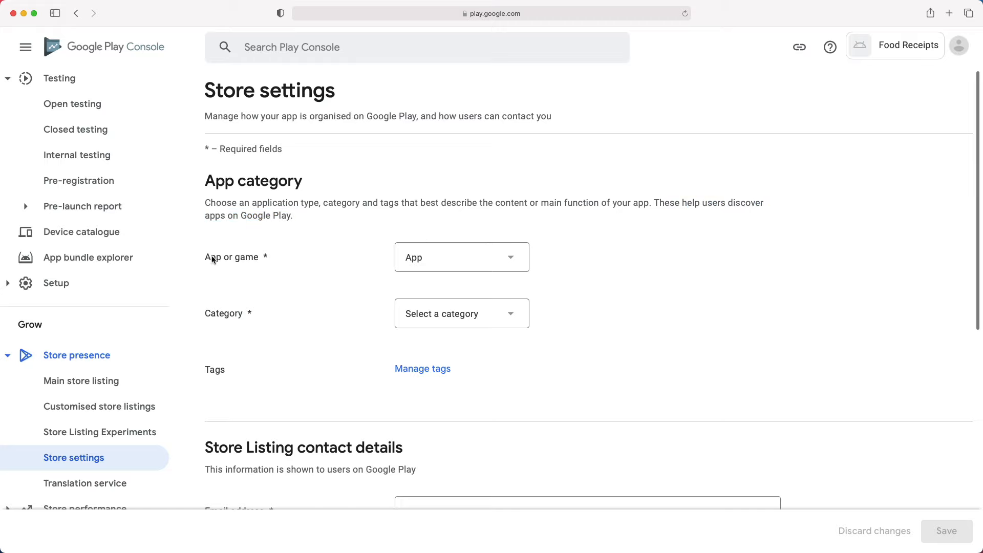
pyautogui.click(462, 258)
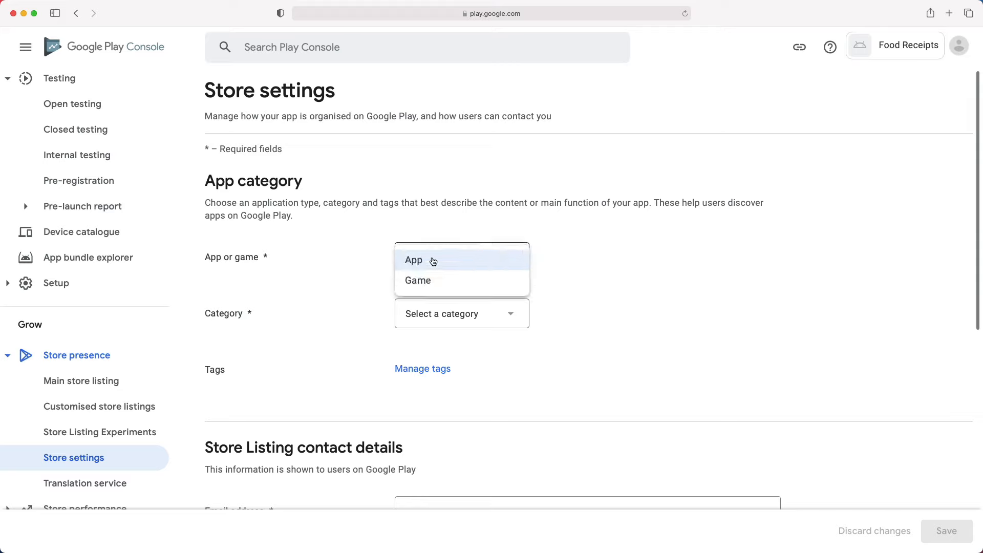
pyautogui.click(414, 260)
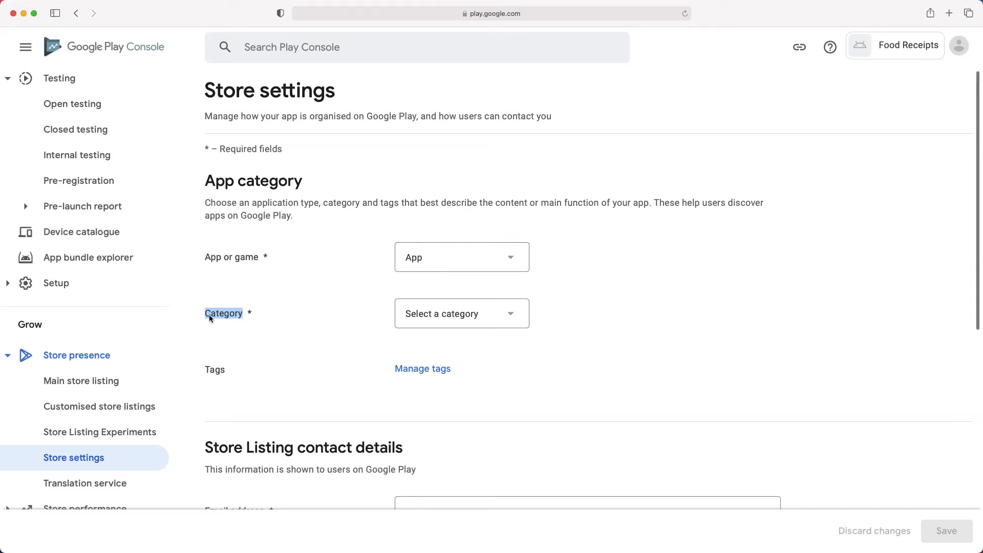
pyautogui.click(462, 314)
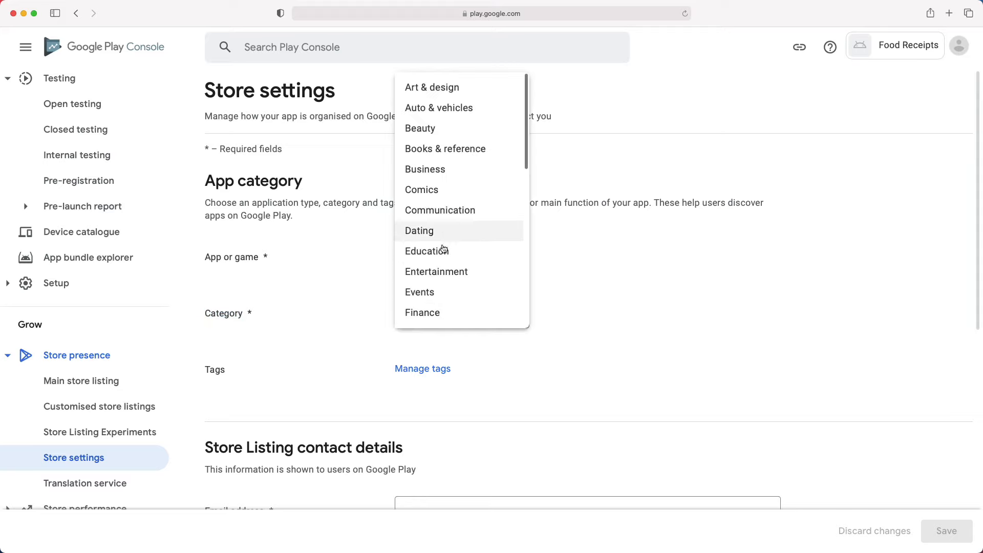
pyautogui.click(427, 251)
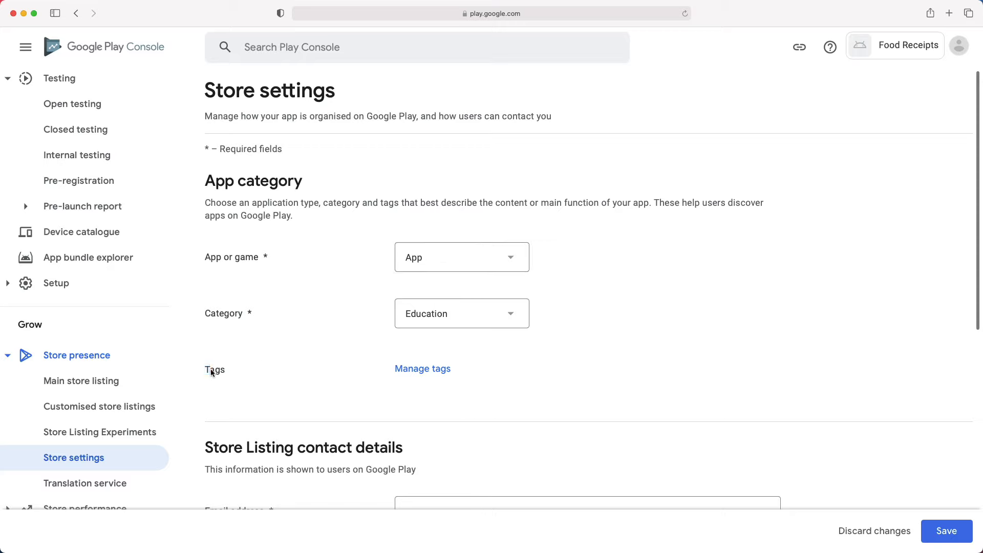
pyautogui.click(423, 369)
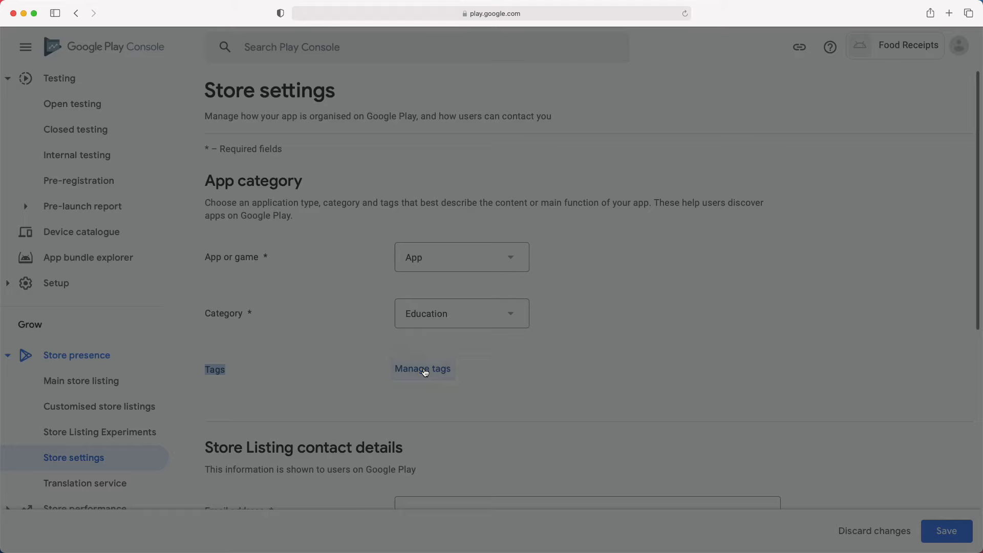
# Apply tags Art & design, Beauty, Blog, Books & reference and Camera.
pyautogui.click(423, 369)
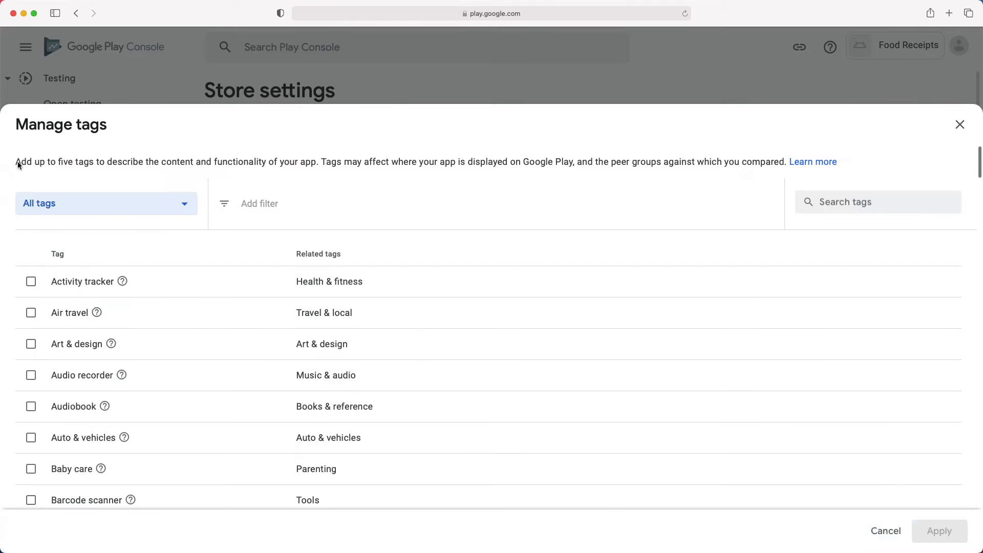
pyautogui.moveTo(16, 162); pyautogui.dragTo(317, 162)
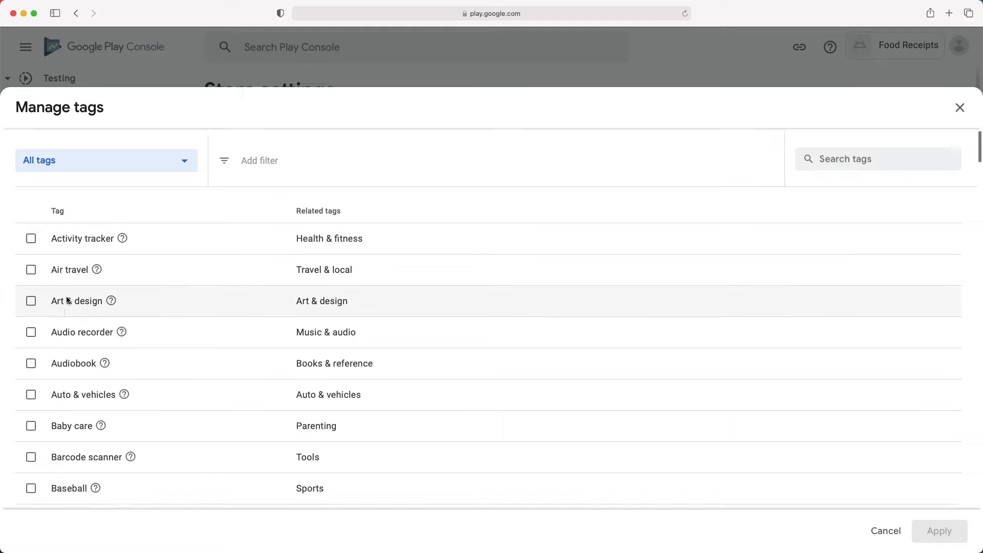
pyautogui.click(31, 302)
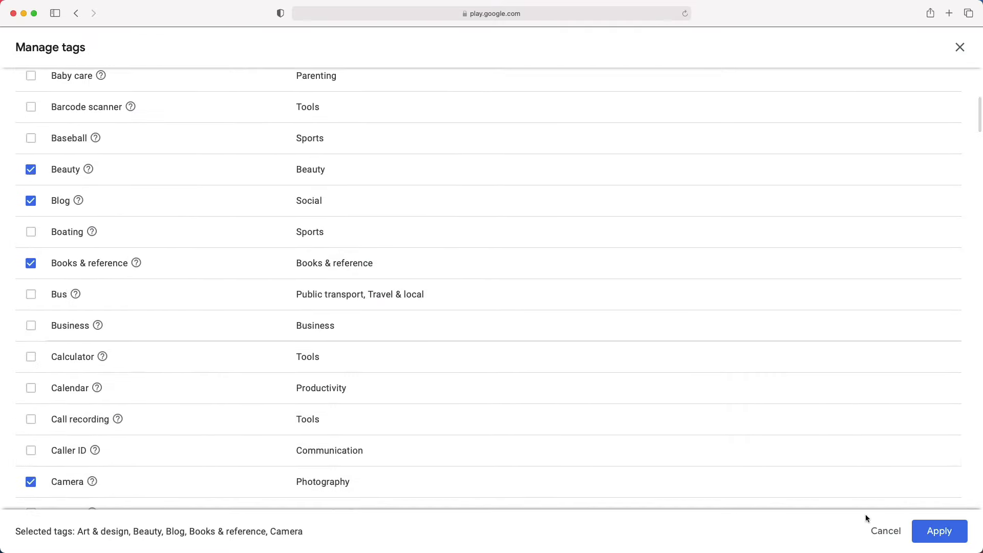
pyautogui.click(939, 531)
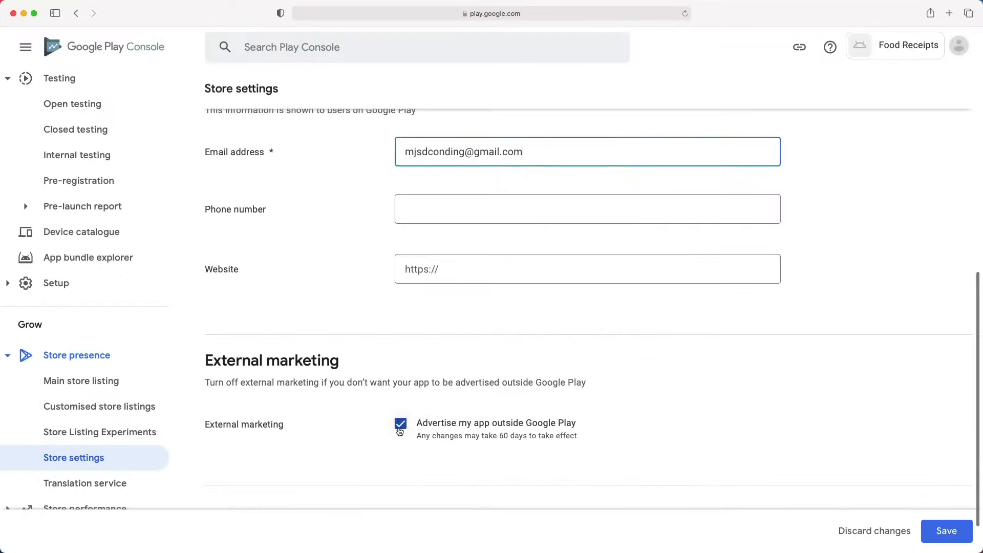
# Review the External marketing option and save the store settings.
pyautogui.moveTo(237, 383); pyautogui.dragTo(510, 382)
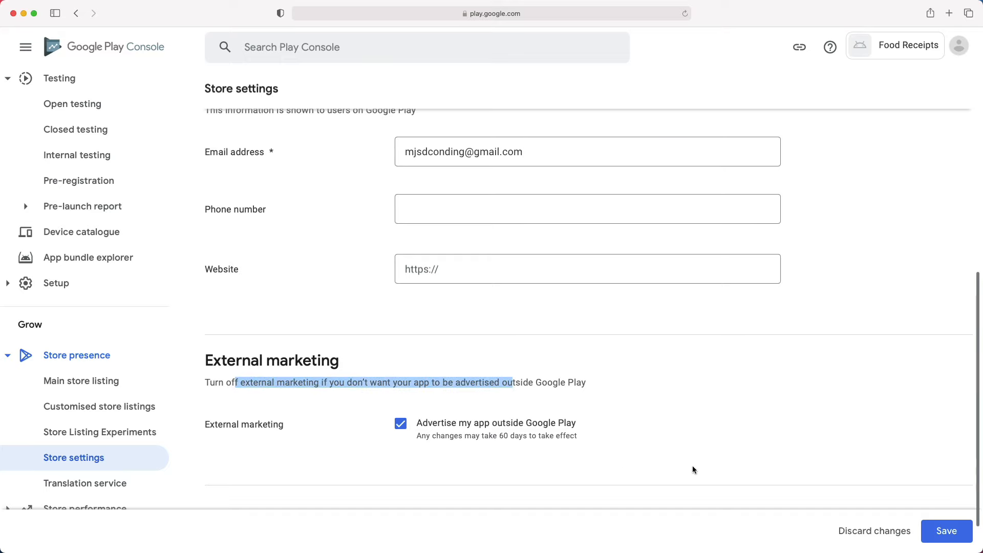
pyautogui.click(947, 531)
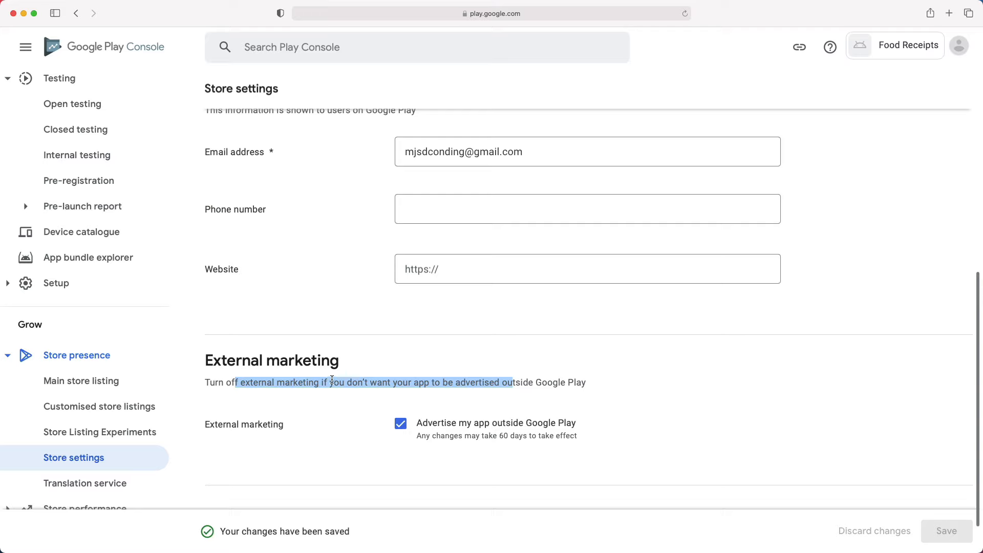
pyautogui.moveTo(107, 384)
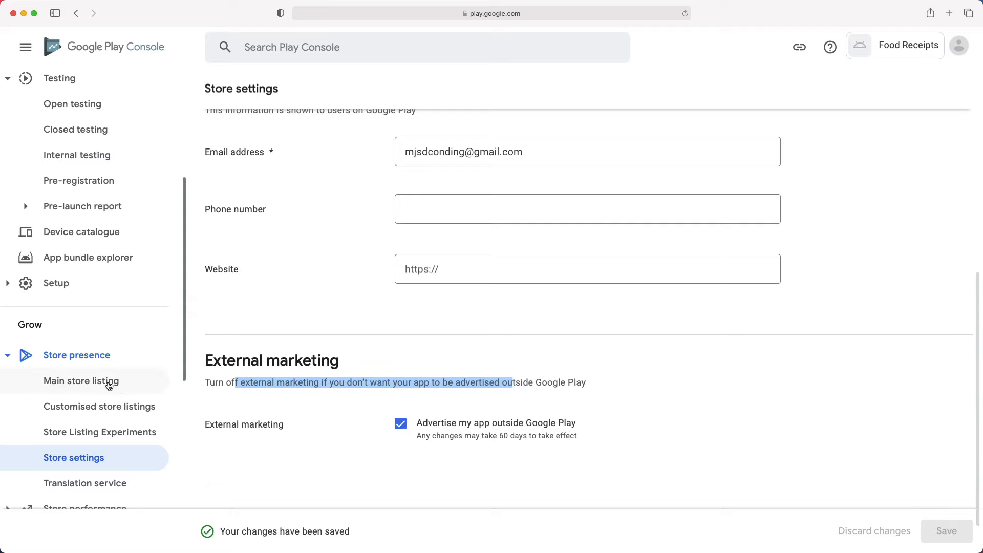
# Enter the short description 'The best collection of food receipt' in Main store listing.
pyautogui.click(81, 381)
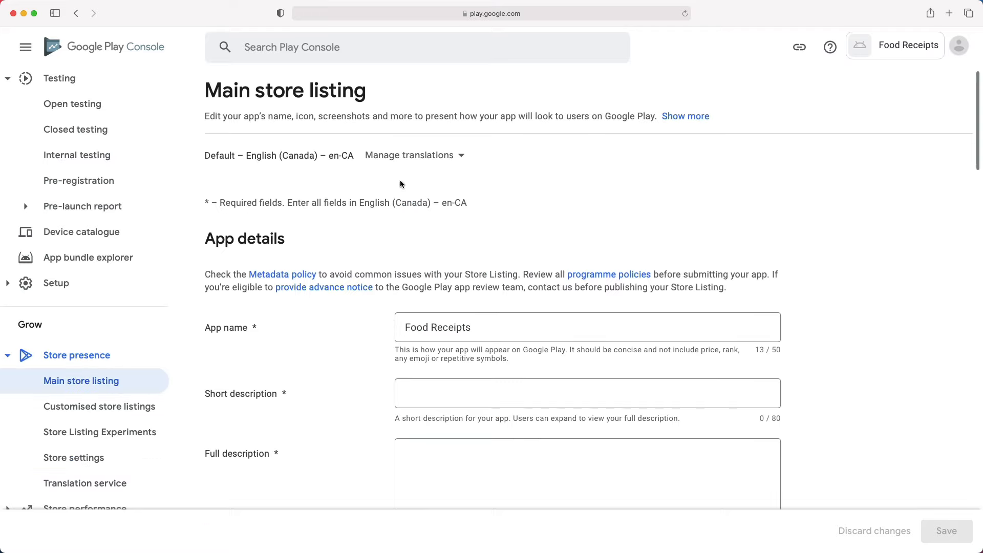
pyautogui.scroll(-3)
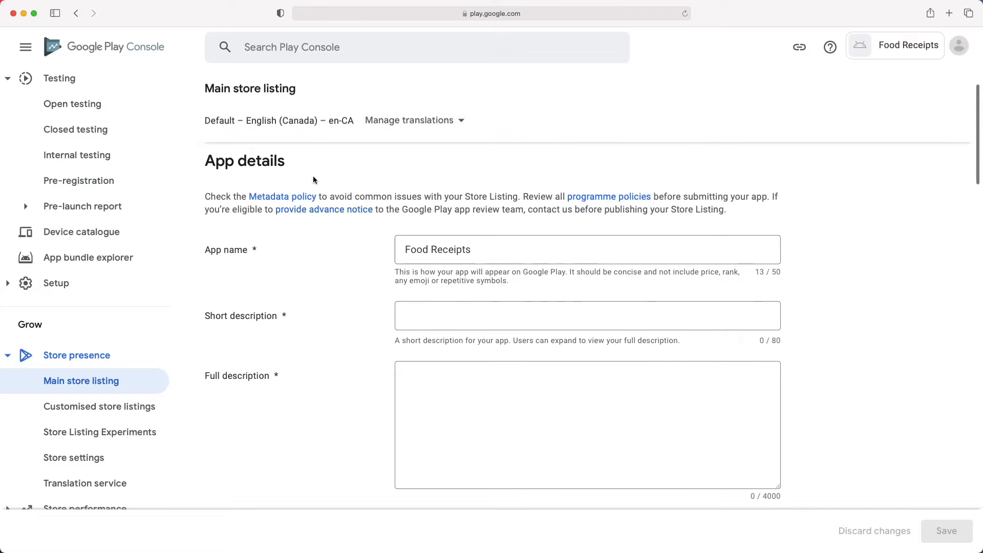
pyautogui.moveTo(438, 351)
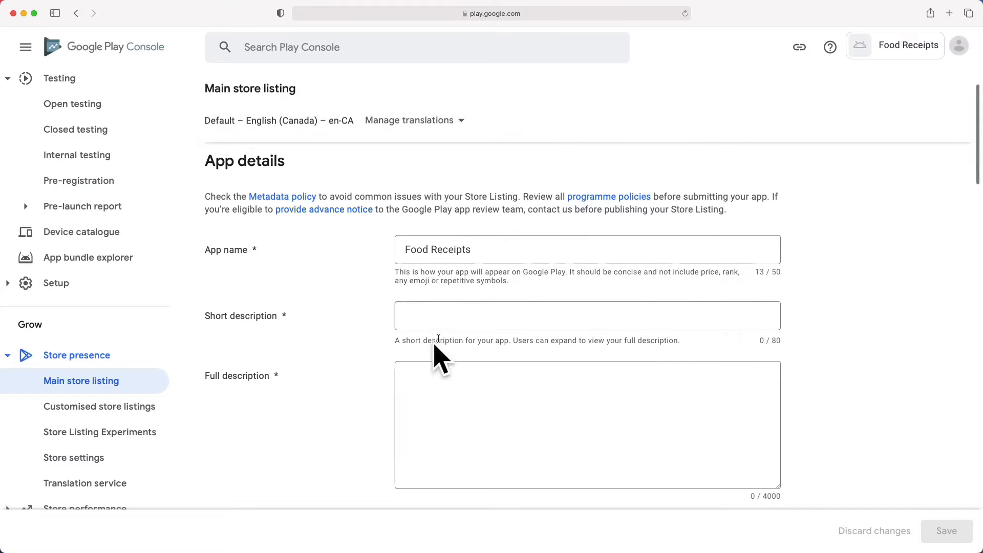
pyautogui.doubleClick(241, 315)
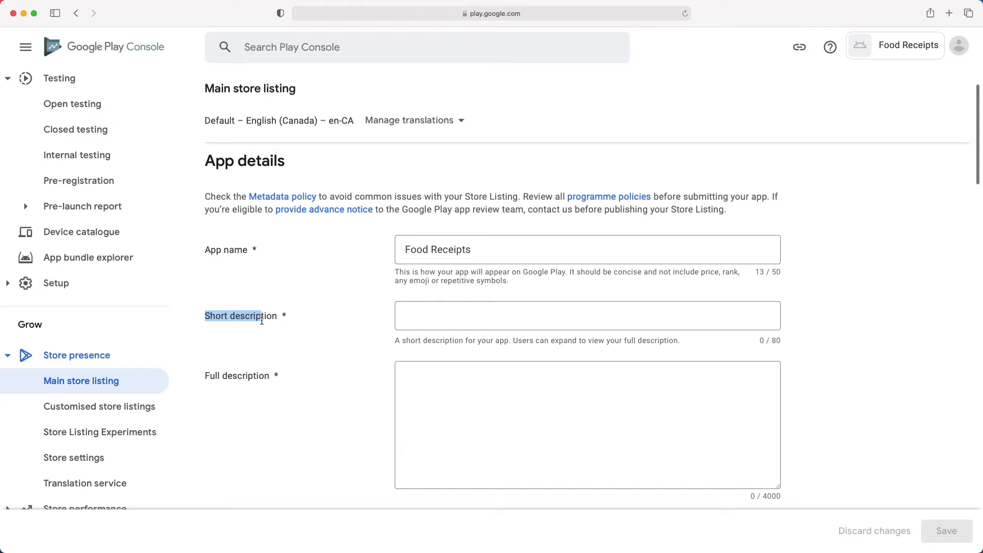
pyautogui.doubleClick(236, 376)
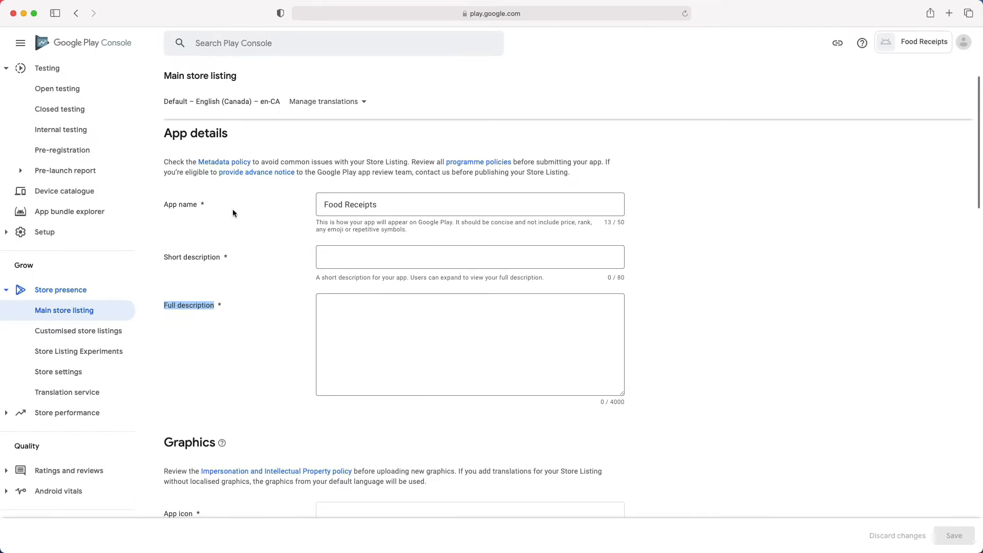
pyautogui.moveTo(285, 192)
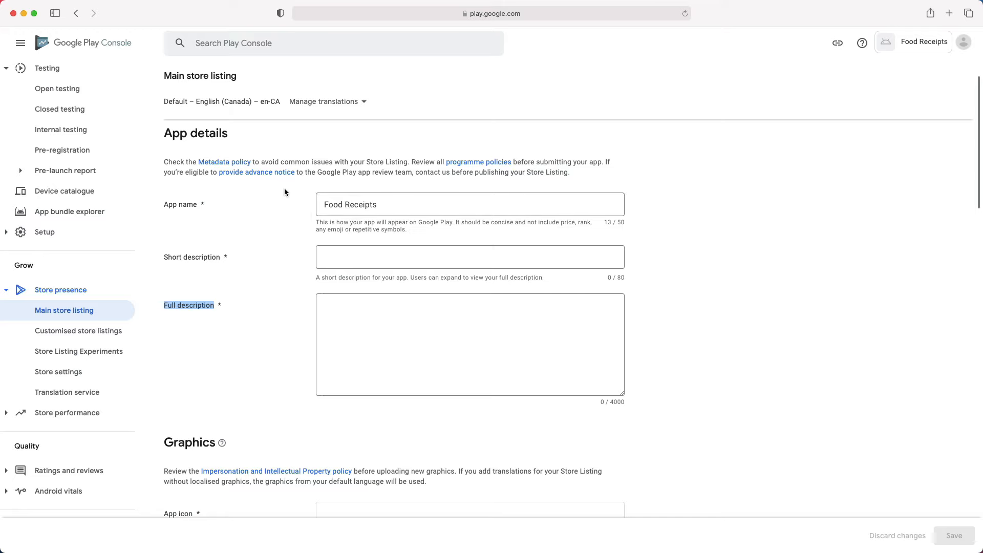
pyautogui.click(470, 257)
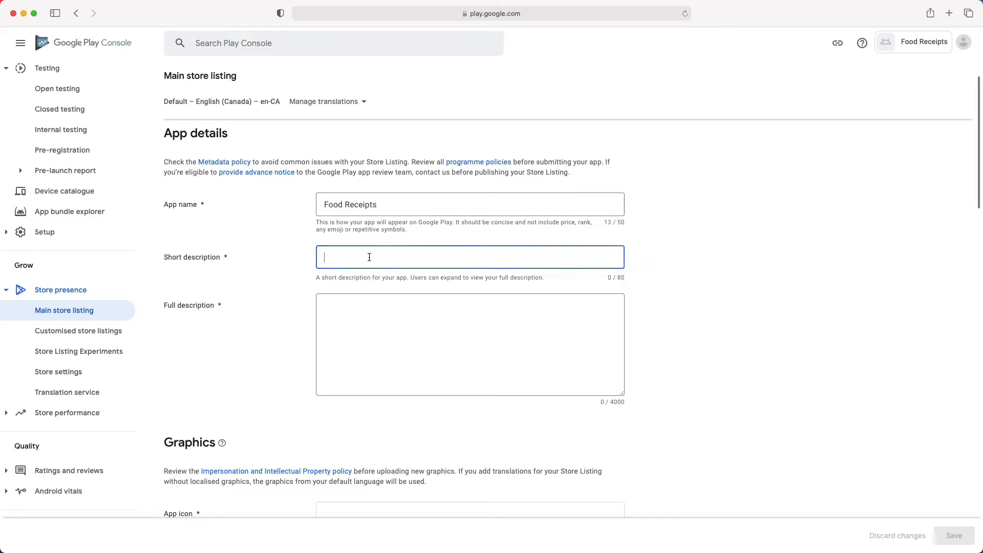
pyautogui.write('The best collection of food receipt')
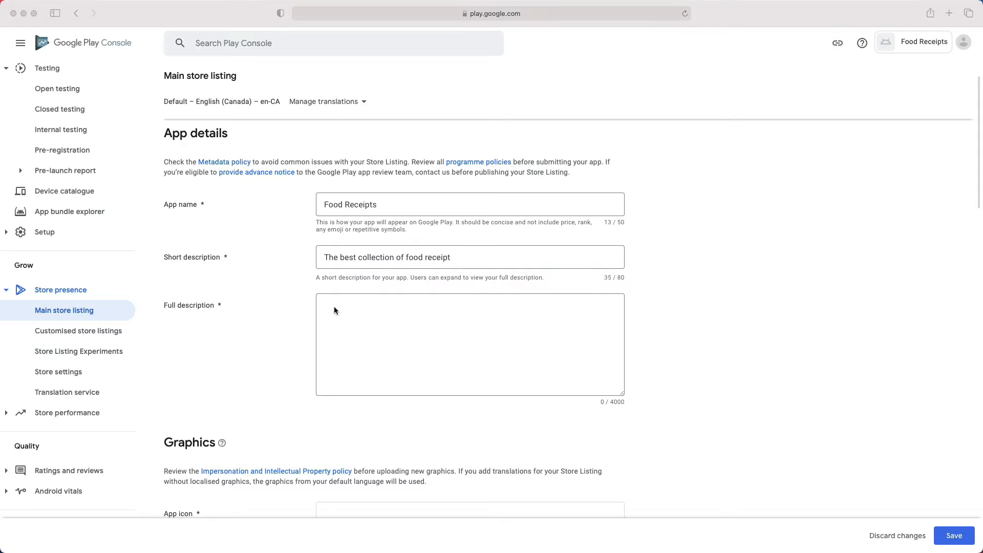
# Paste the prepared full description into the Full description field.
pyautogui.click(328, 307)
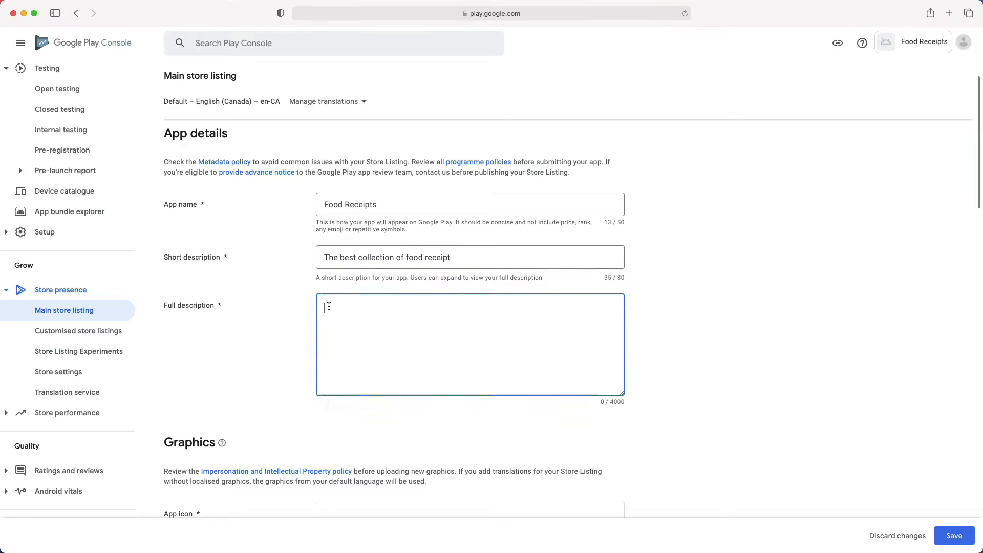
pyautogui.rightClick(326, 305)
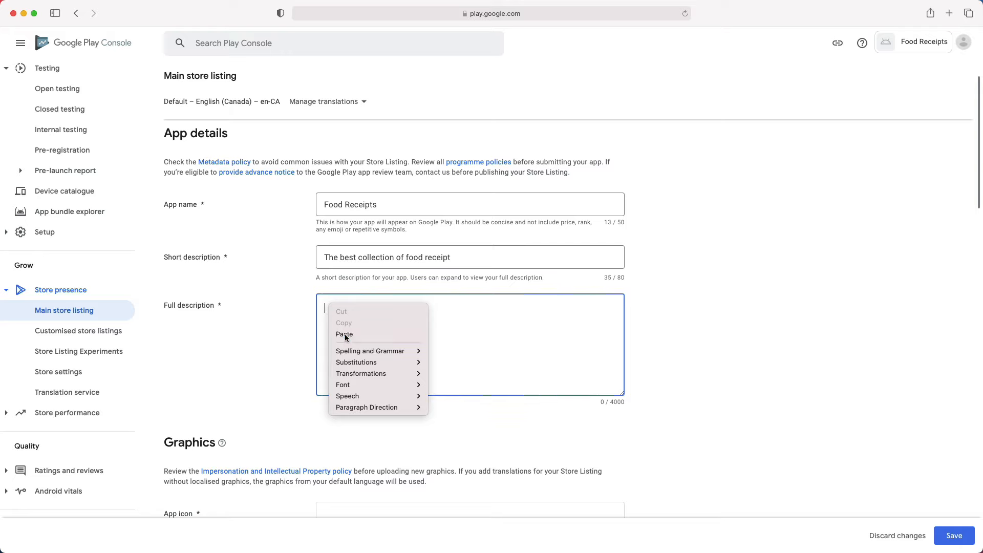
pyautogui.click(344, 335)
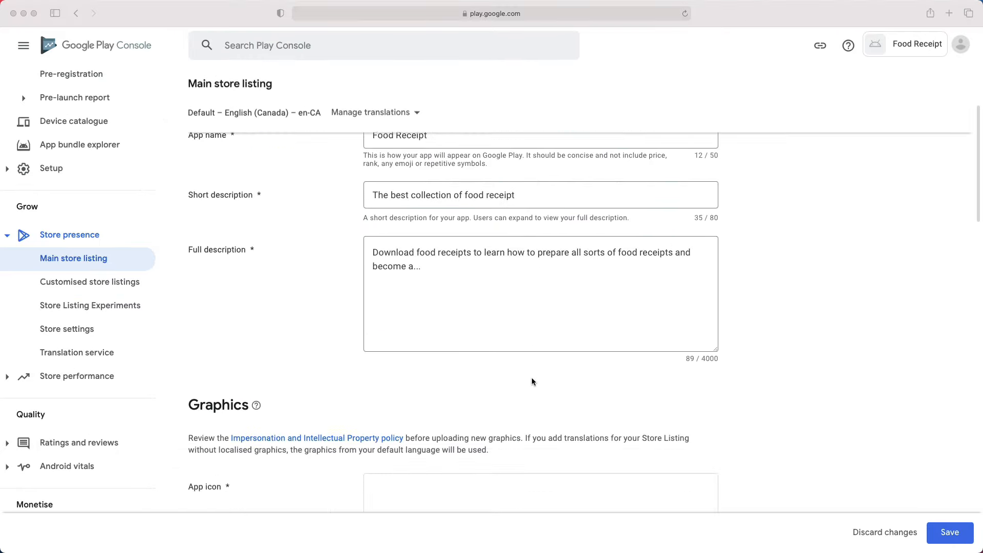
pyautogui.scroll(-3)
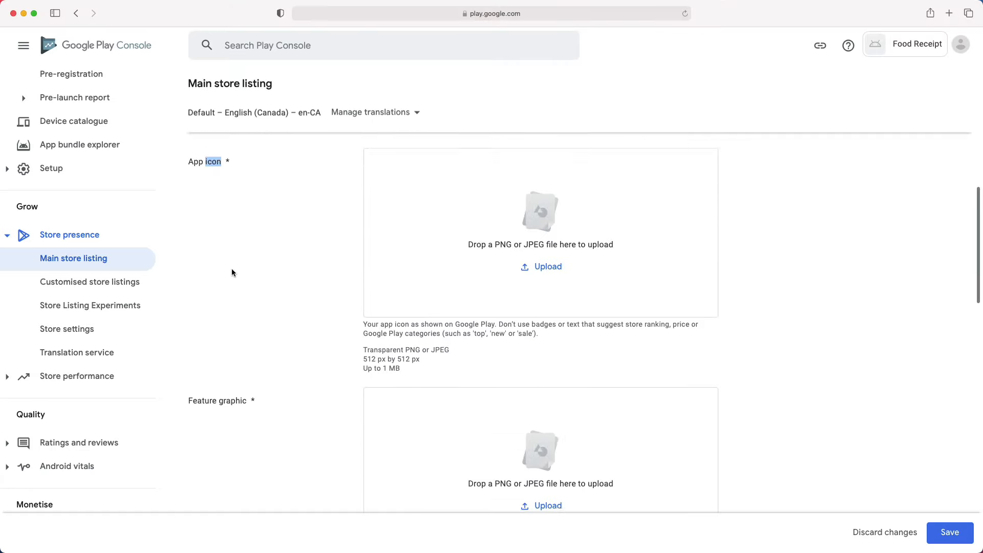
pyautogui.scroll(-3)
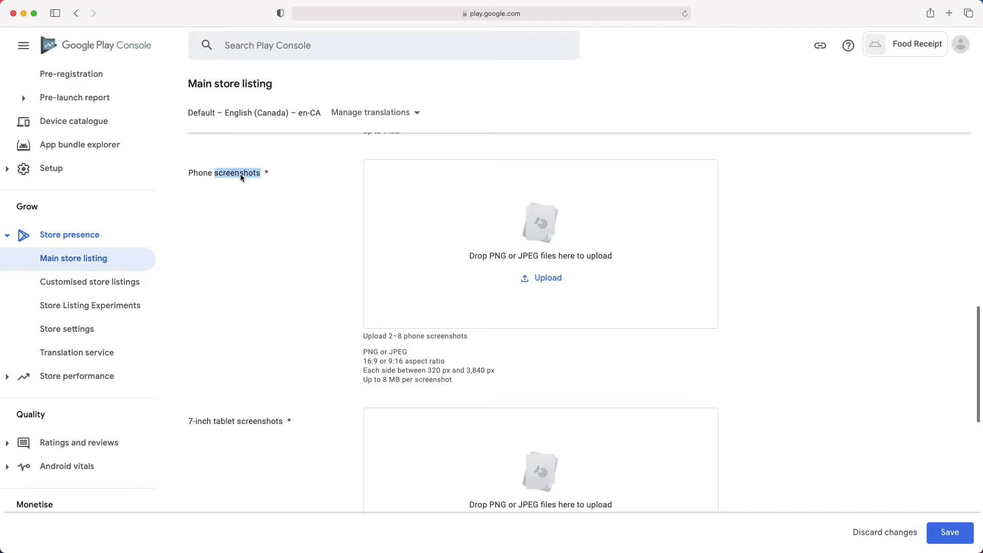
pyautogui.scroll(-3)
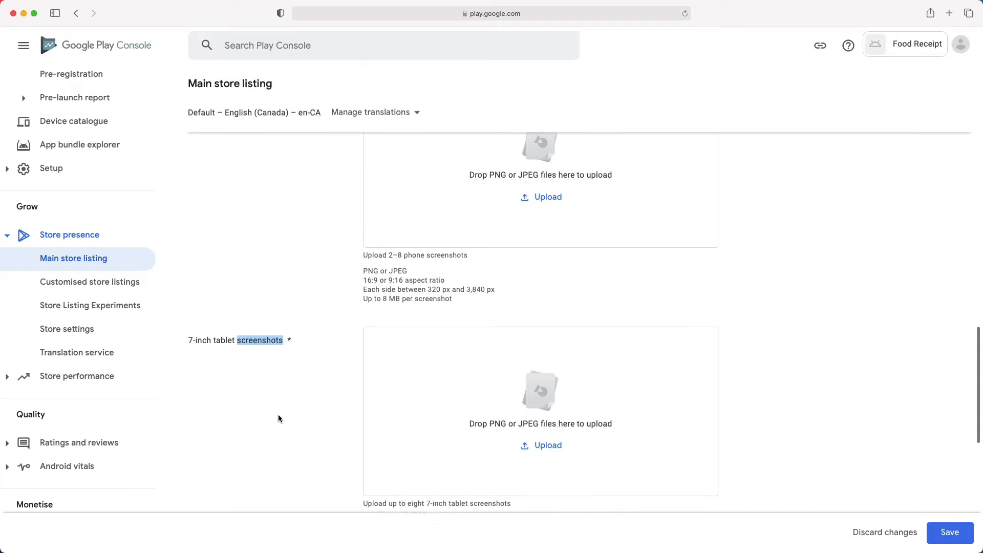
pyautogui.scroll(-3)
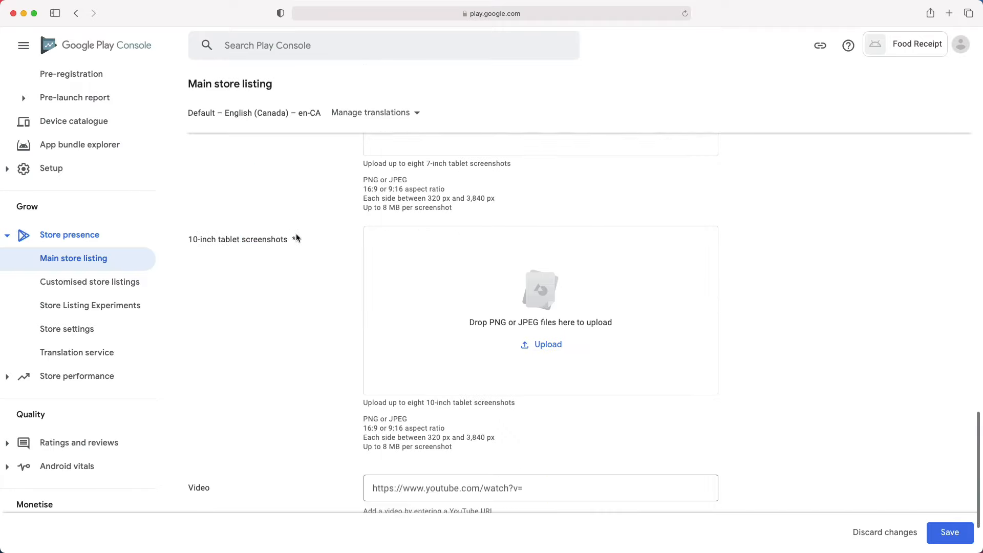
pyautogui.scroll(-3)
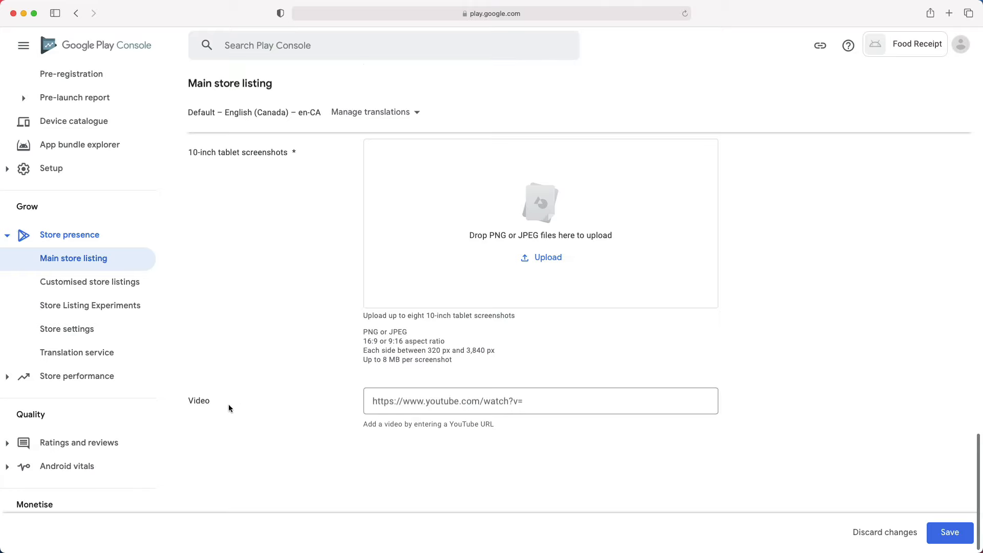
pyautogui.moveTo(314, 383)
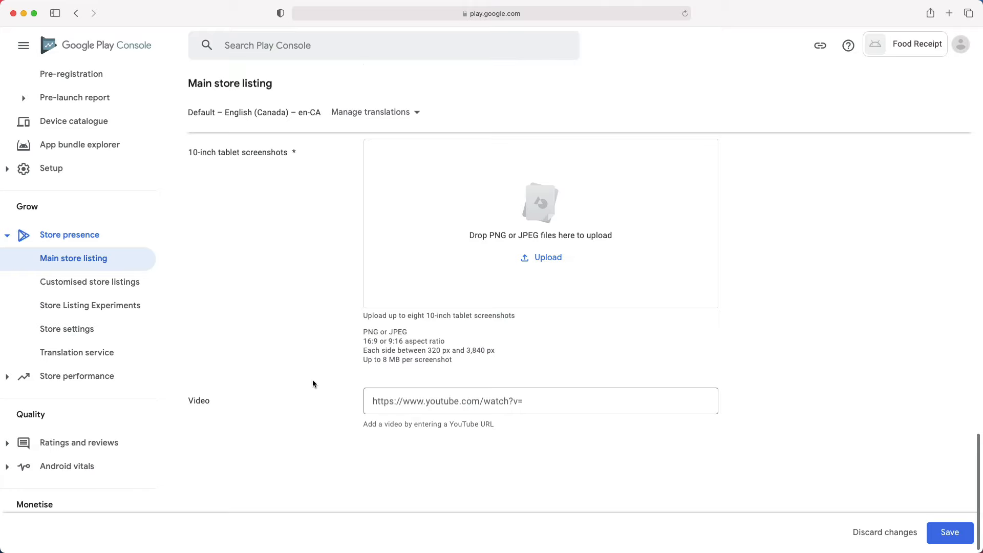
pyautogui.scroll(-3)
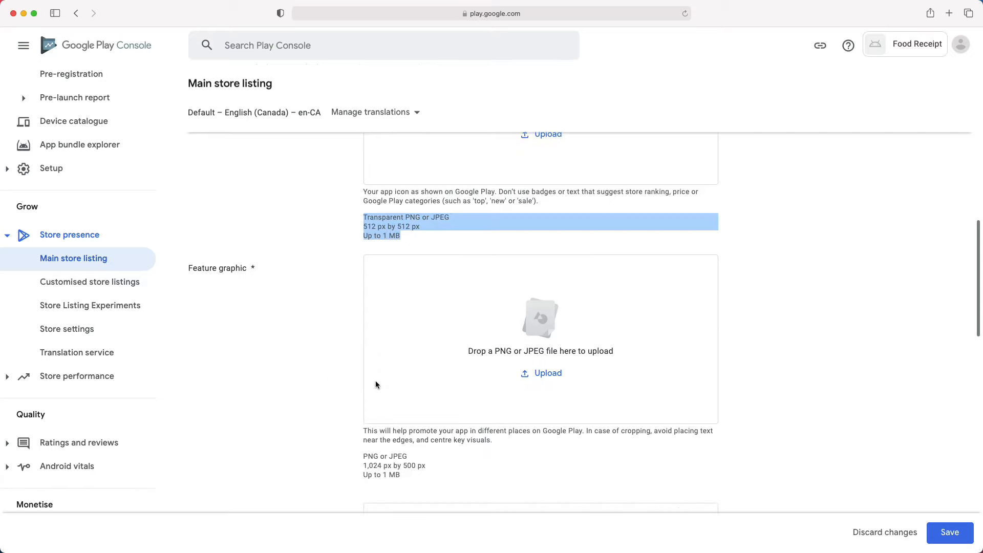
pyautogui.scroll(-3)
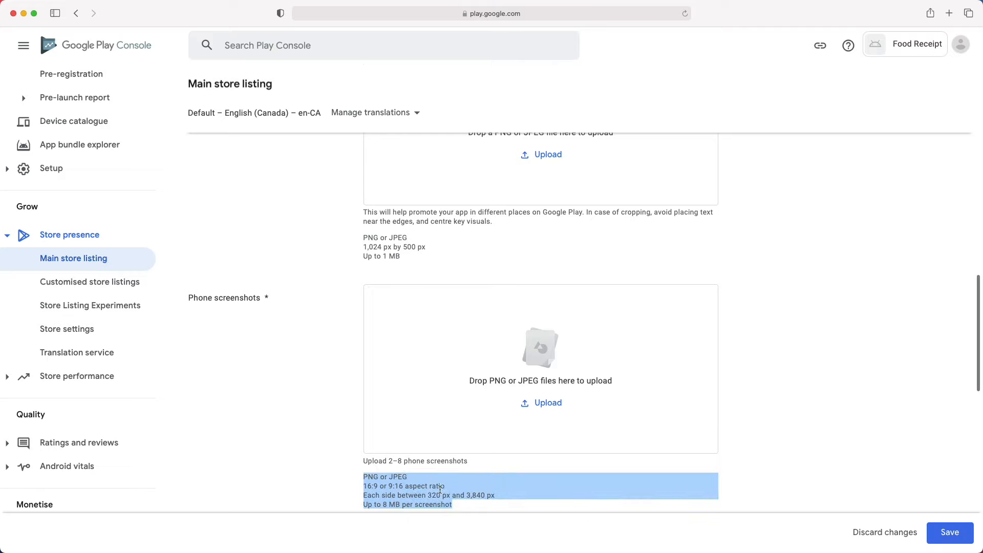
pyautogui.scroll(3)
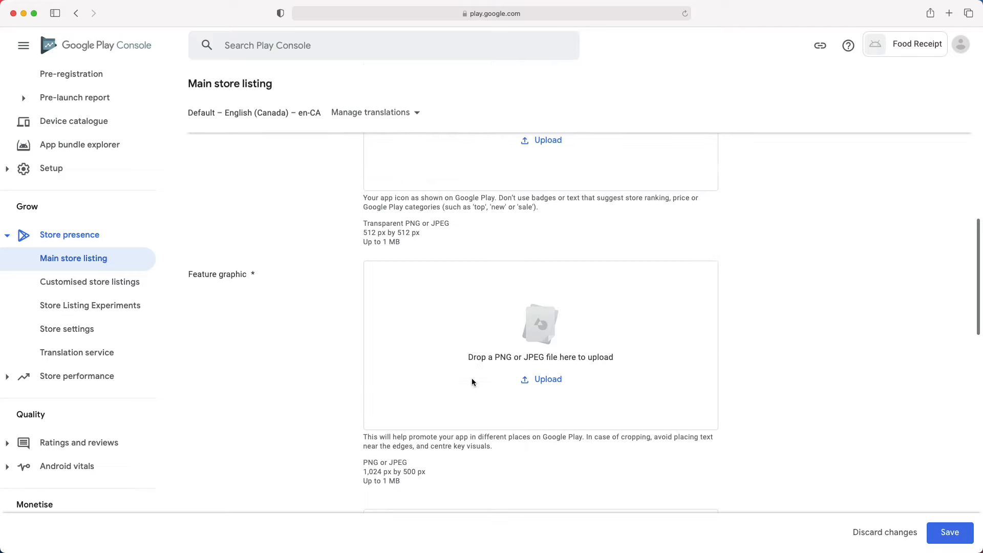
# Upload the app icon image and three phone screenshots.
pyautogui.click(541, 379)
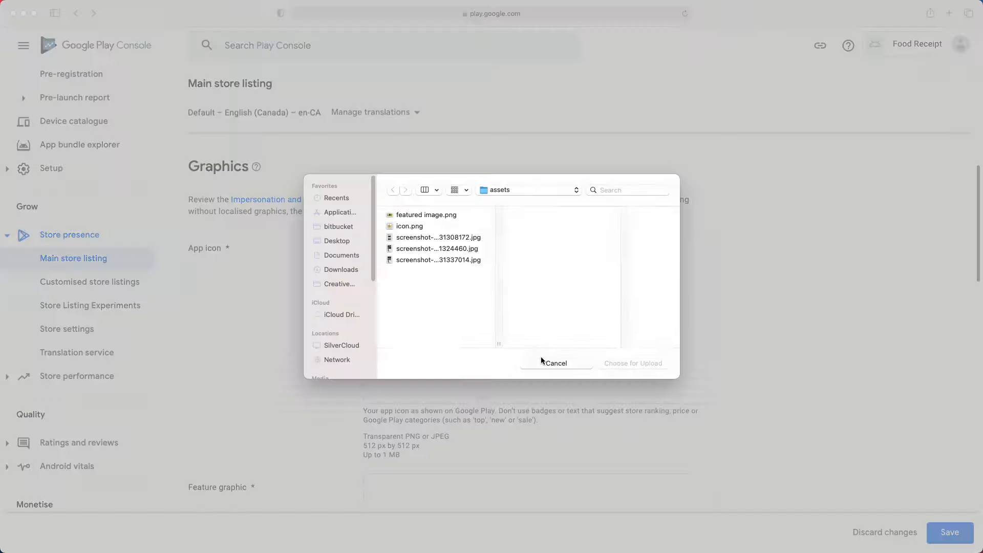
pyautogui.click(409, 226)
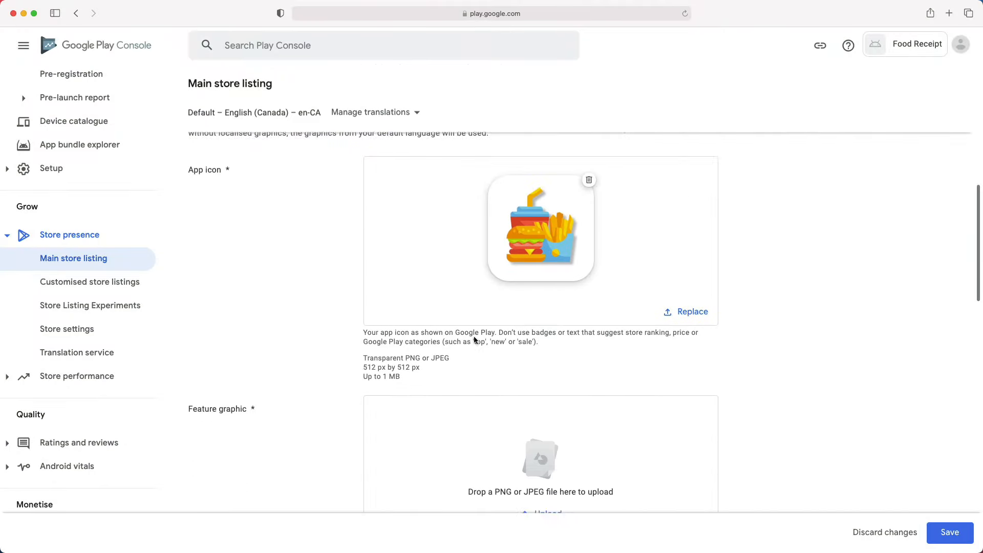
pyautogui.scroll(-3)
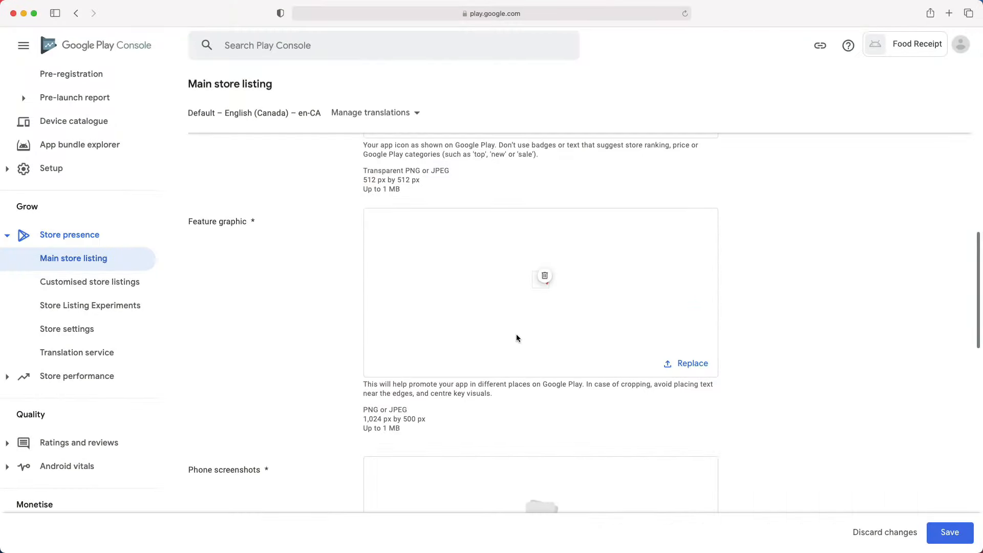
pyautogui.click(541, 430)
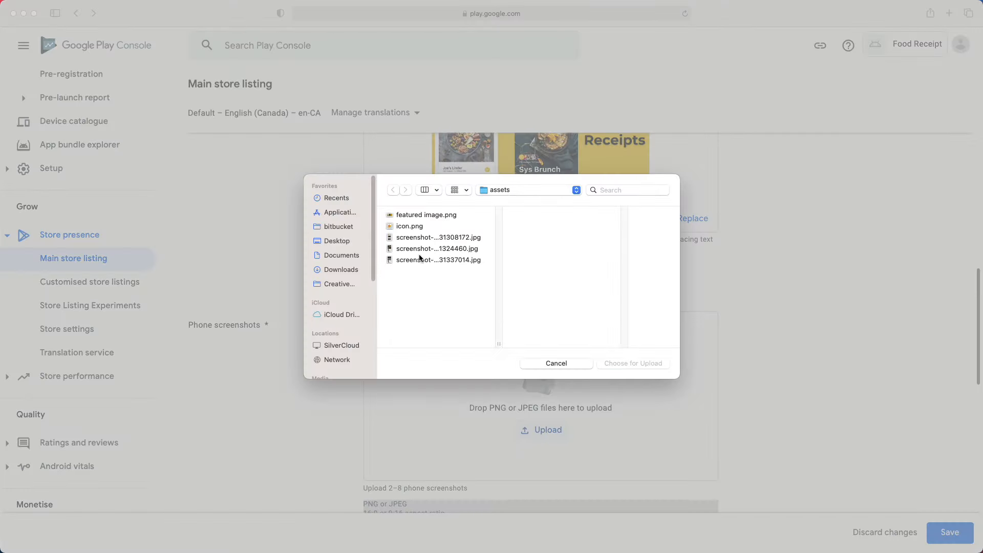
pyautogui.click(633, 363)
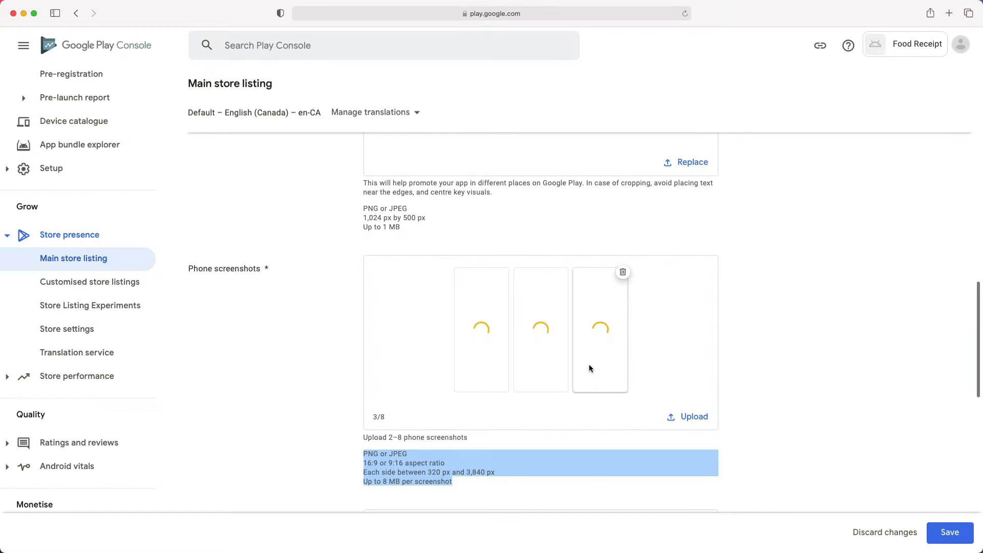
# Upload three screenshots for the 7-inch tablet section.
pyautogui.scroll(-3)
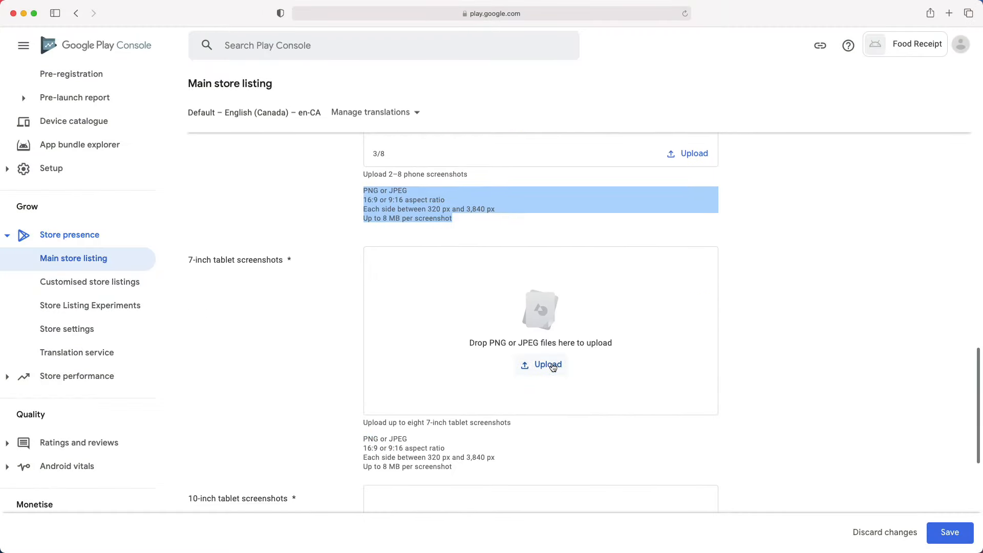
pyautogui.click(541, 364)
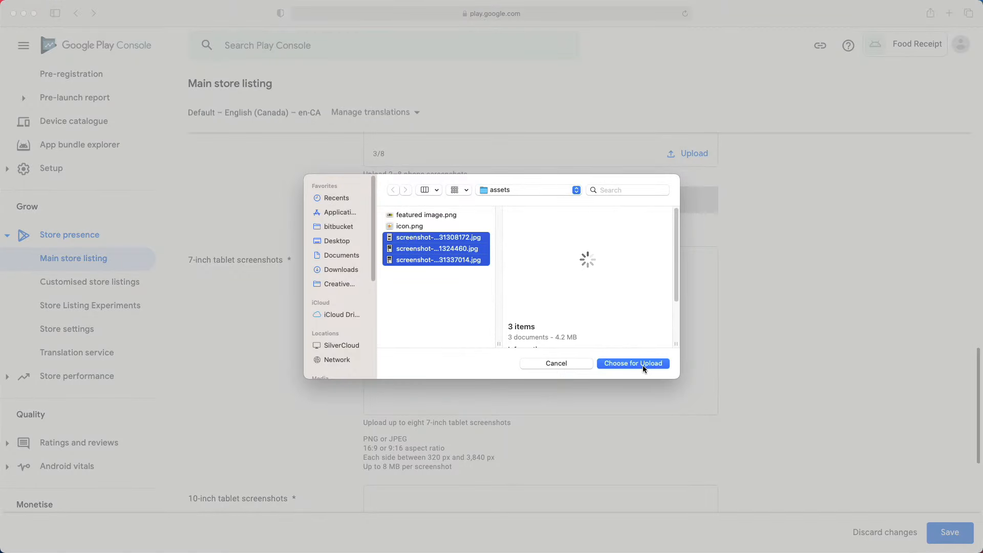
pyautogui.click(633, 363)
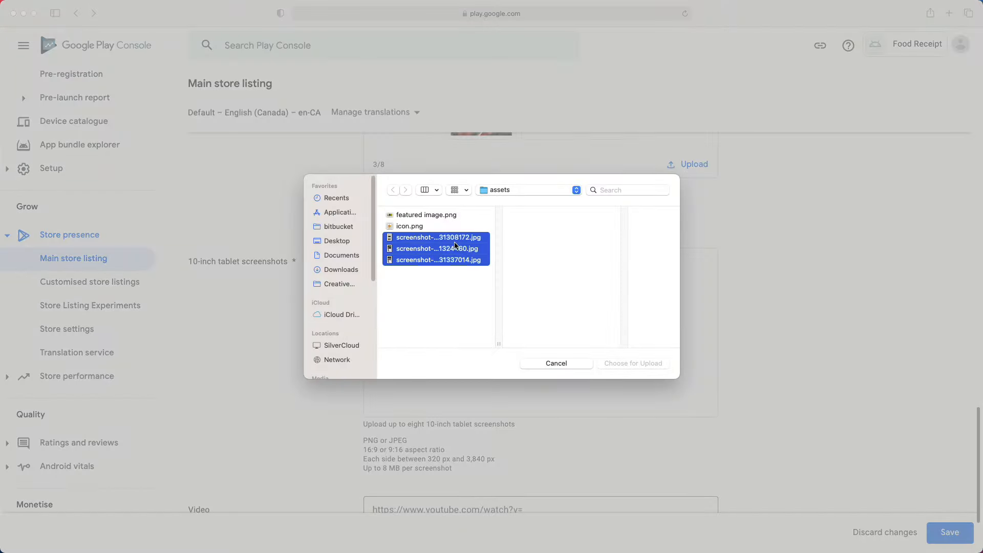
pyautogui.click(632, 363)
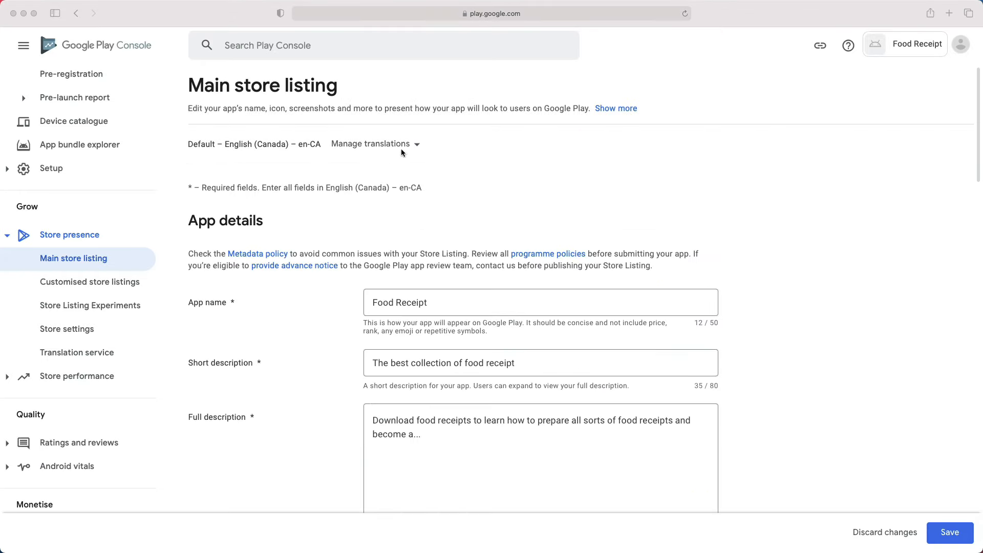
pyautogui.moveTo(361, 148)
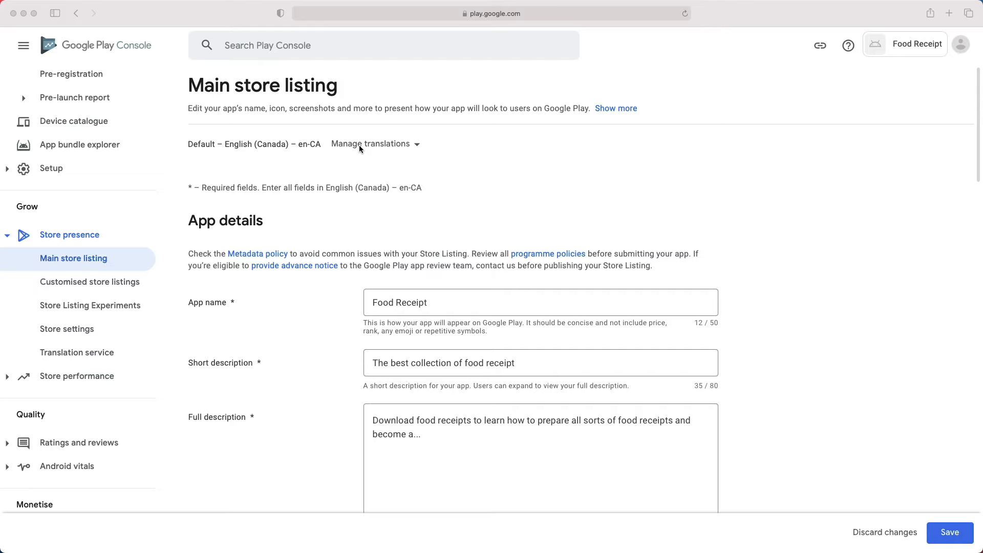
pyautogui.click(371, 144)
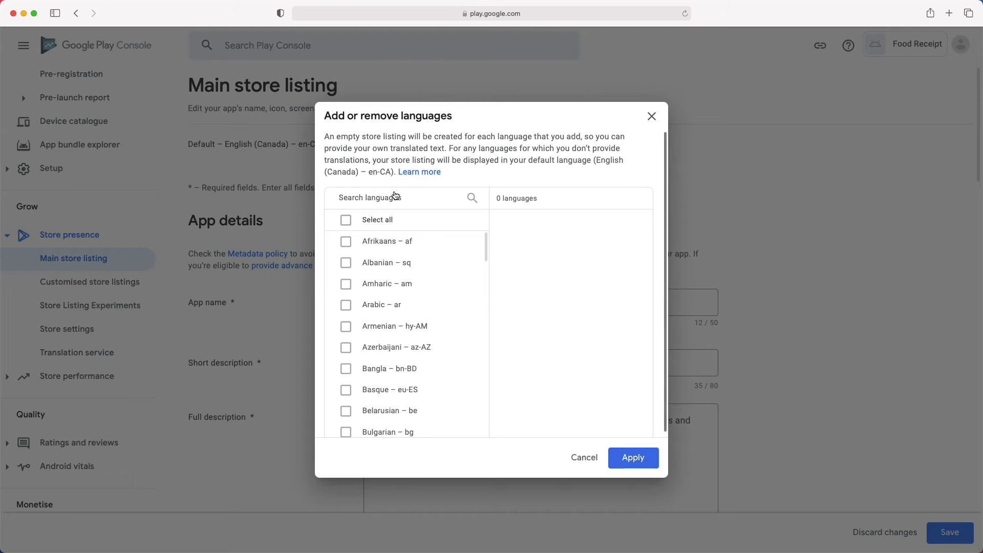
pyautogui.scroll(-3)
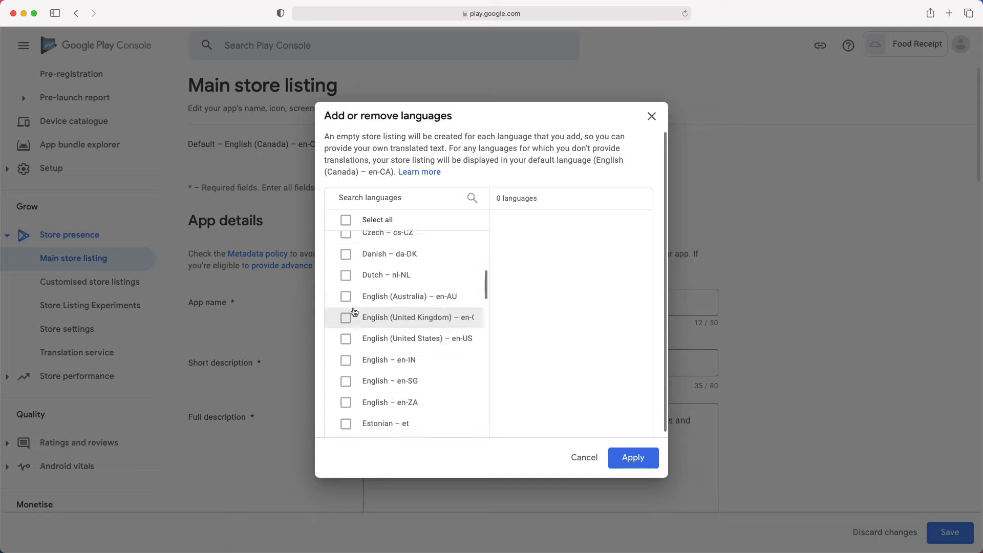
pyautogui.click(345, 297)
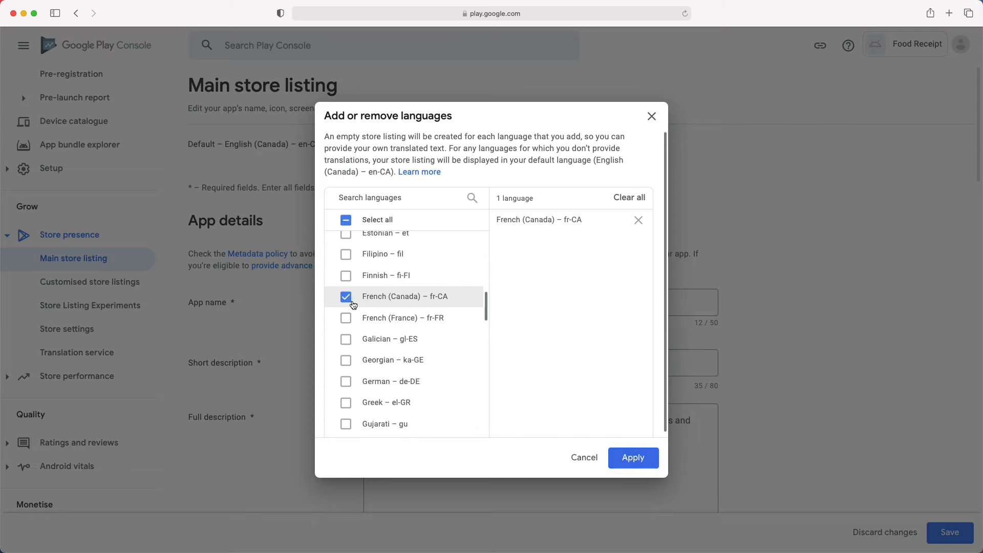
pyautogui.click(634, 458)
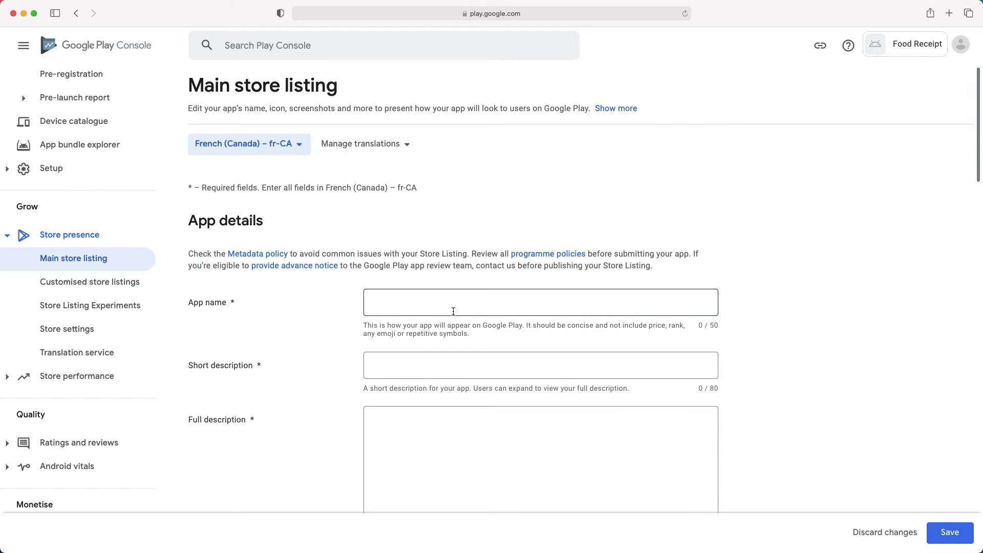
pyautogui.scroll(-3)
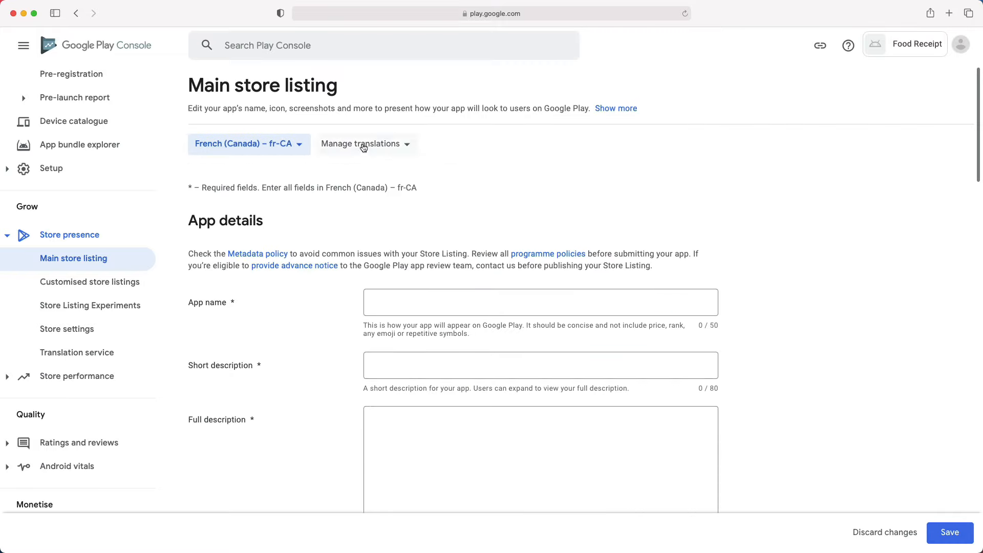
pyautogui.click(363, 144)
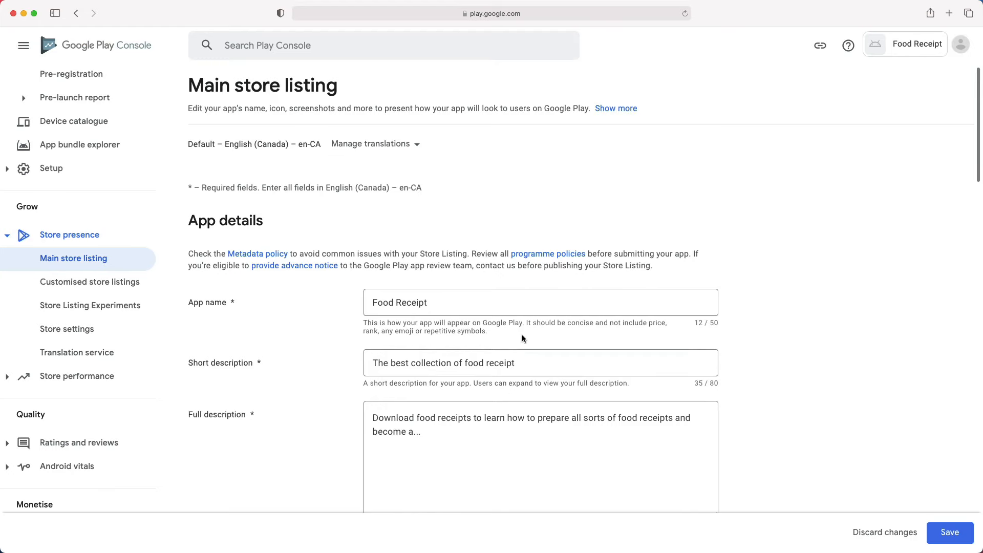
# Save the main store listing and scroll the dashboard to the publish-on-Google-Play task.
pyautogui.scroll(-3)
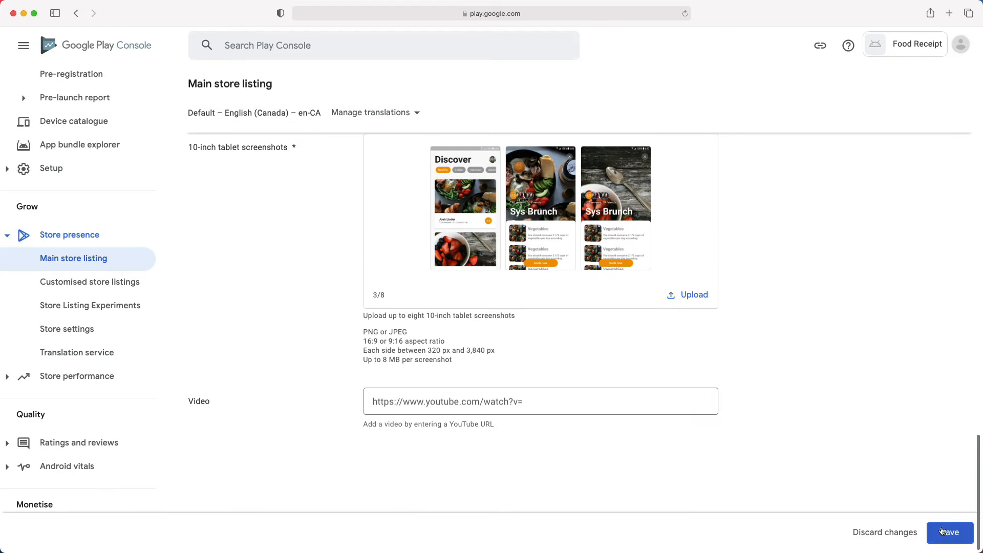
pyautogui.click(951, 533)
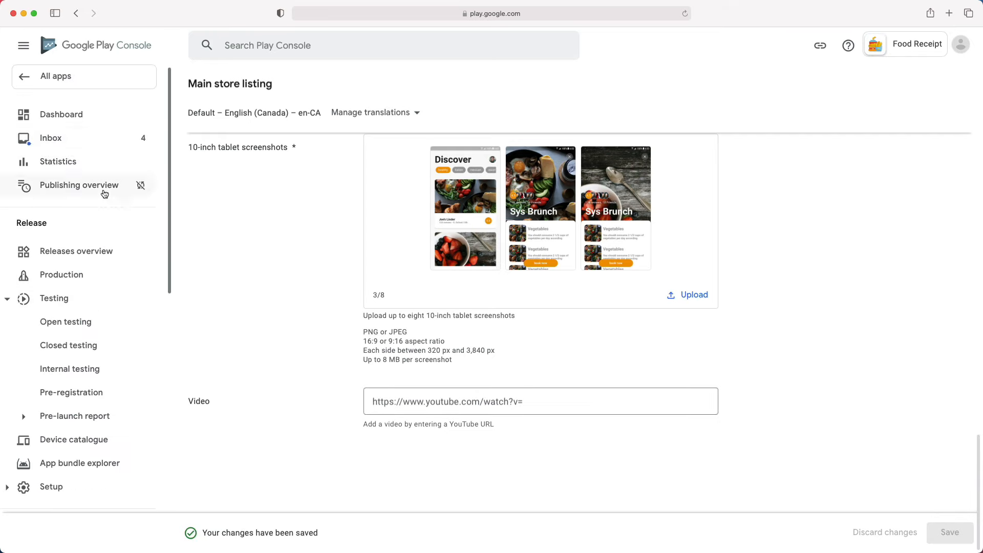
pyautogui.click(61, 114)
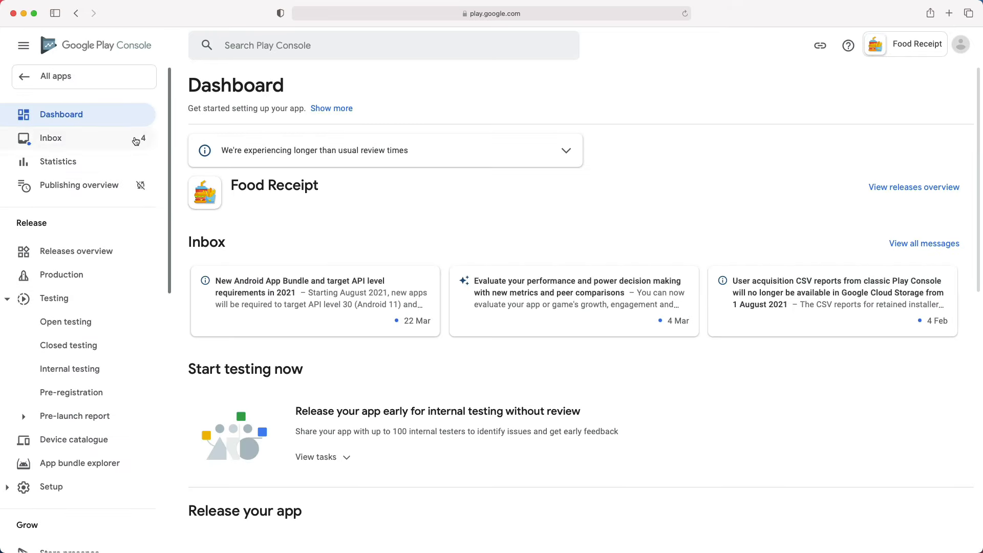
pyautogui.scroll(-3)
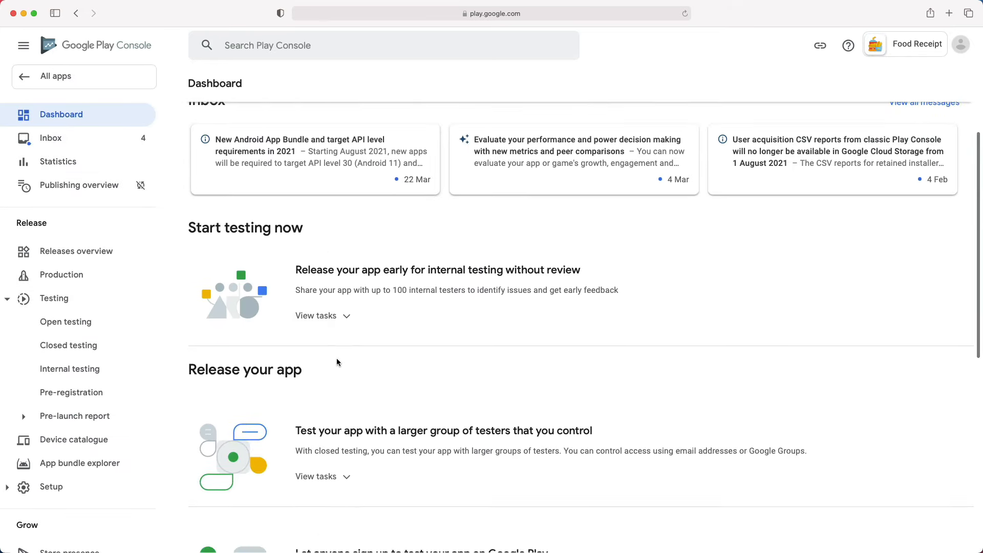
pyautogui.moveTo(298, 349)
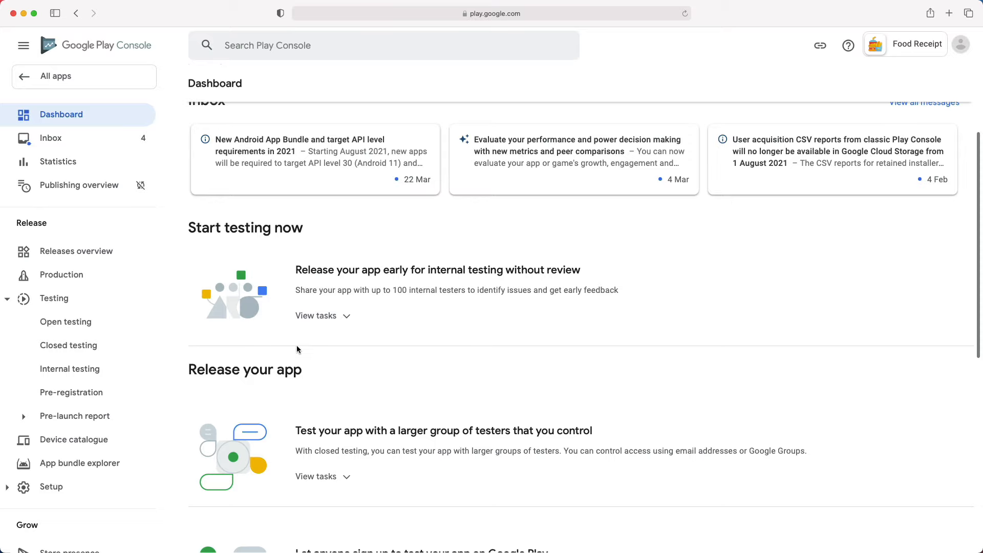
pyautogui.doubleClick(205, 369)
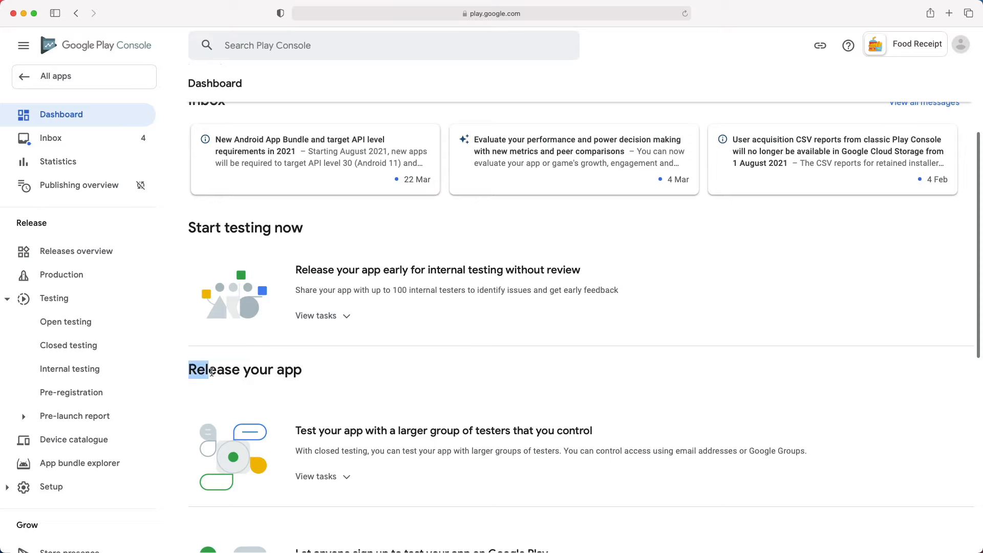
pyautogui.scroll(-3)
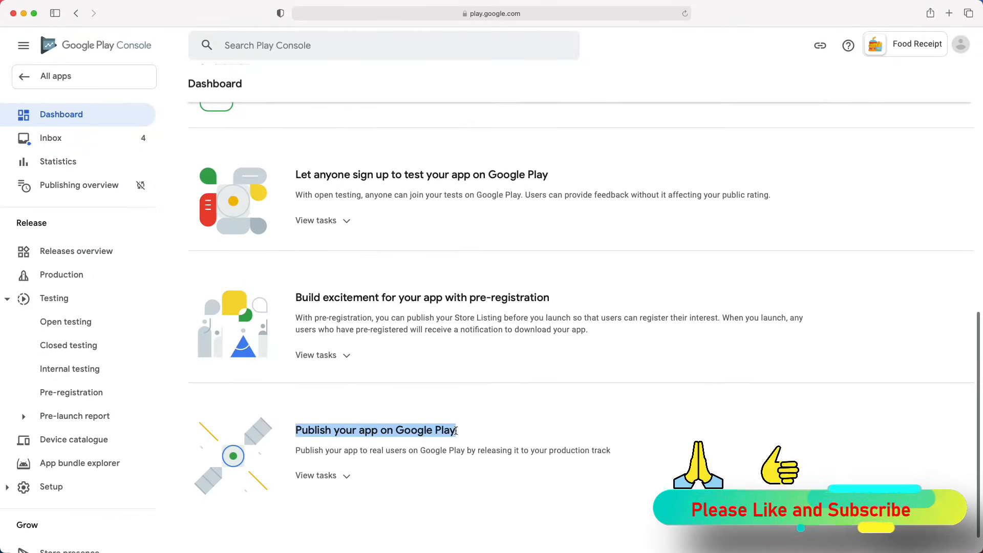
# Open the Production track's Countries/regions section, which has no countries yet.
pyautogui.click(61, 275)
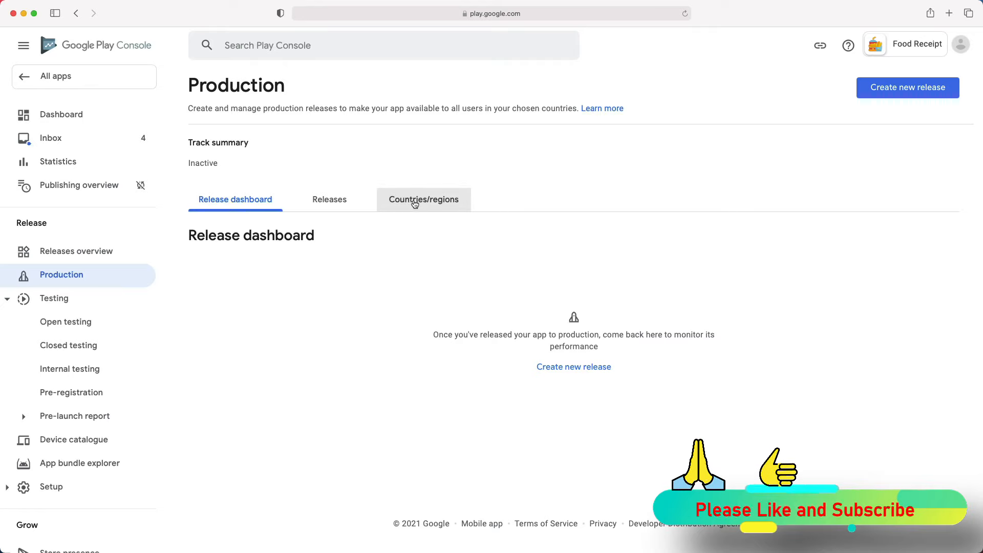
pyautogui.click(424, 199)
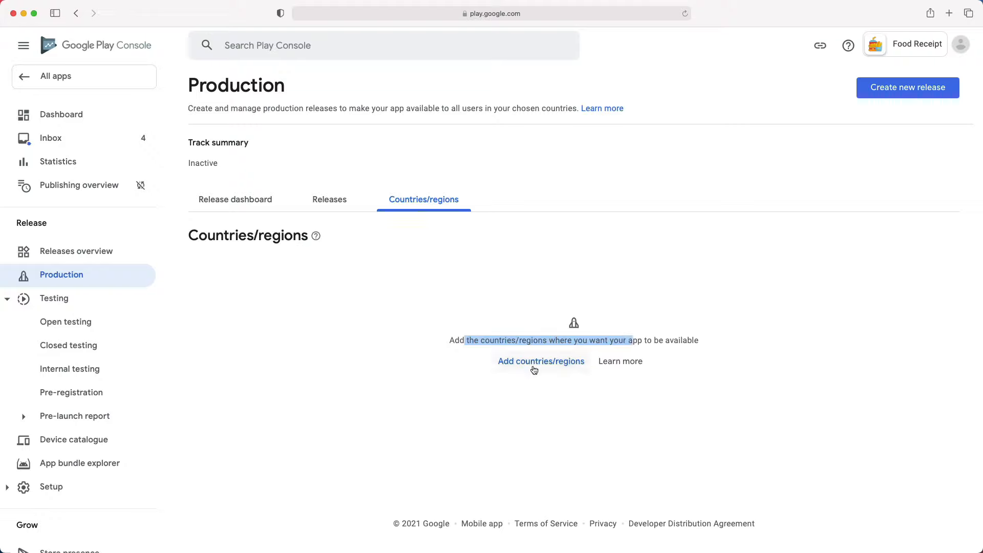
# Select every country in the picker and add all 172 countries/regions plus Rest of World.
pyautogui.click(540, 362)
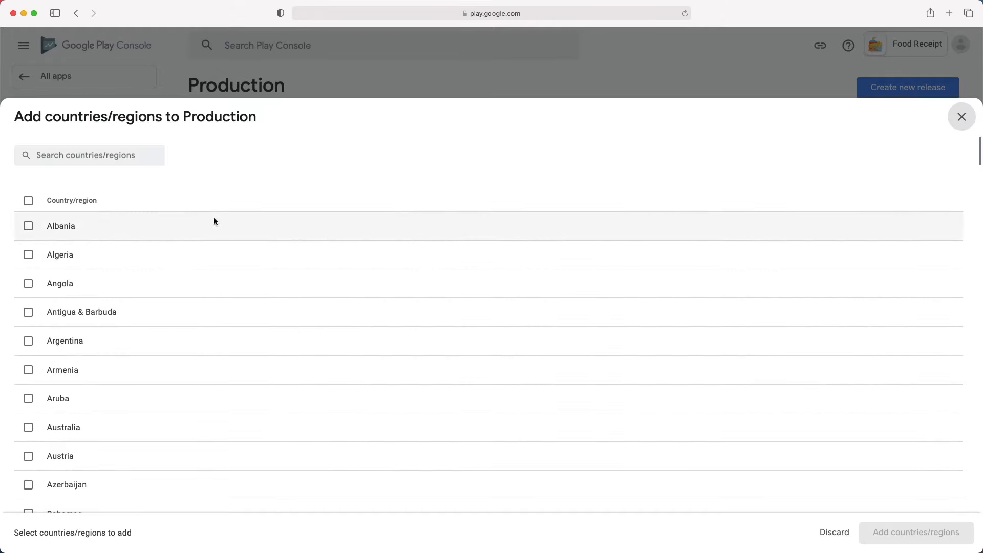
pyautogui.click(89, 155)
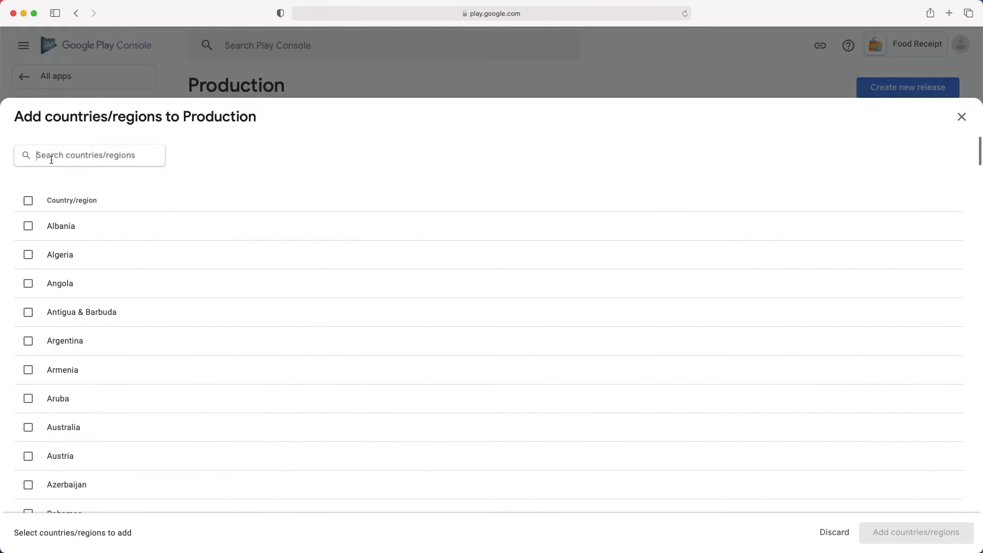
pyautogui.write('hait')
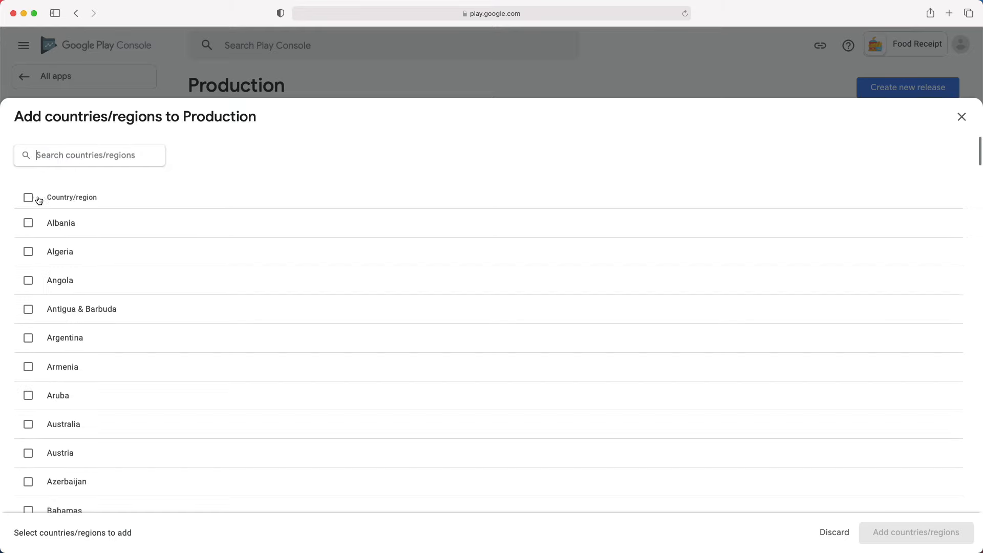
pyautogui.click(29, 197)
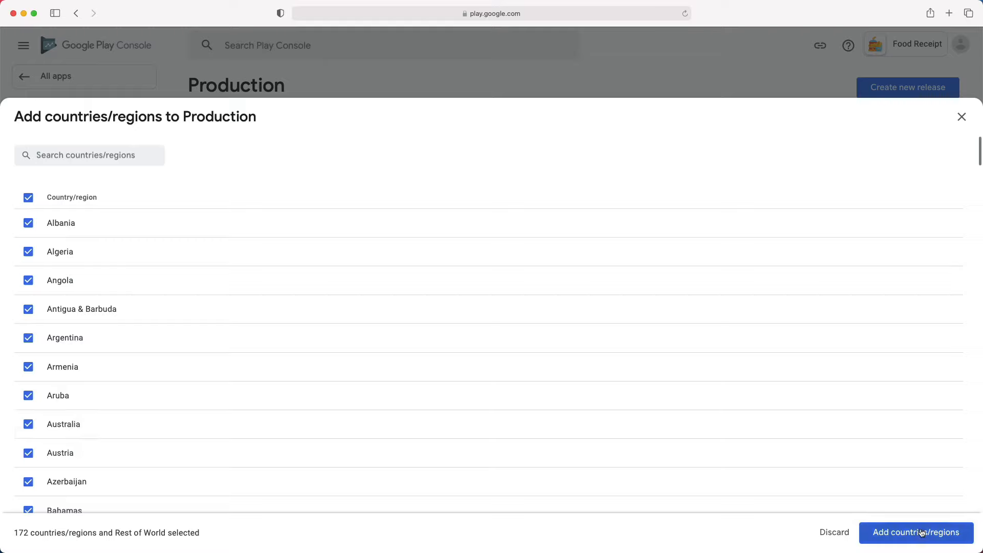
pyautogui.click(917, 533)
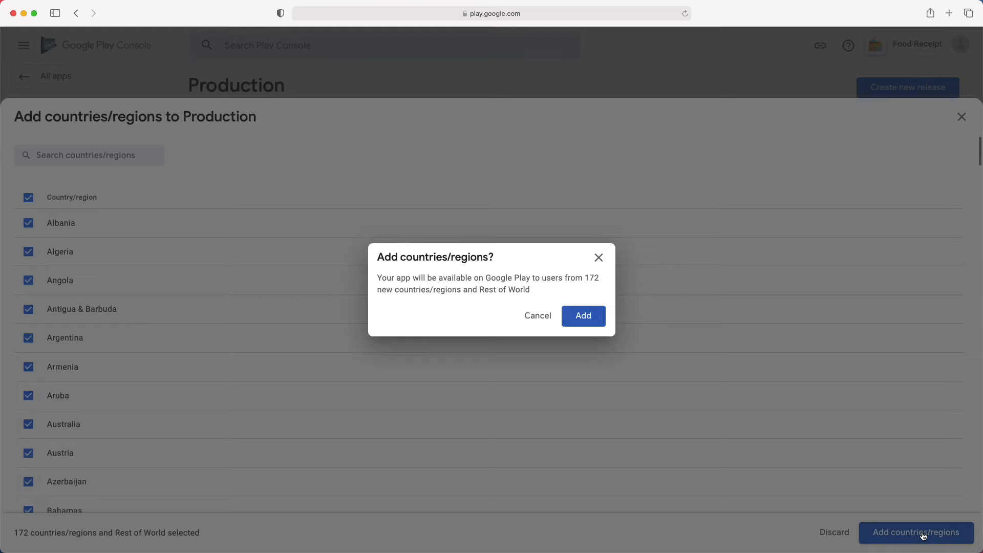
pyautogui.click(583, 316)
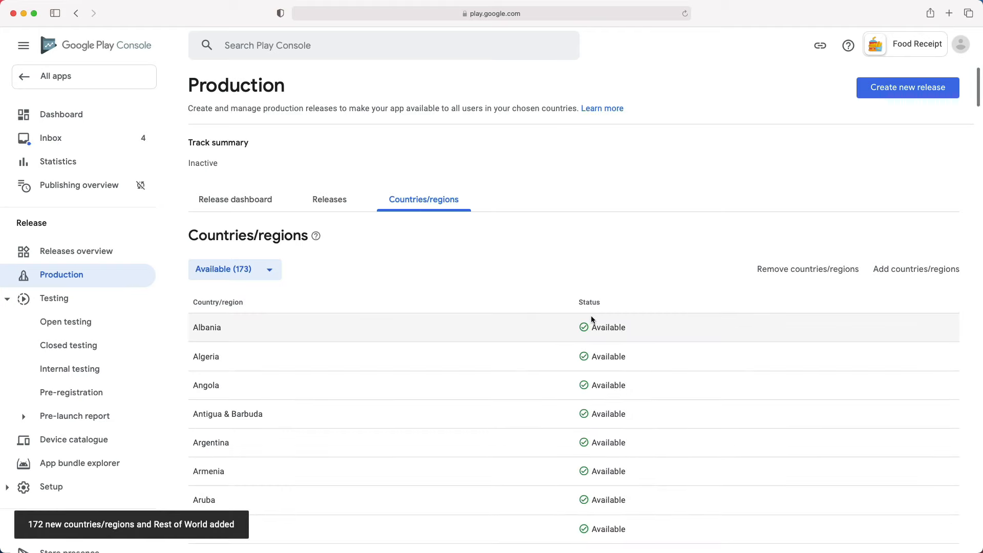
# Create a new production release and accept Google Play app signing.
pyautogui.click(329, 199)
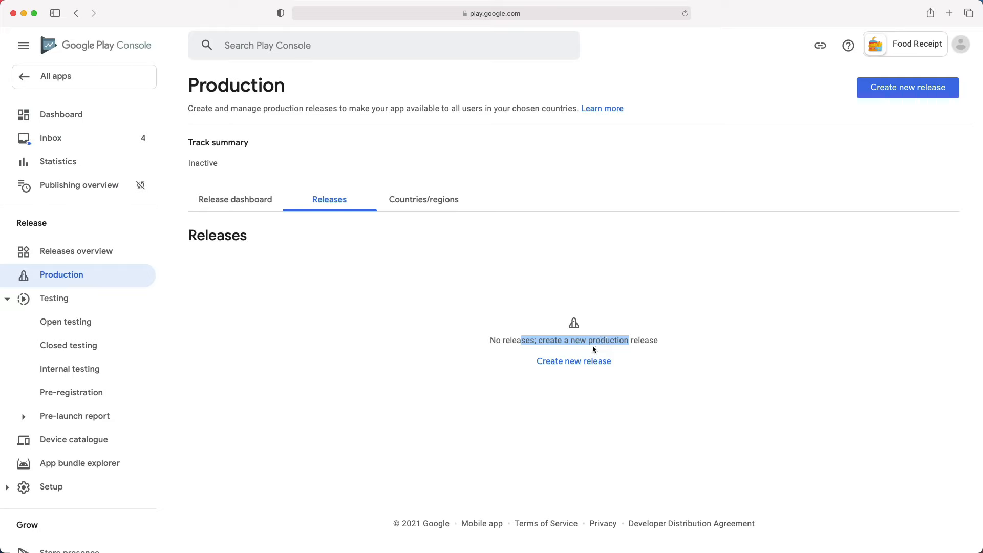
pyautogui.click(574, 361)
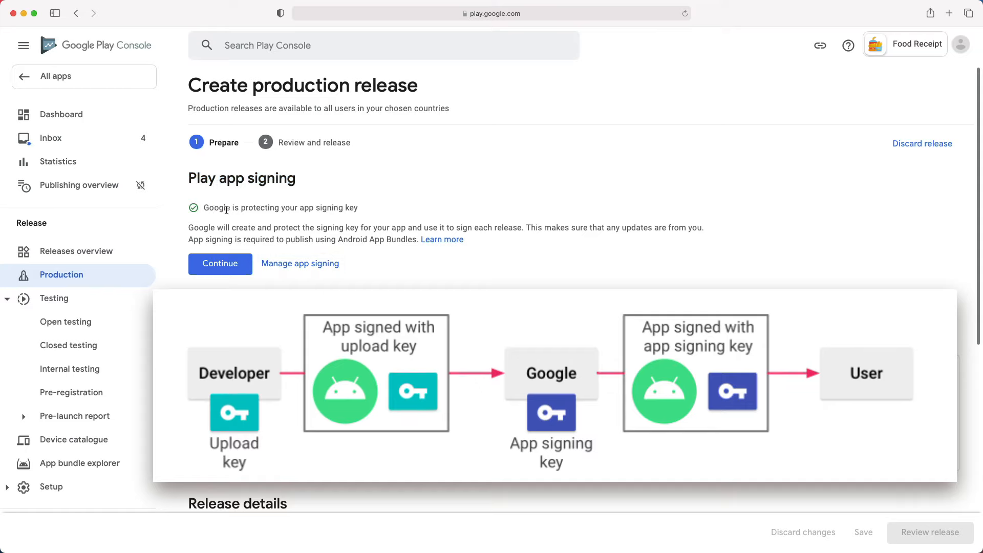
pyautogui.moveTo(213, 208); pyautogui.dragTo(358, 208)
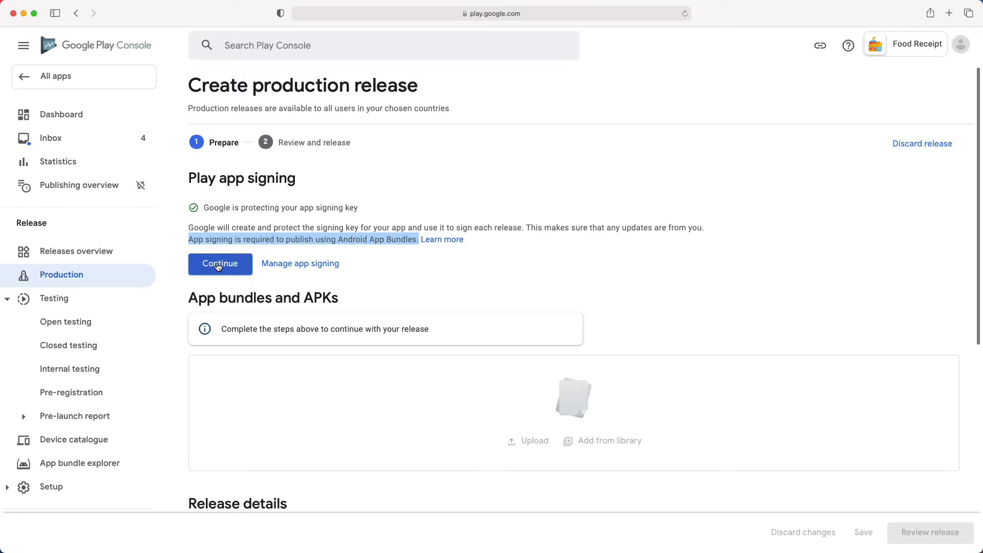
pyautogui.click(219, 264)
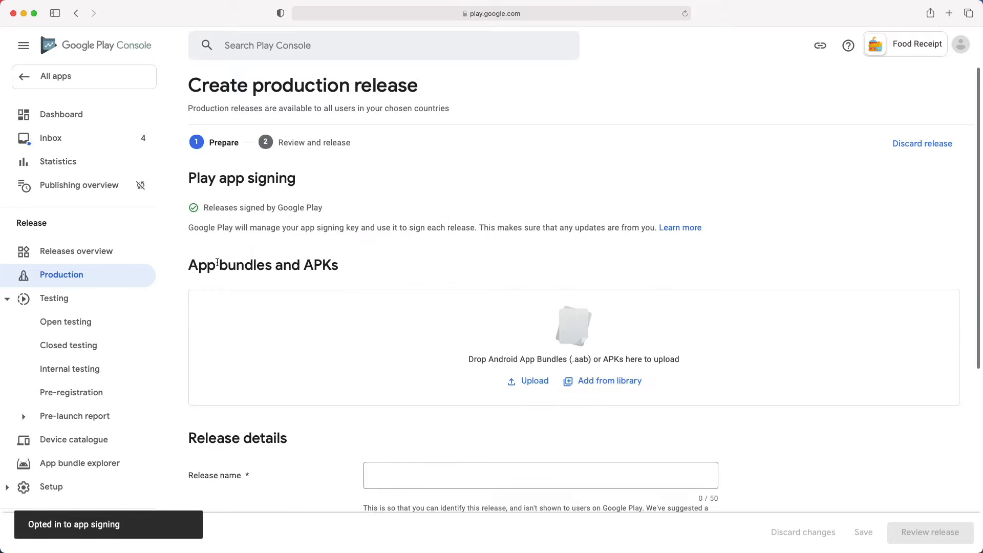
pyautogui.moveTo(486, 362)
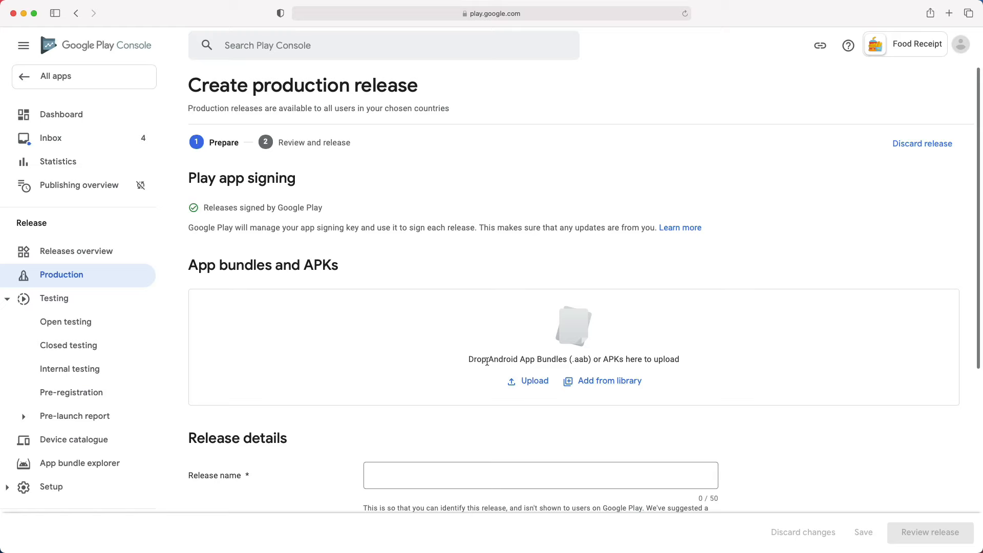
# Upload the app-release.aab bundle to the production release.
pyautogui.click(534, 381)
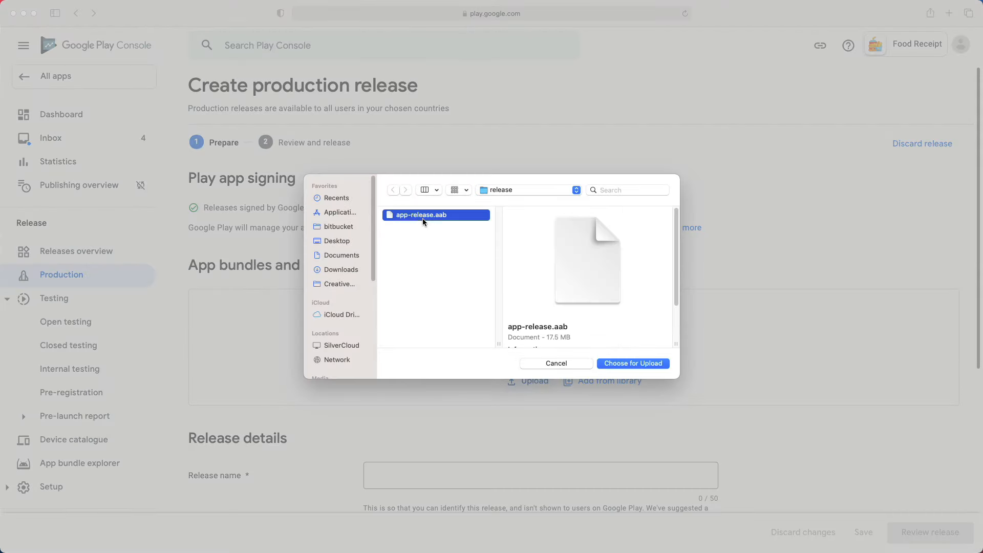
pyautogui.click(633, 364)
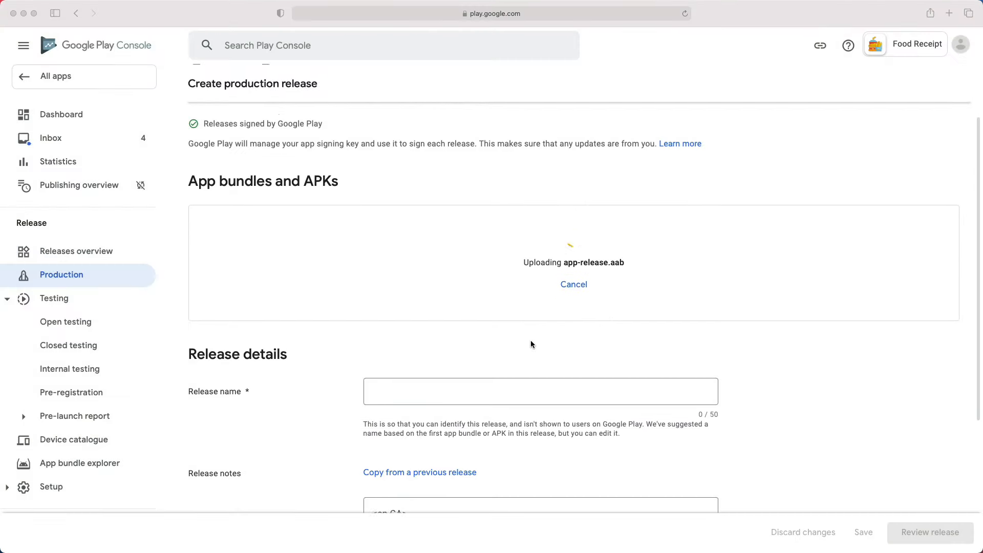
pyautogui.scroll(-3)
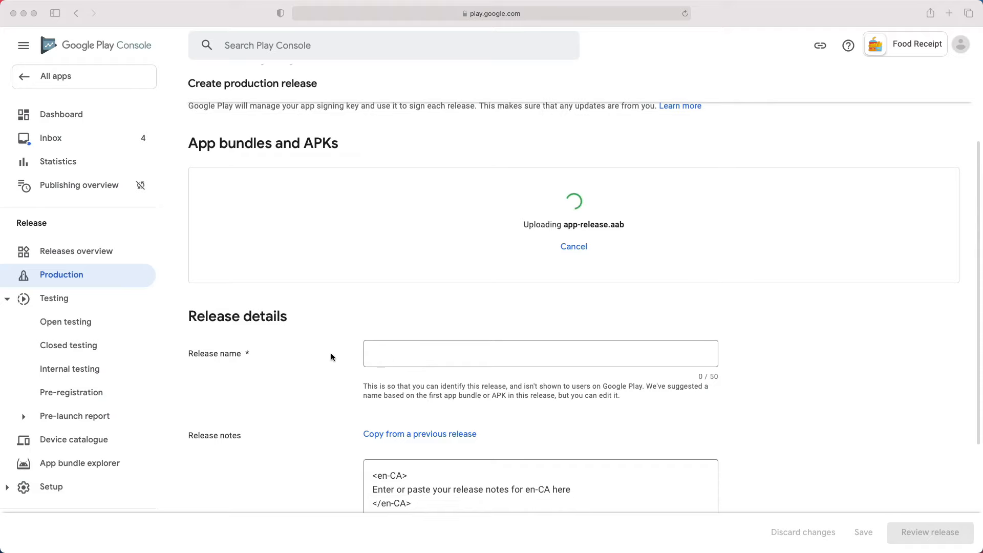
pyautogui.scroll(-3)
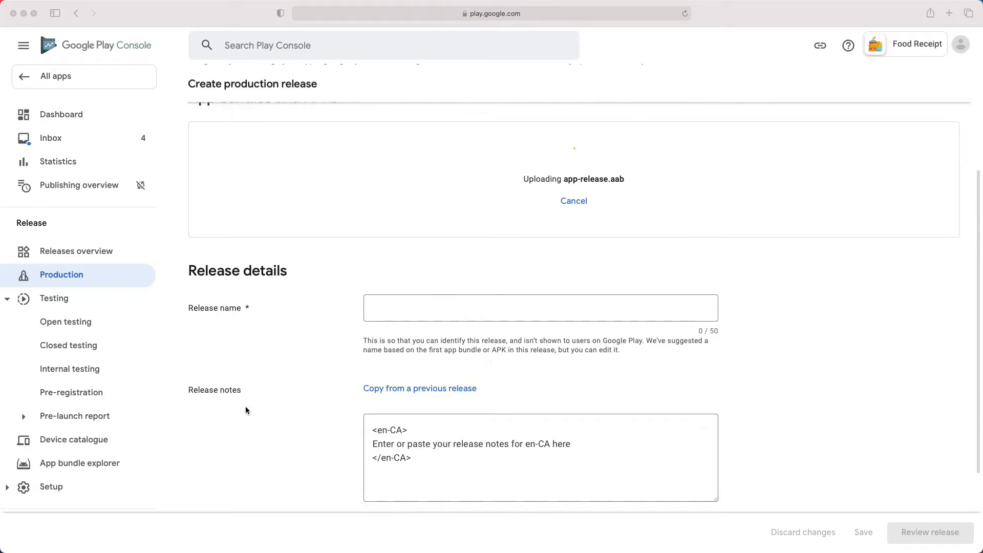
# Write the release notes 'Changes in the update' and save the release draft.
pyautogui.write('F')
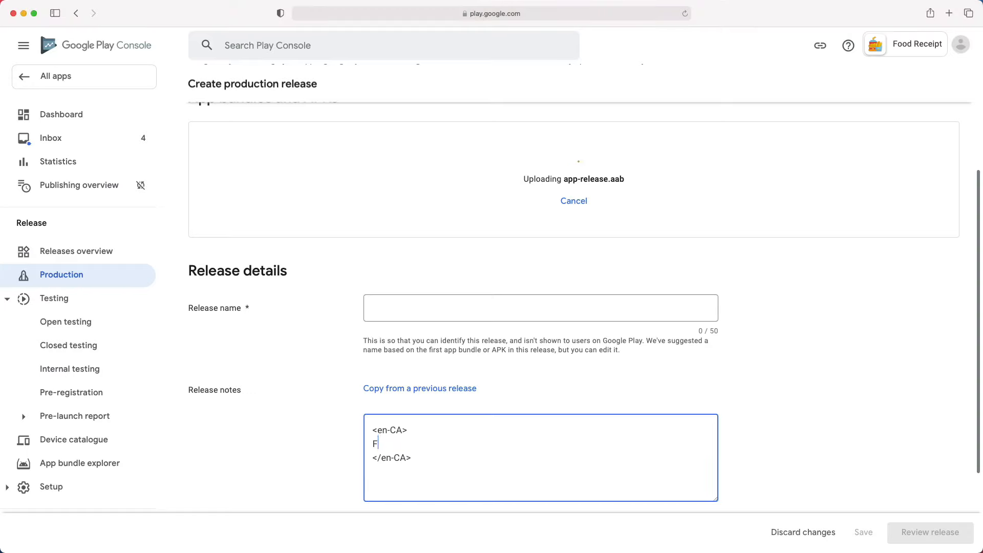
pyautogui.write('irst release')
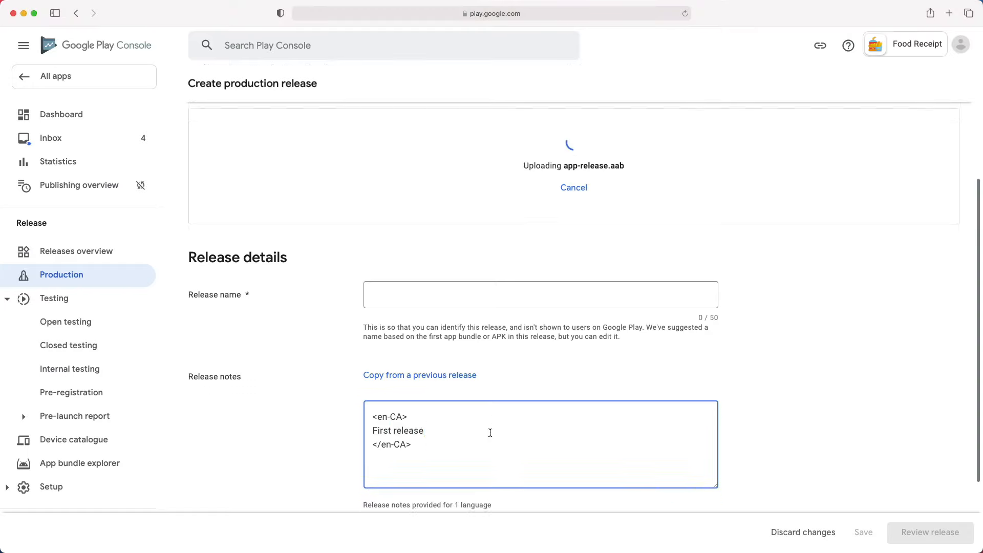
pyautogui.doubleClick(397, 420)
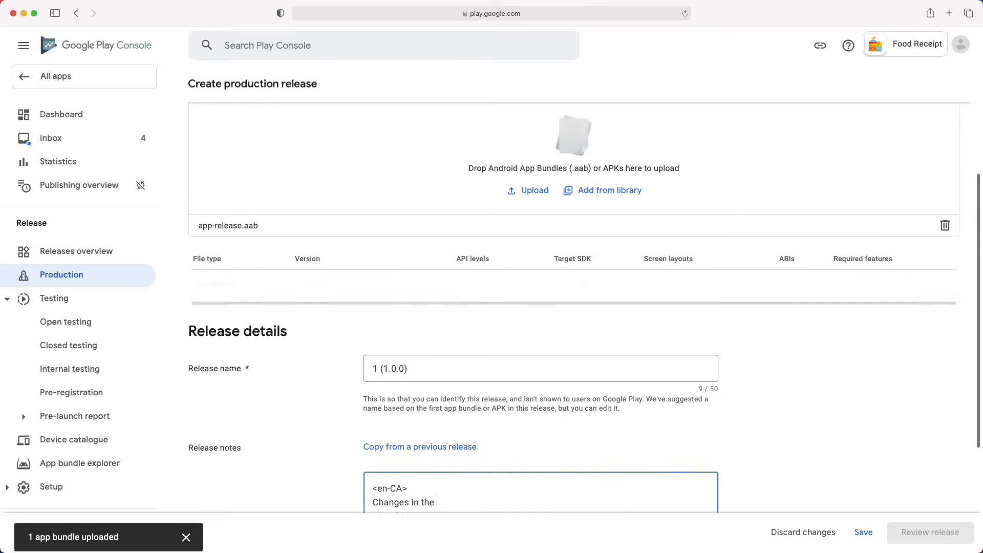
pyautogui.write('update')
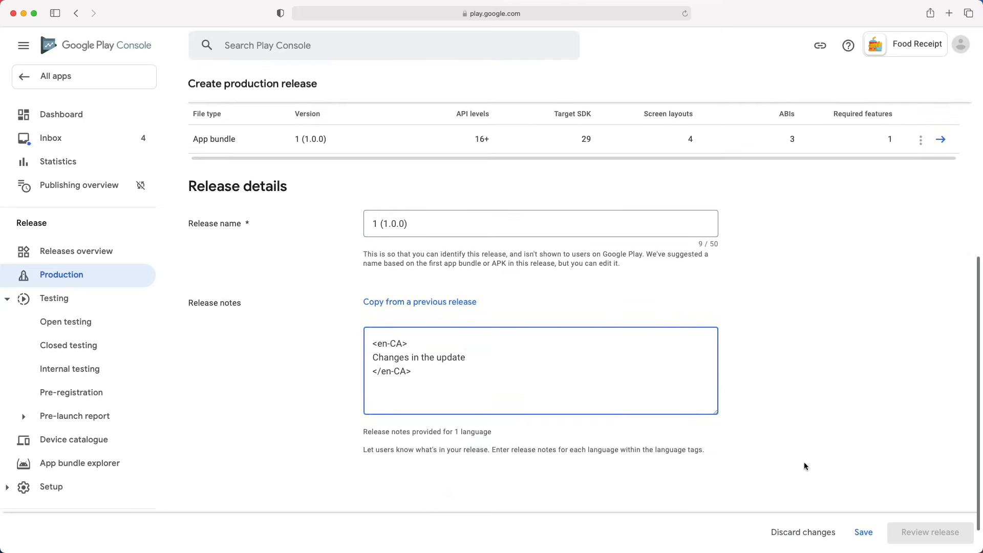
pyautogui.click(863, 532)
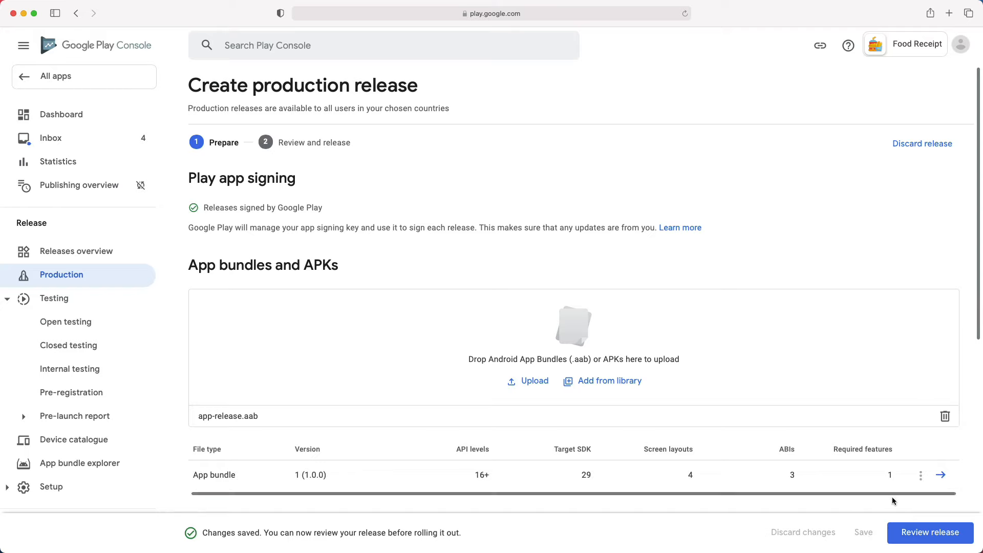
pyautogui.scroll(-3)
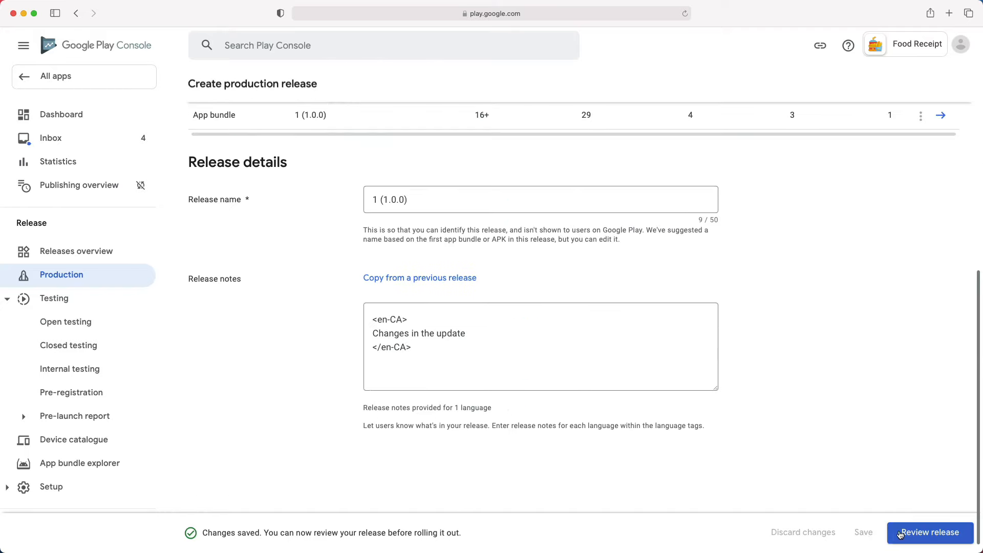
# Review the release with its one warning and confirm roll-out to Production.
pyautogui.click(931, 533)
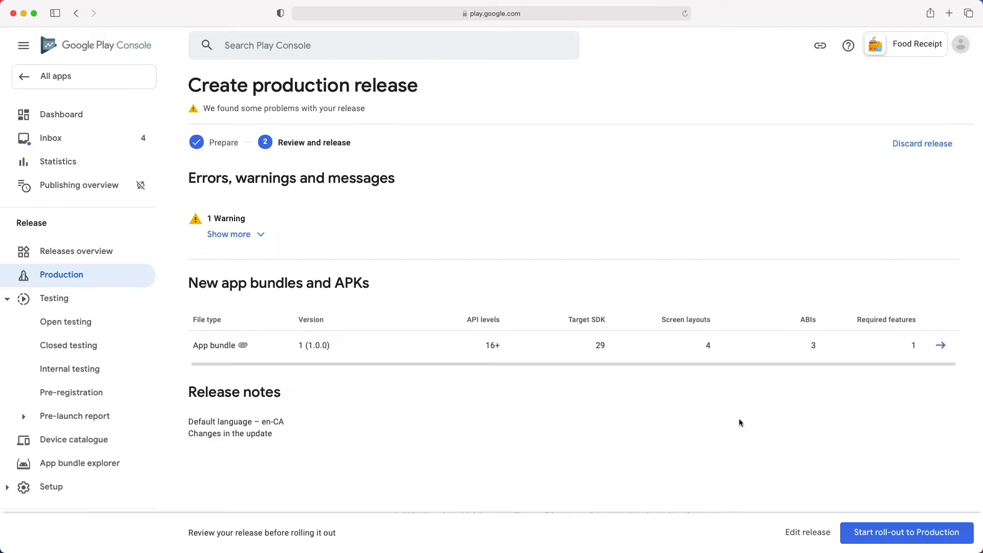
pyautogui.moveTo(589, 232)
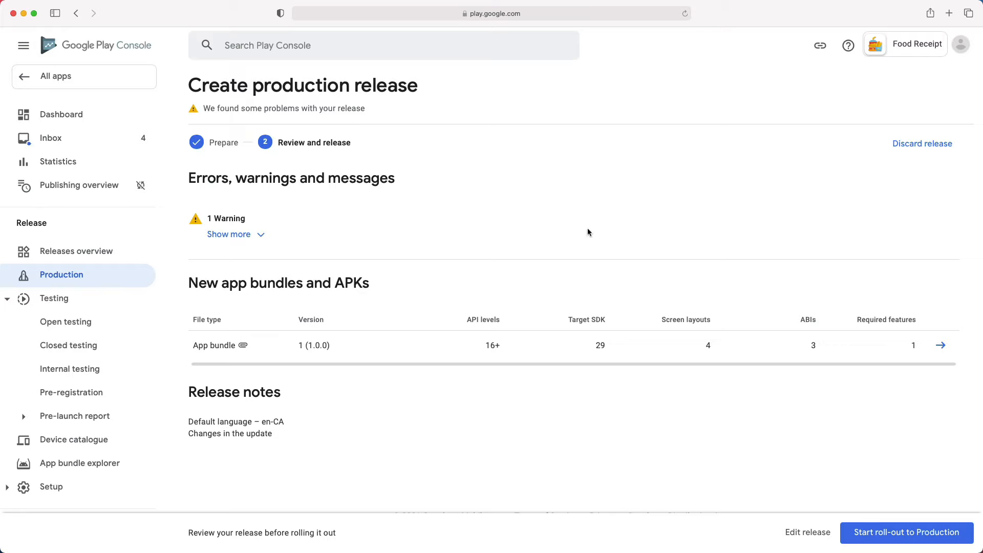
pyautogui.click(906, 533)
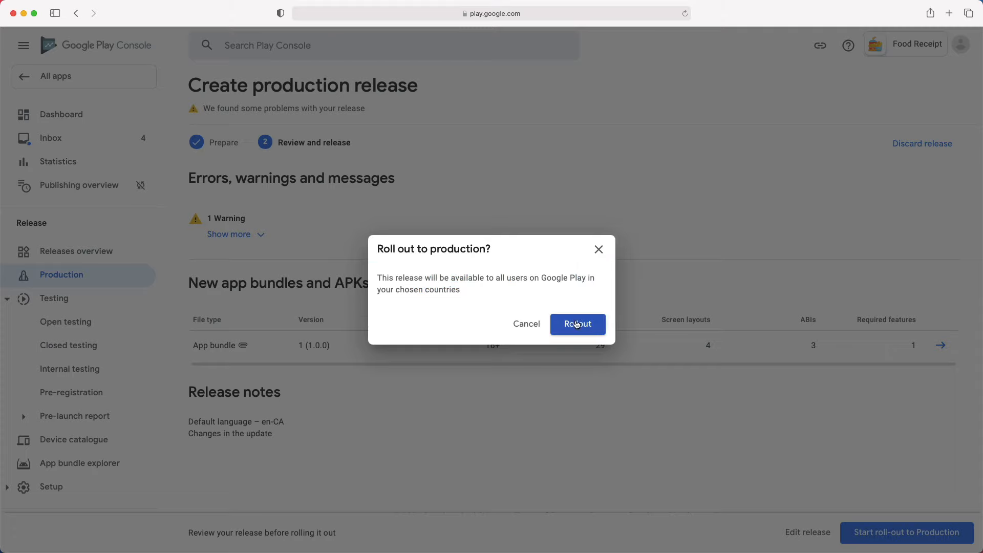
pyautogui.click(578, 324)
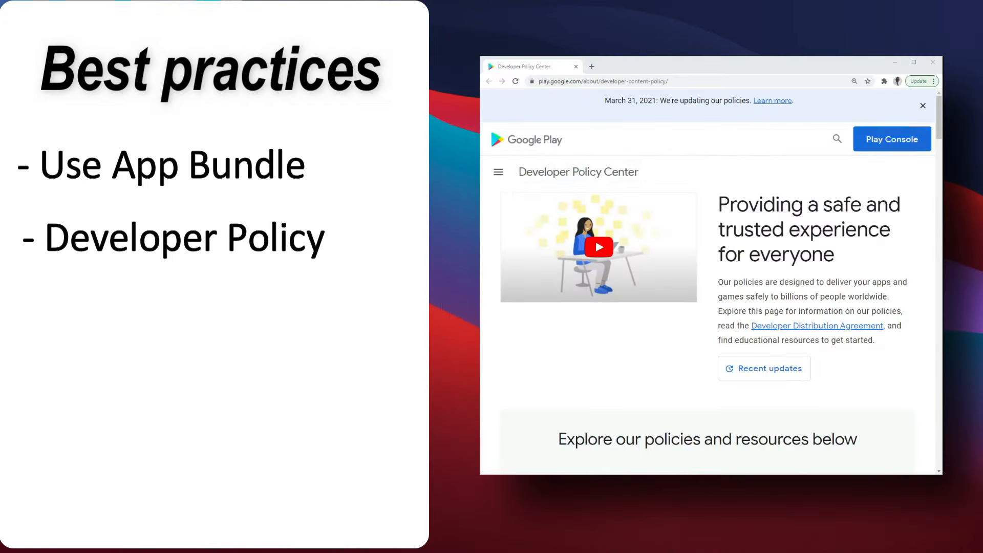
pyautogui.scroll(-3)
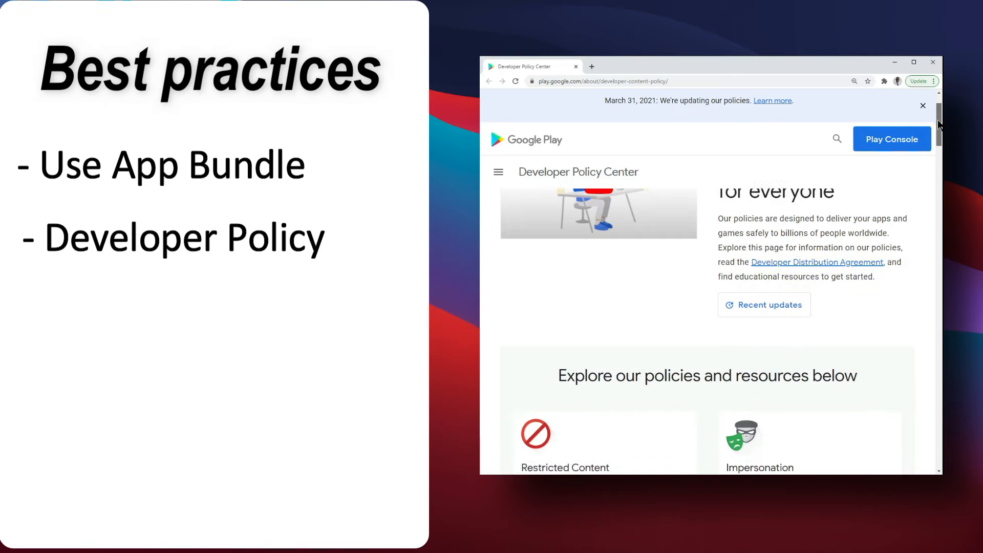
pyautogui.scroll(-3)
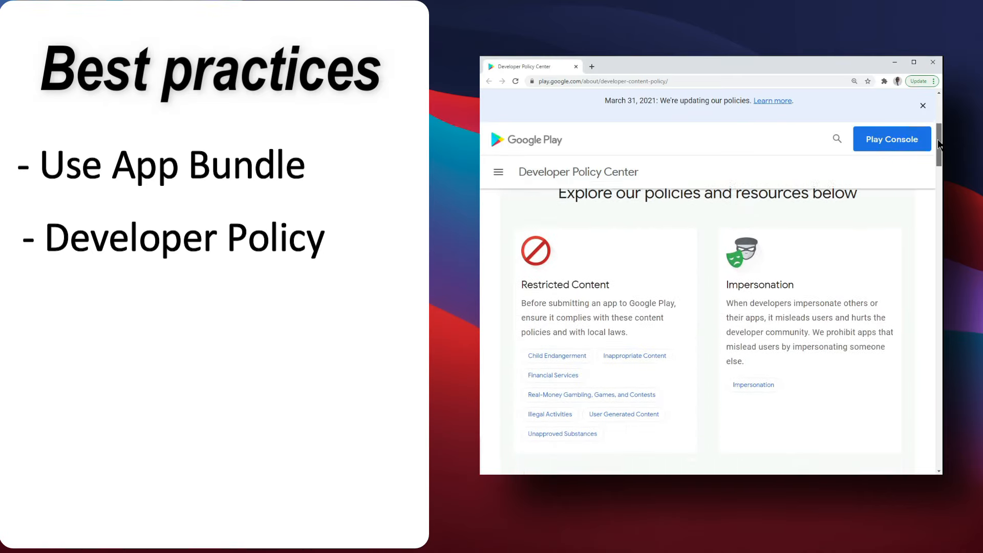
pyautogui.scroll(-3)
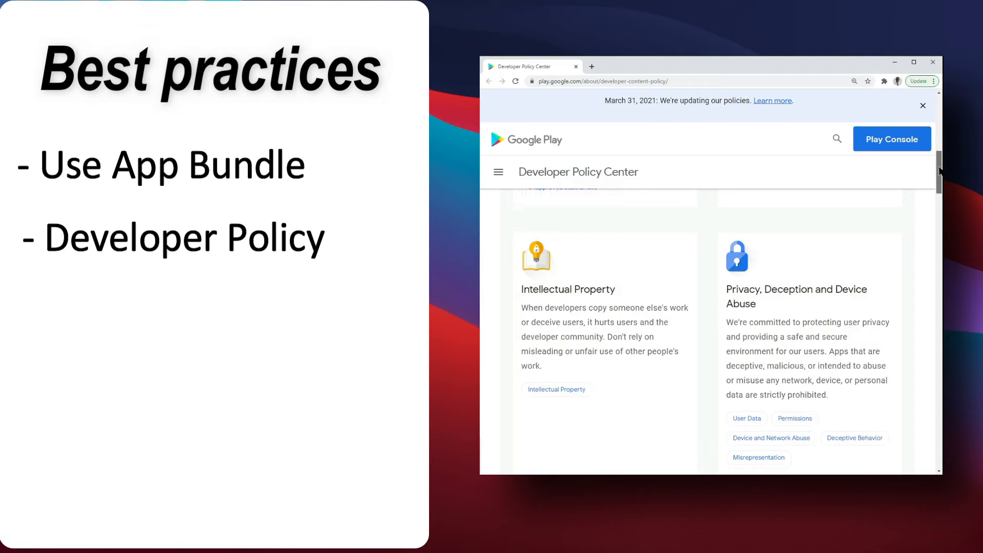
pyautogui.scroll(-3)
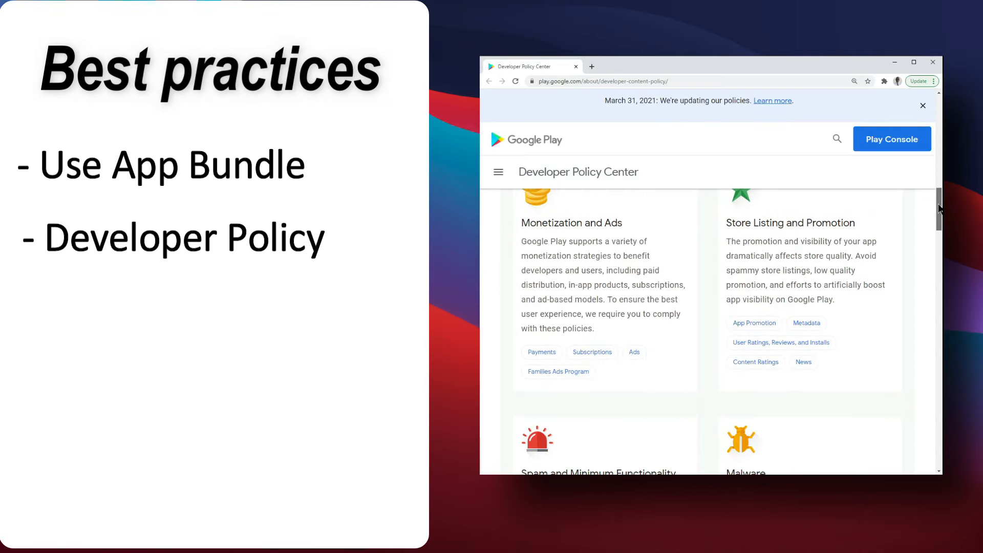
pyautogui.scroll(-3)
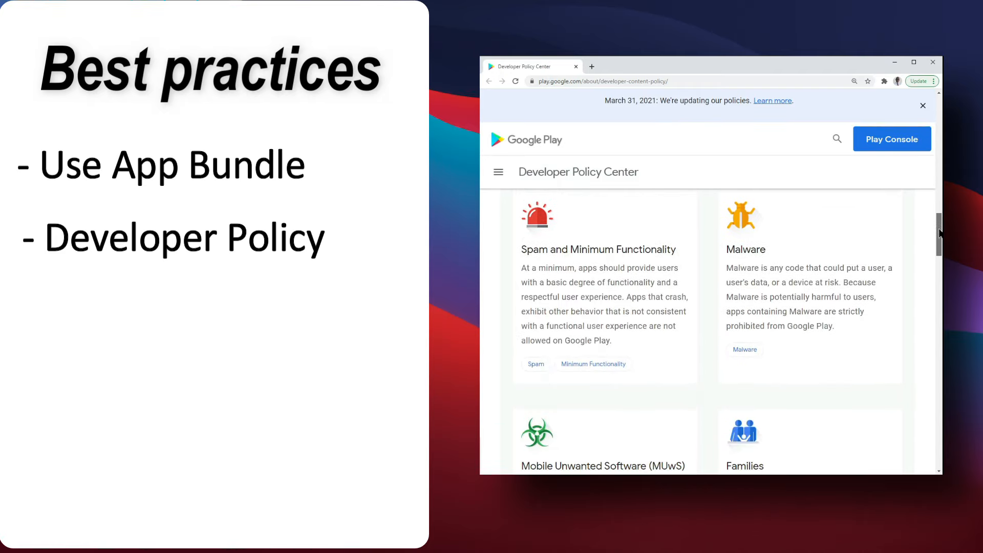
pyautogui.scroll(-3)
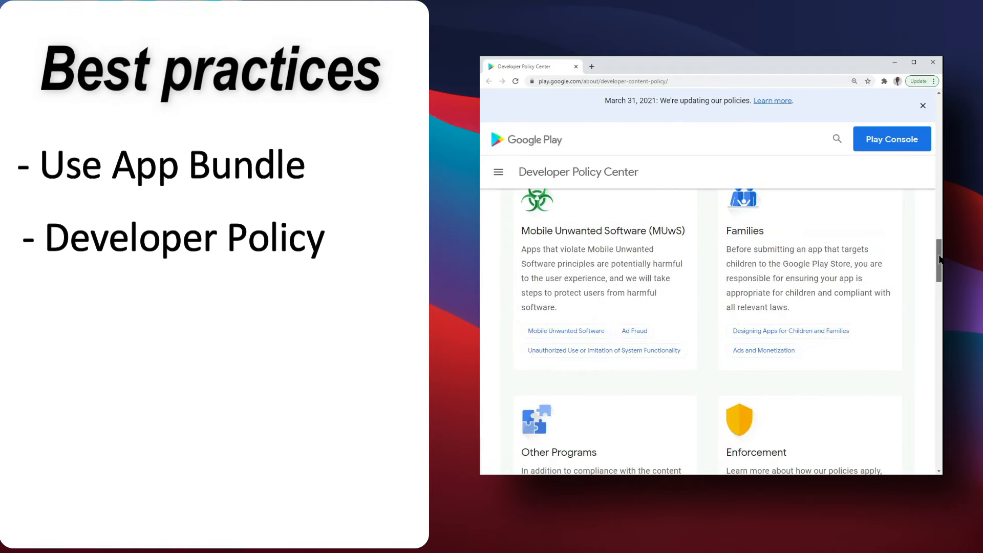
pyautogui.scroll(-3)
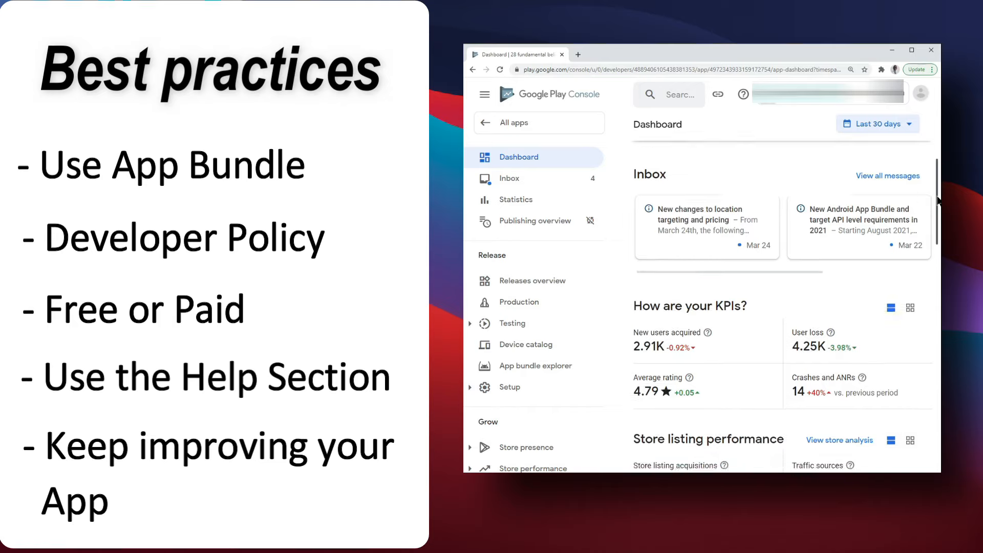
pyautogui.scroll(-3)
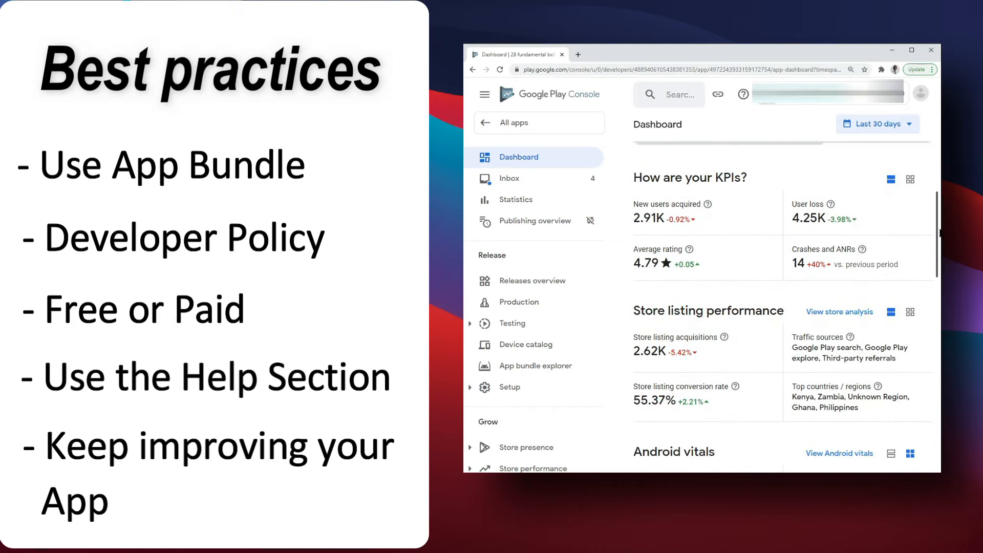
pyautogui.scroll(-3)
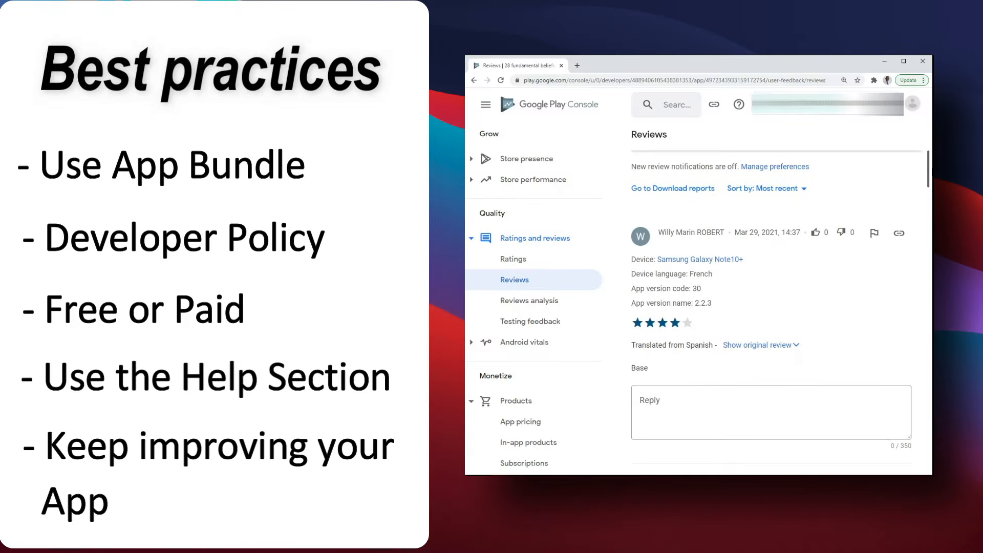
pyautogui.scroll(-3)
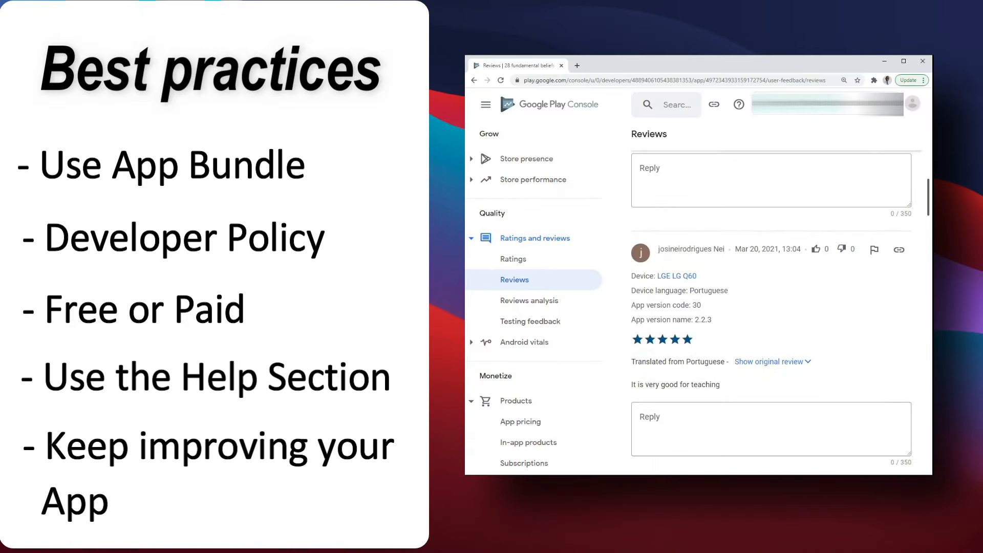
pyautogui.scroll(-3)
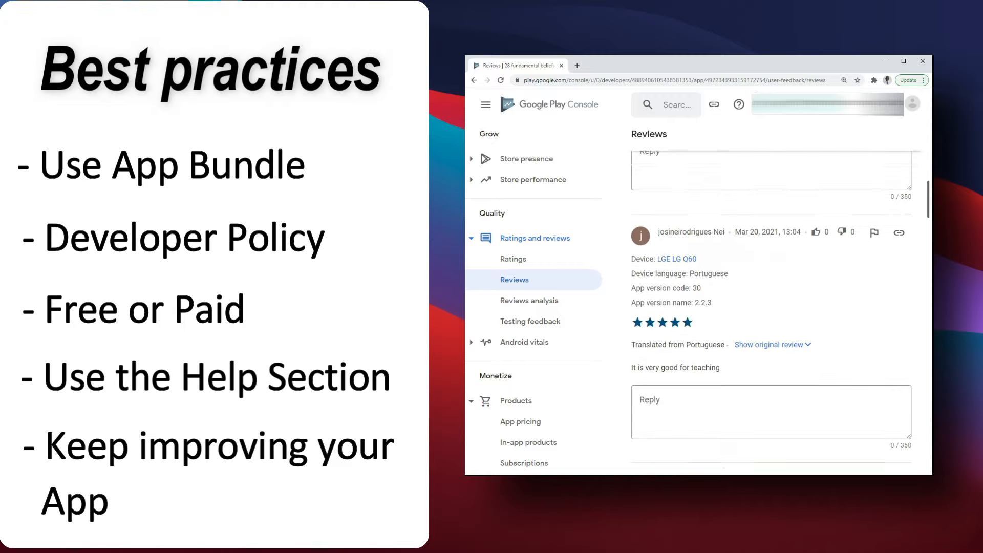